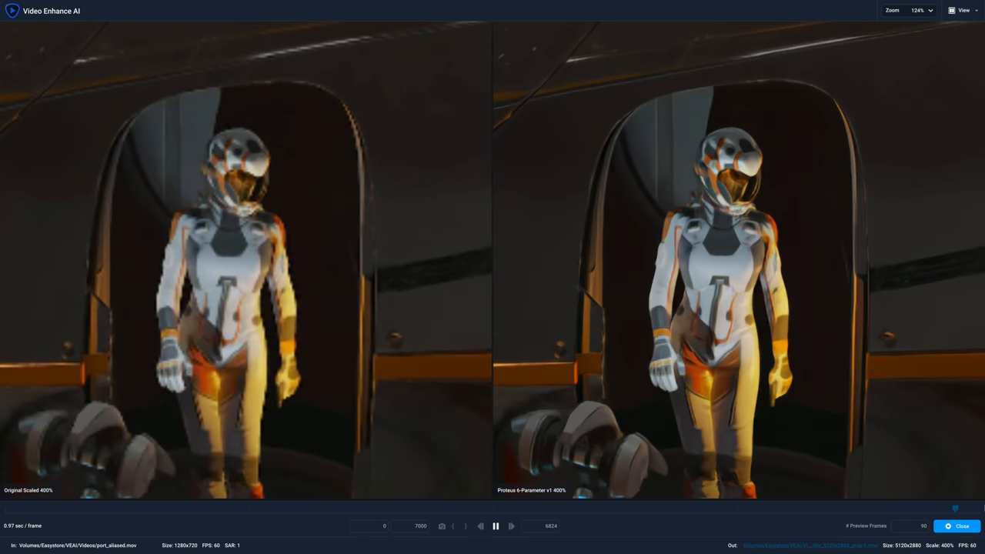
Leave the astronaut preview and choose the video clips to import from the Videos folder
{"action": "left_click", "coordinate": [963, 527]}
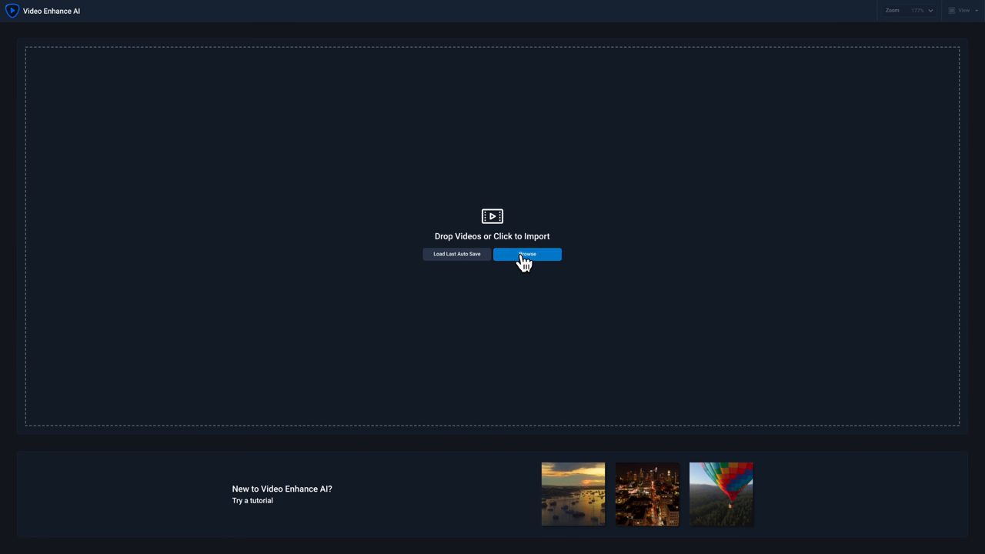
{"action": "left_click", "coordinate": [527, 254]}
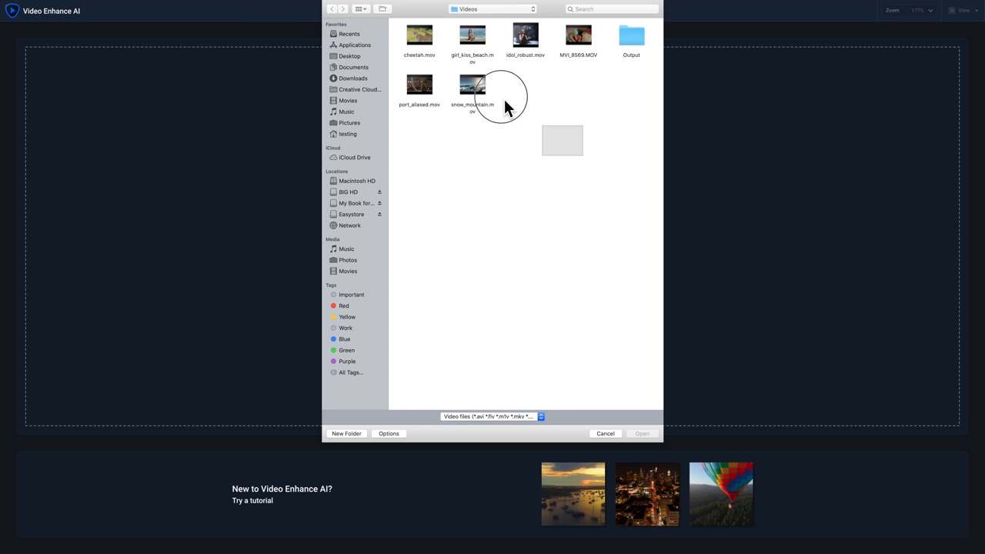
{"action": "left_click", "coordinate": [642, 434]}
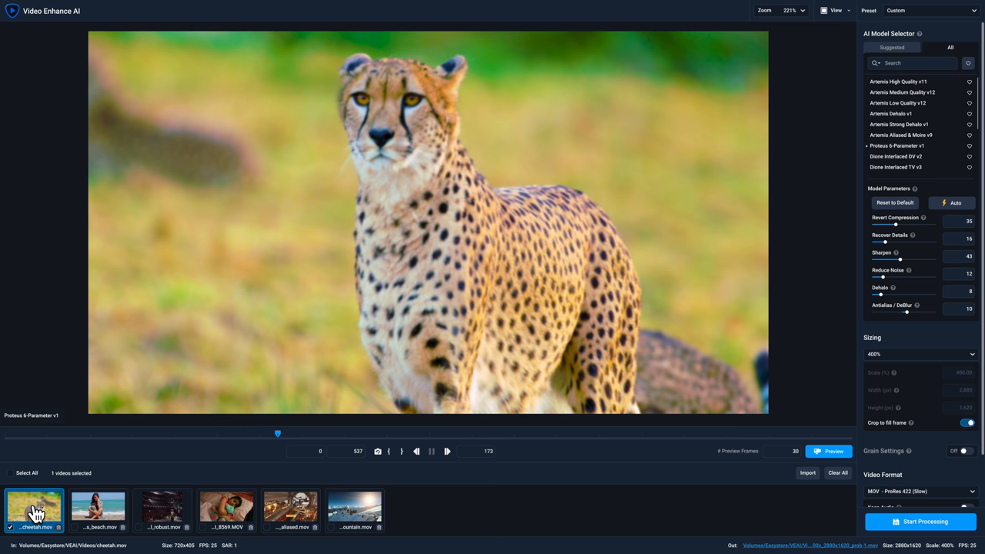
{"action": "mouse_move", "coordinate": [375, 382]}
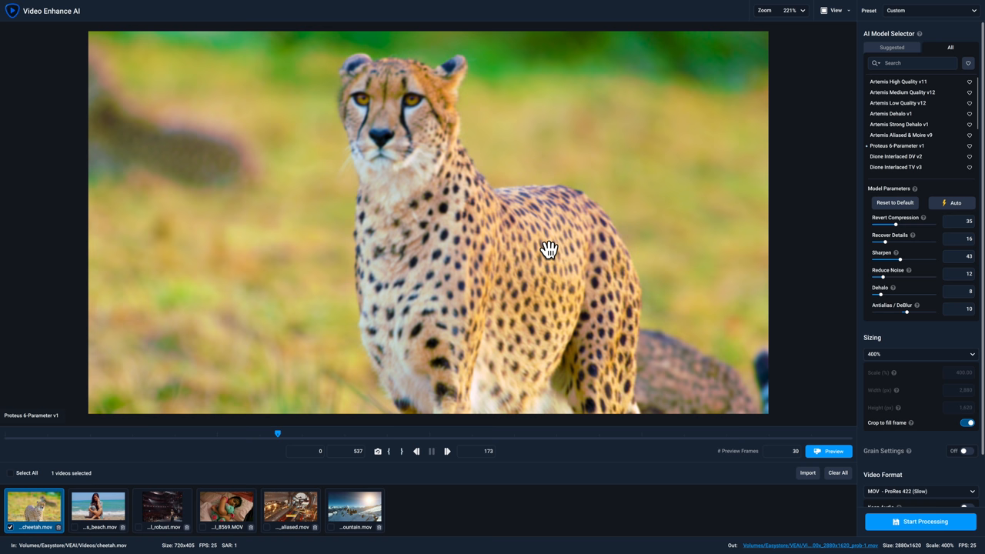
{"action": "mouse_move", "coordinate": [898, 145]}
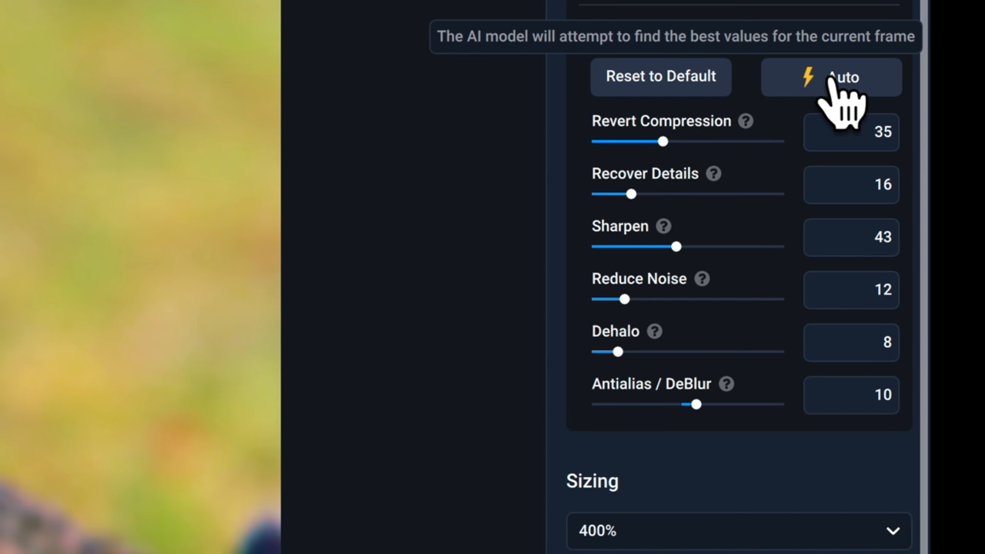
{"action": "mouse_move", "coordinate": [693, 177]}
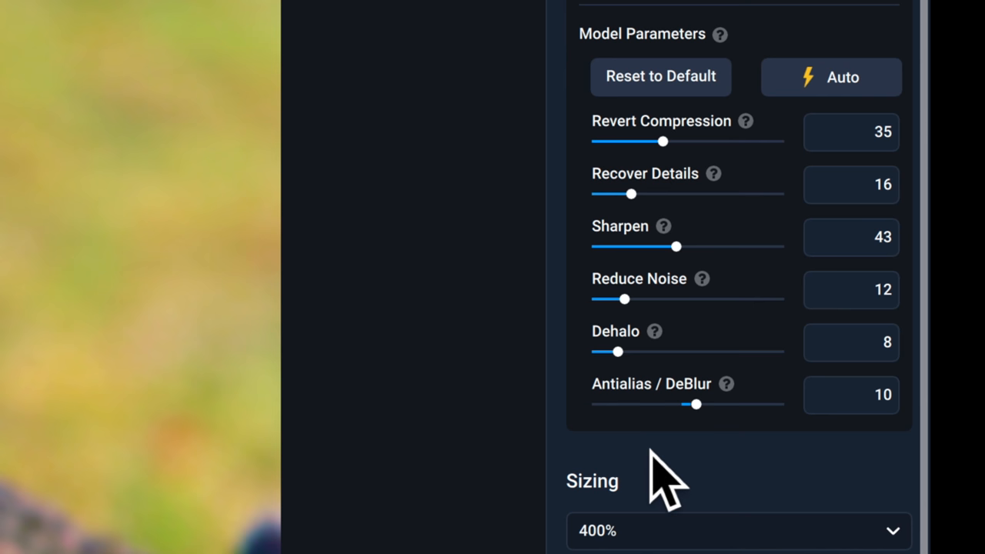
Set the cheetah clip's output size to 4K UHD (3840x2160) and render a Proteus preview
{"action": "scroll", "scroll_direction": "down", "scroll_amount": 3}
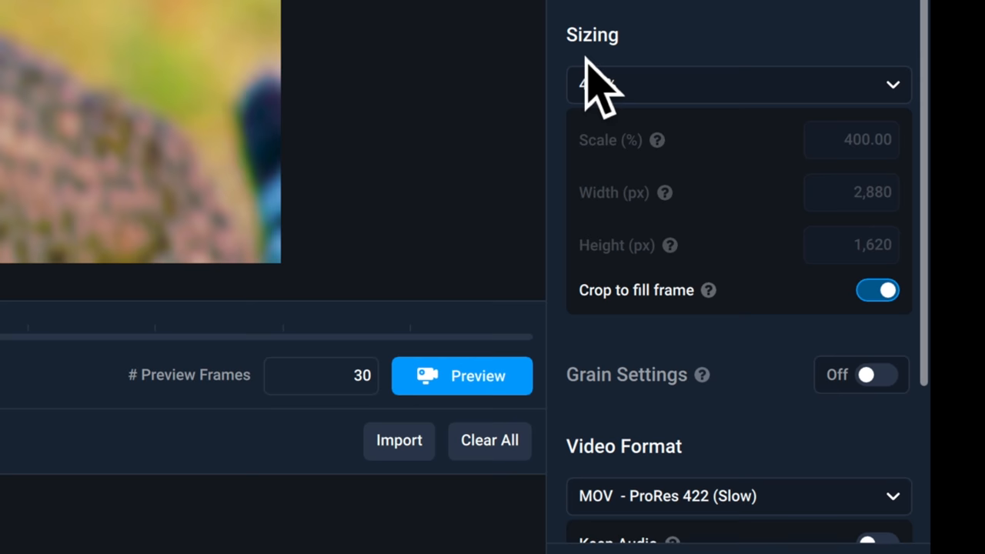
{"action": "left_click", "coordinate": [736, 85]}
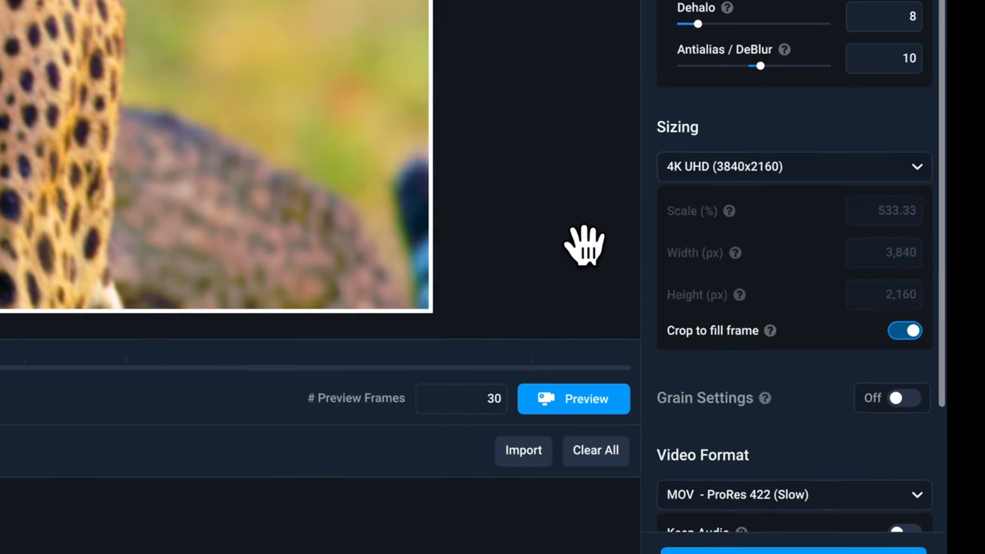
{"action": "left_click", "coordinate": [573, 399]}
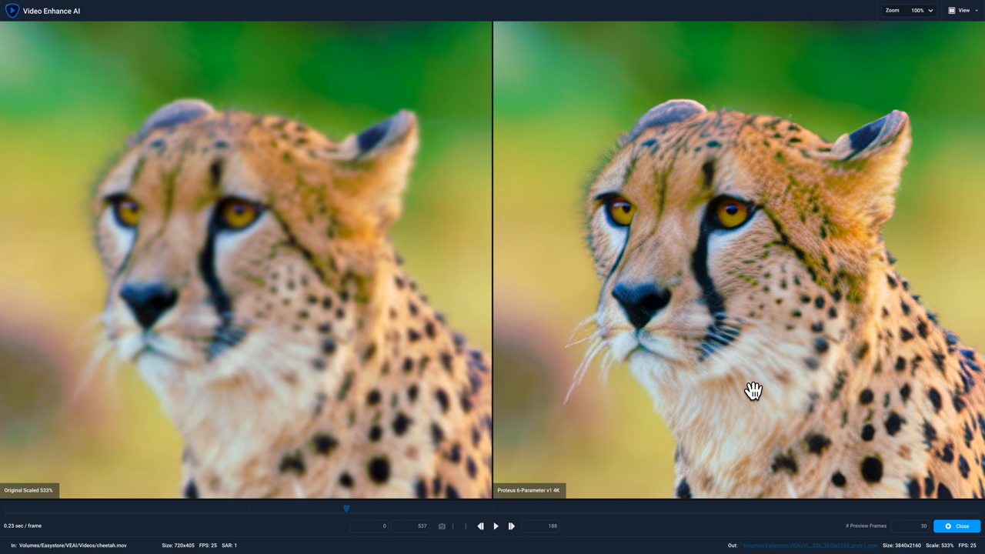
Inspect the cheetah's eyes, forehead and spotted coat in the split preview, then close it
{"action": "left_click", "coordinate": [920, 10]}
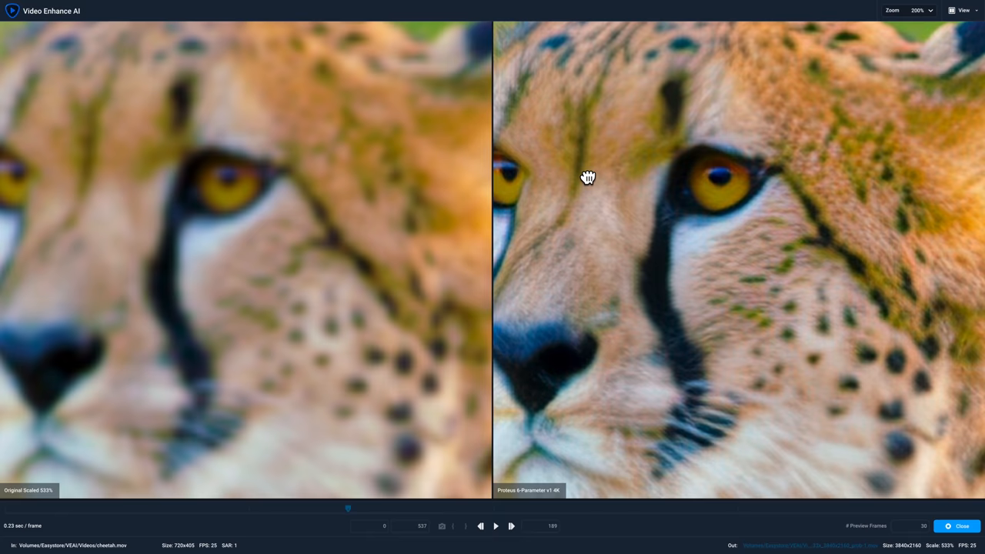
{"action": "left_click_drag", "start_coordinate": [588, 179], "coordinate": [207, 211]}
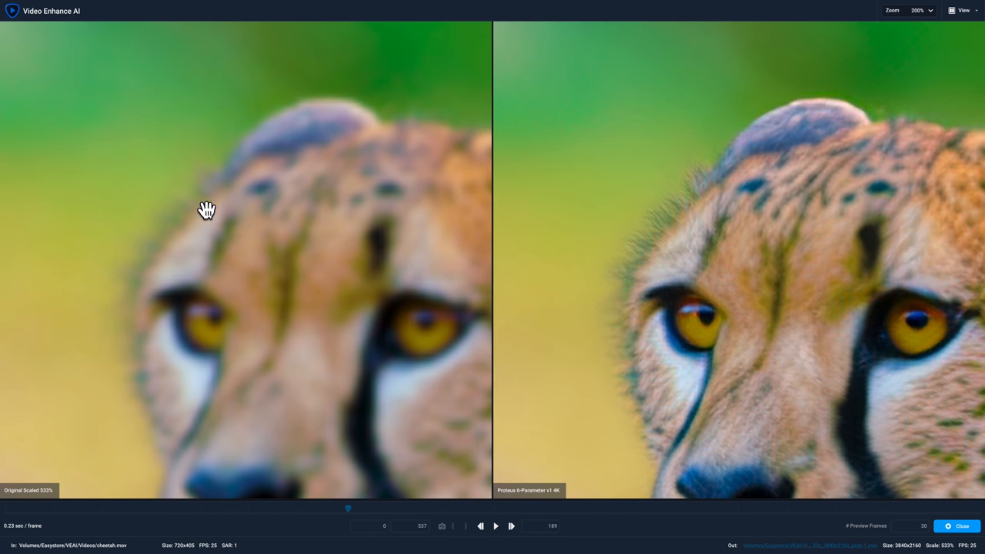
{"action": "mouse_move", "coordinate": [218, 253]}
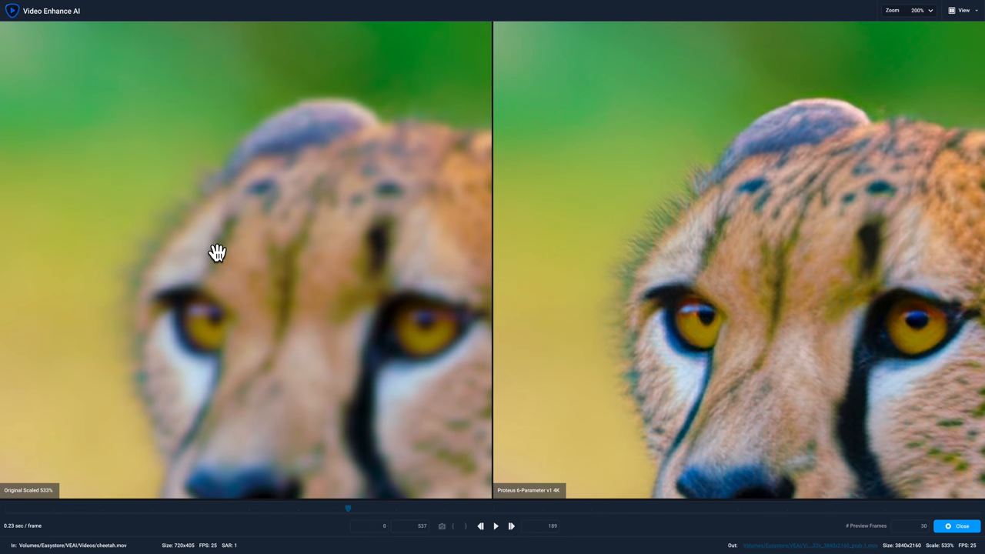
{"action": "mouse_move", "coordinate": [183, 214]}
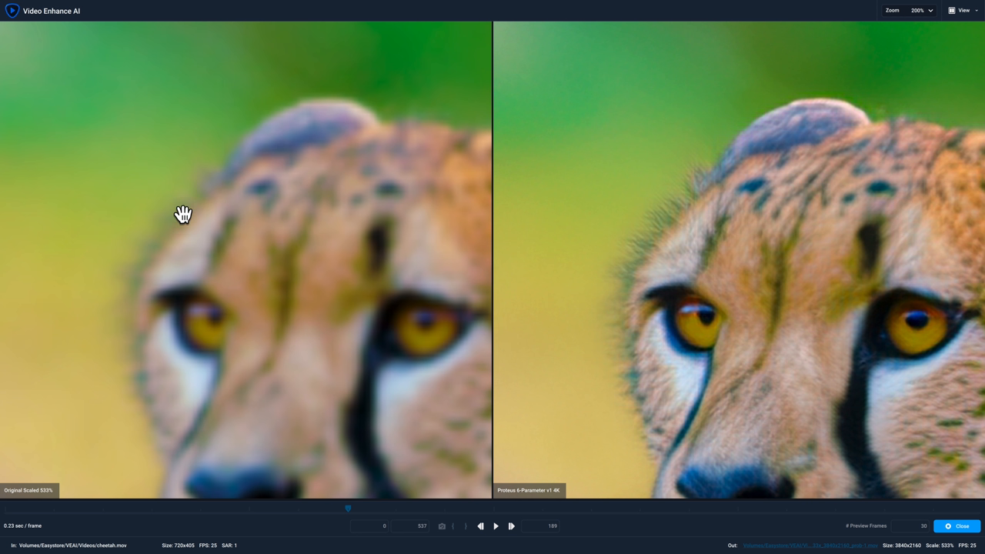
{"action": "mouse_move", "coordinate": [139, 296]}
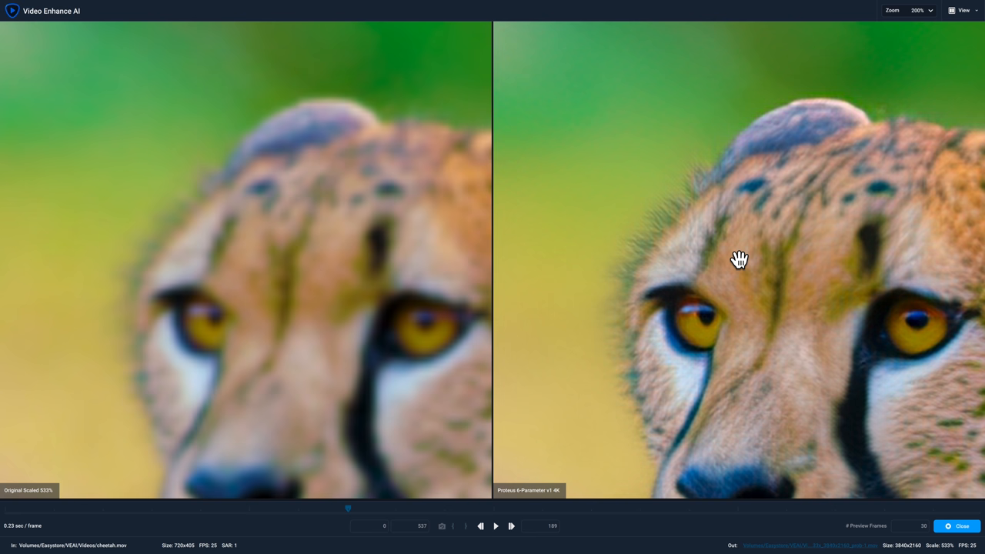
{"action": "mouse_move", "coordinate": [702, 243]}
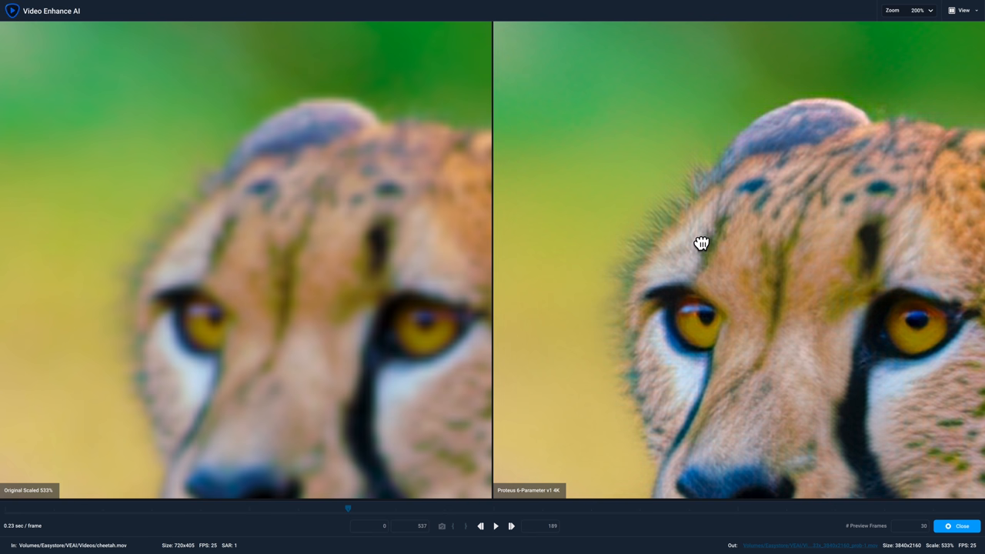
{"action": "left_click", "coordinate": [495, 527]}
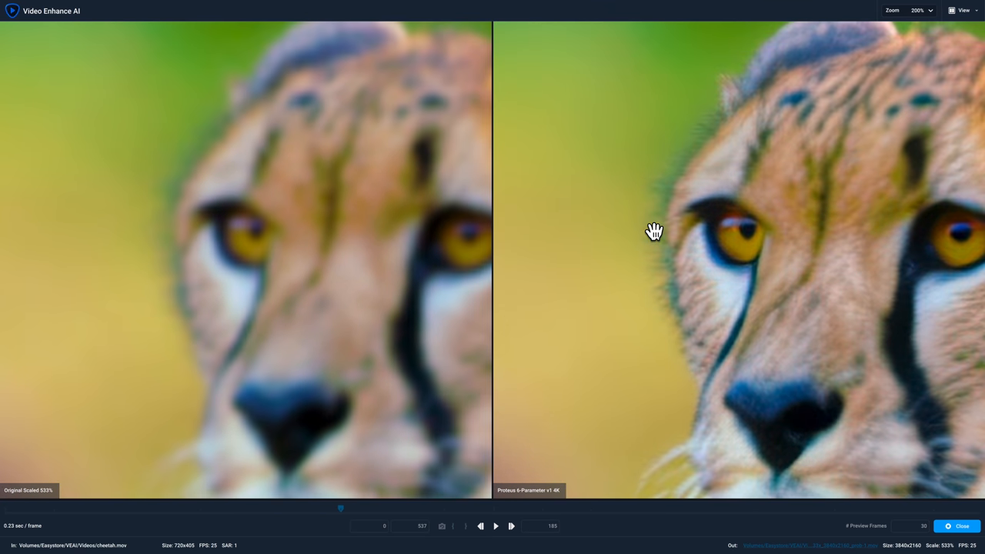
{"action": "left_click", "coordinate": [495, 527]}
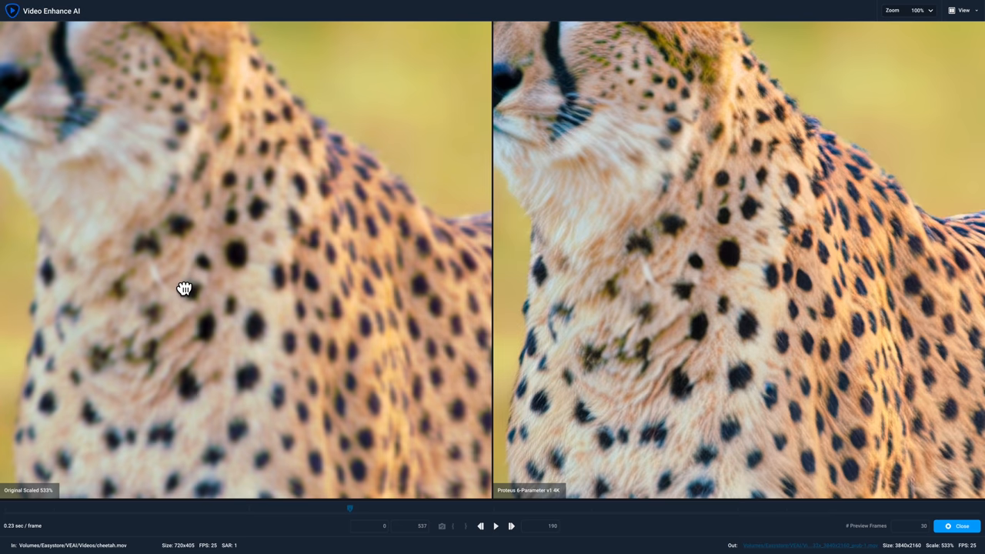
{"action": "left_click_drag", "start_coordinate": [184, 289], "coordinate": [258, 343]}
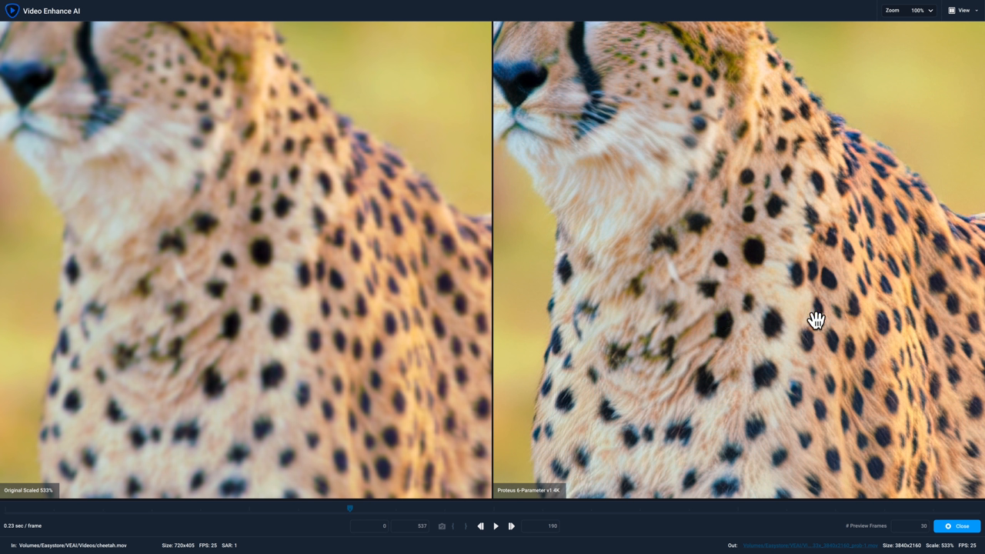
{"action": "mouse_move", "coordinate": [736, 336]}
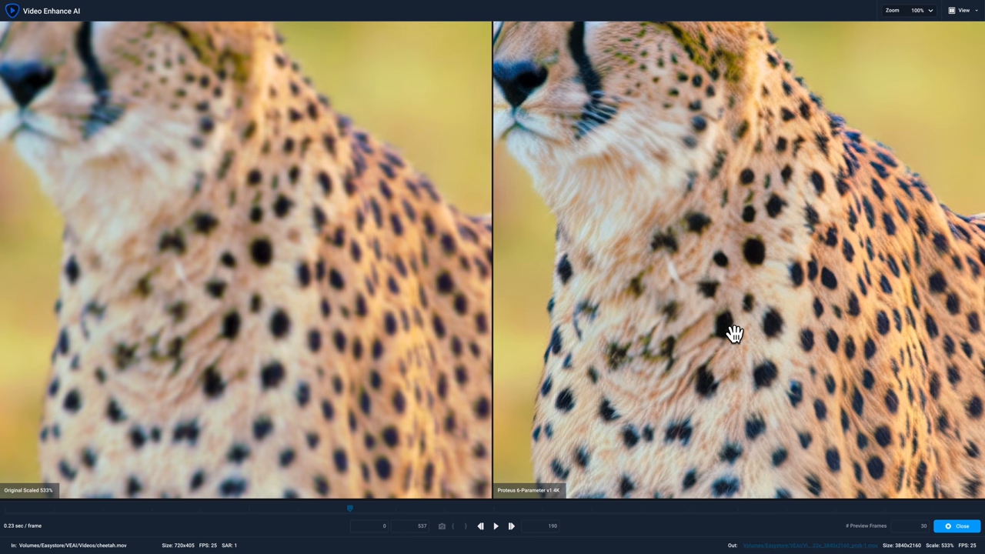
{"action": "left_click", "coordinate": [496, 527]}
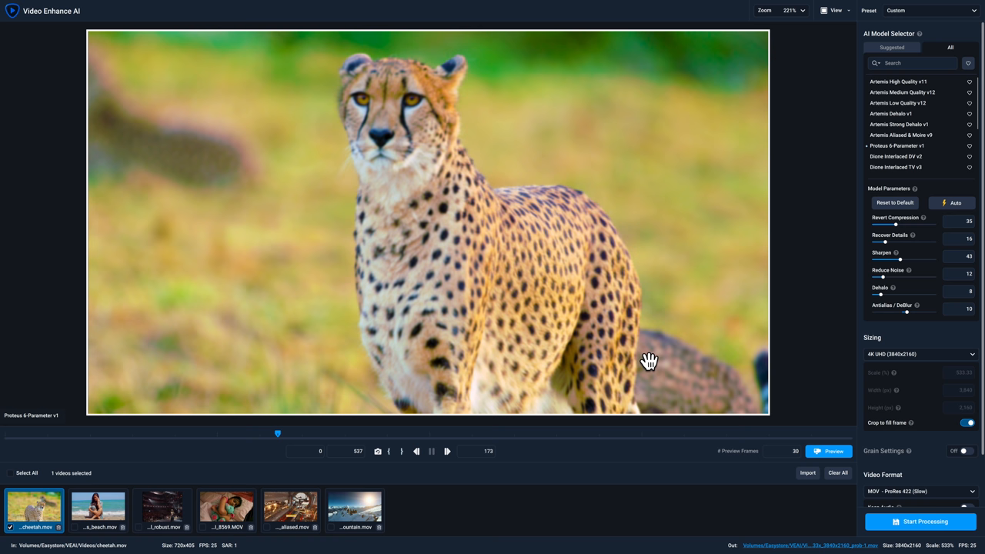
{"action": "mouse_move", "coordinate": [912, 182]}
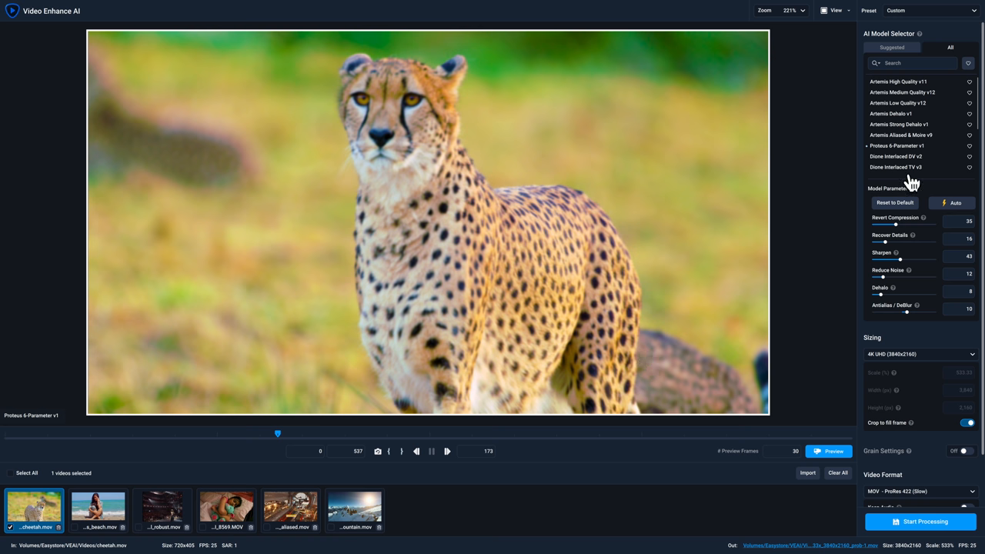
{"action": "mouse_move", "coordinate": [920, 299]}
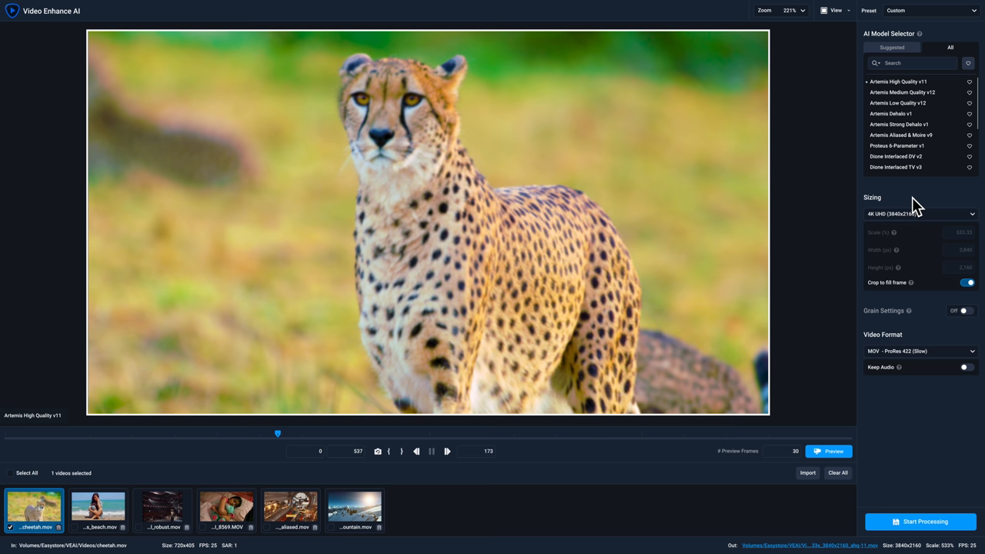
With Proteus selected, set Revert Compression 0, Sharpen 38 and Reduce Noise 0 on the cheetah clip
{"action": "left_click", "coordinate": [896, 145]}
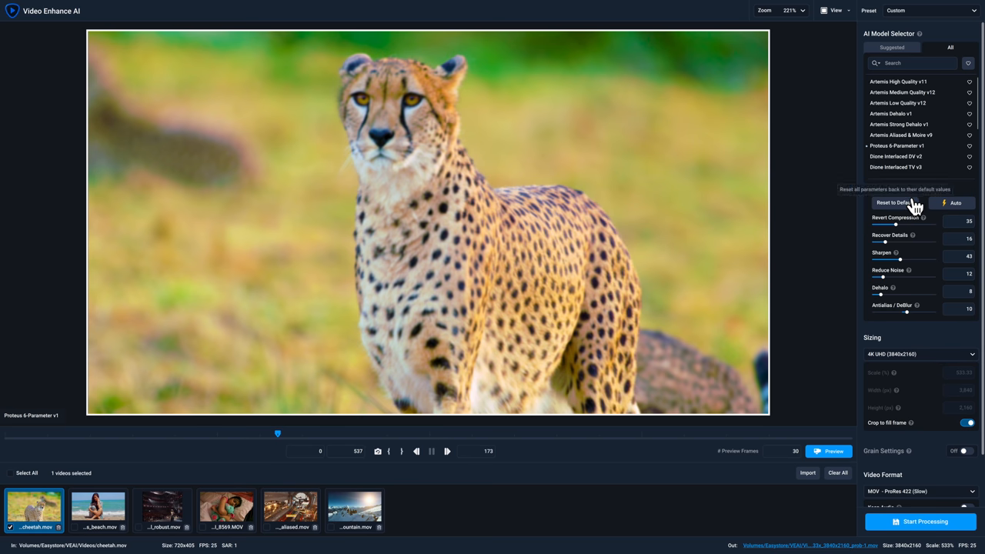
{"action": "mouse_move", "coordinate": [907, 247]}
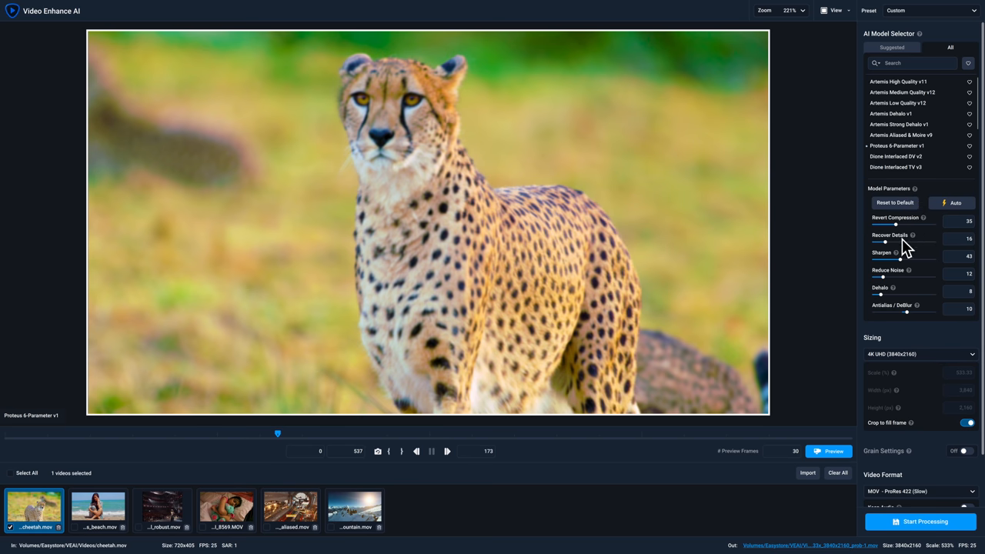
{"action": "mouse_move", "coordinate": [916, 327]}
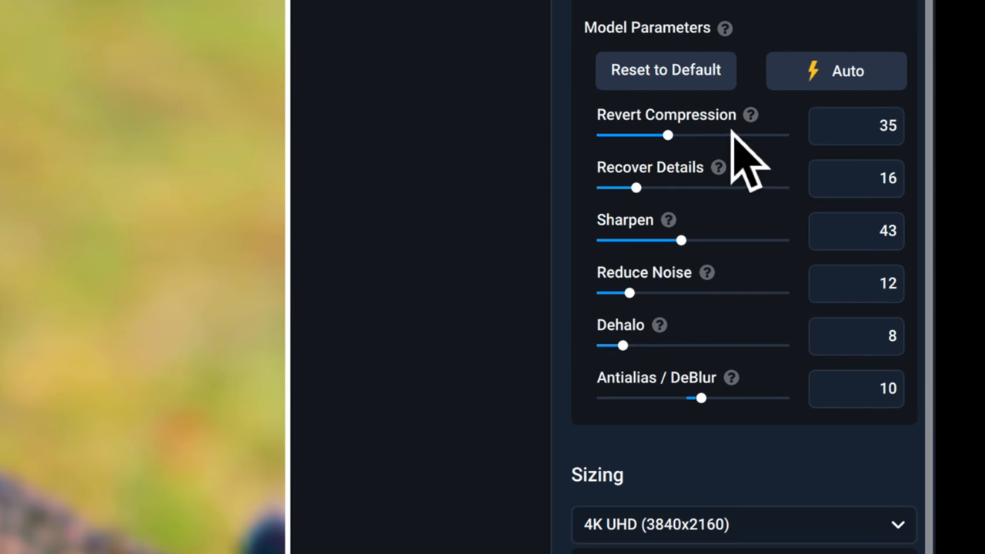
{"action": "mouse_move", "coordinate": [637, 188]}
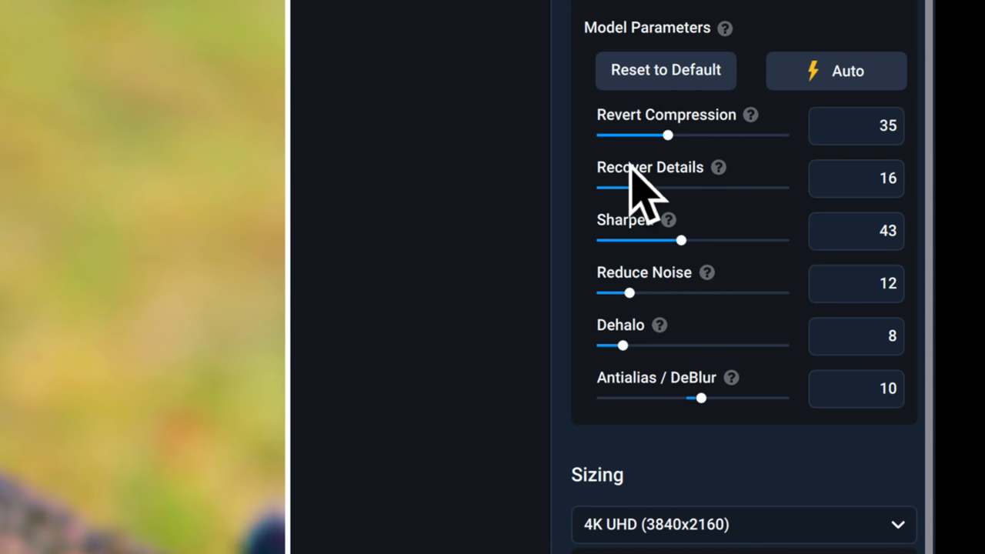
{"action": "left_click_drag", "start_coordinate": [670, 136], "coordinate": [608, 136]}
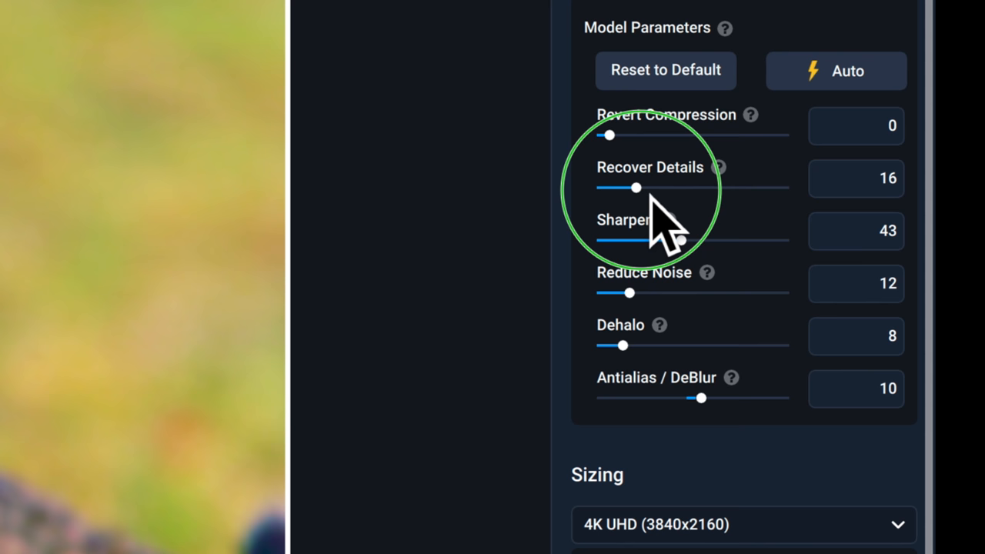
{"action": "left_click_drag", "start_coordinate": [635, 188], "coordinate": [646, 188]}
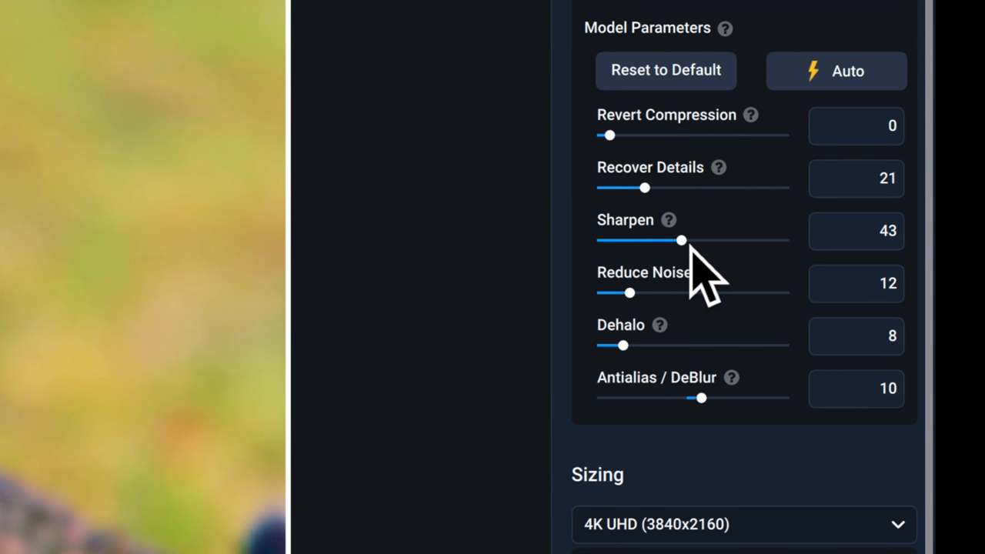
{"action": "left_click_drag", "start_coordinate": [684, 240], "coordinate": [669, 241]}
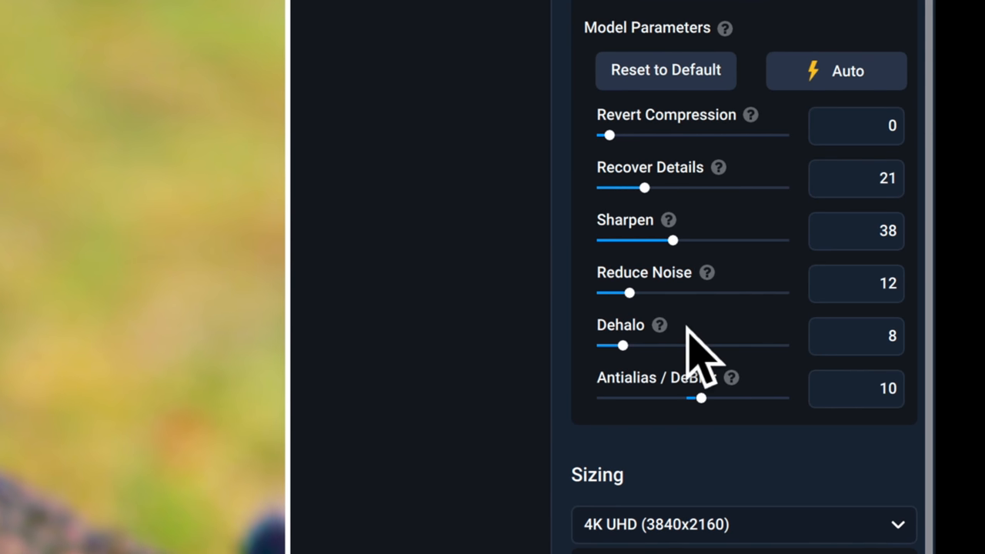
{"action": "mouse_move", "coordinate": [654, 331]}
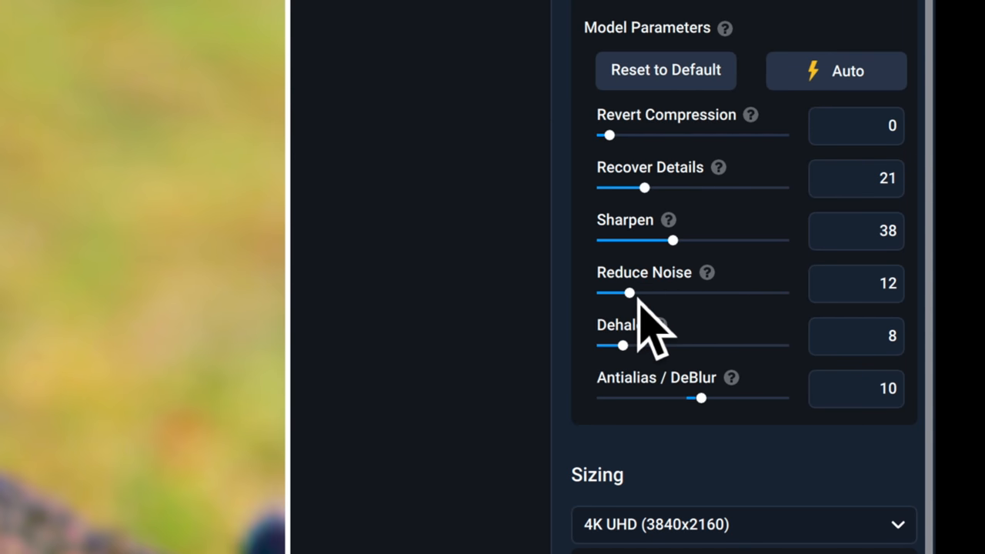
{"action": "left_click_drag", "start_coordinate": [631, 292], "coordinate": [608, 293]}
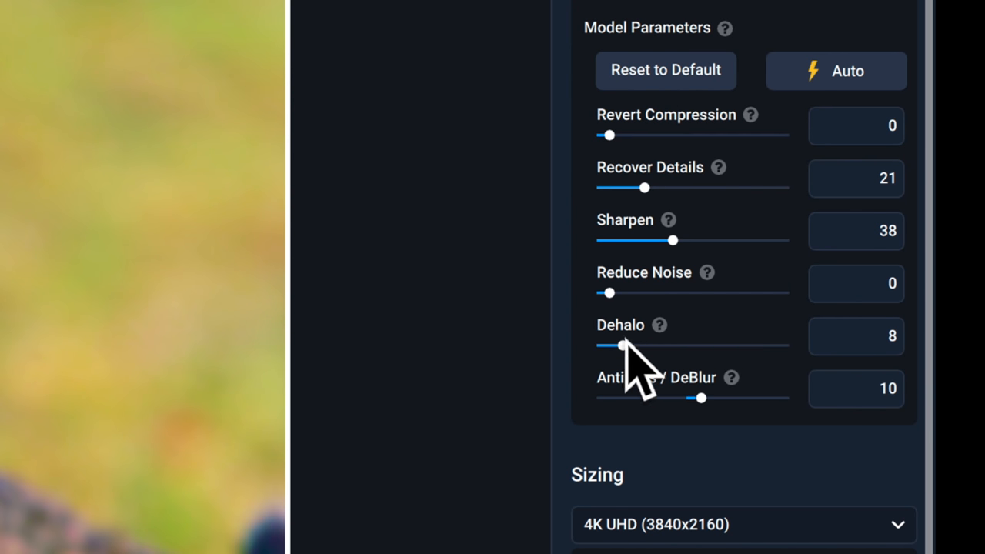
{"action": "mouse_move", "coordinate": [727, 355]}
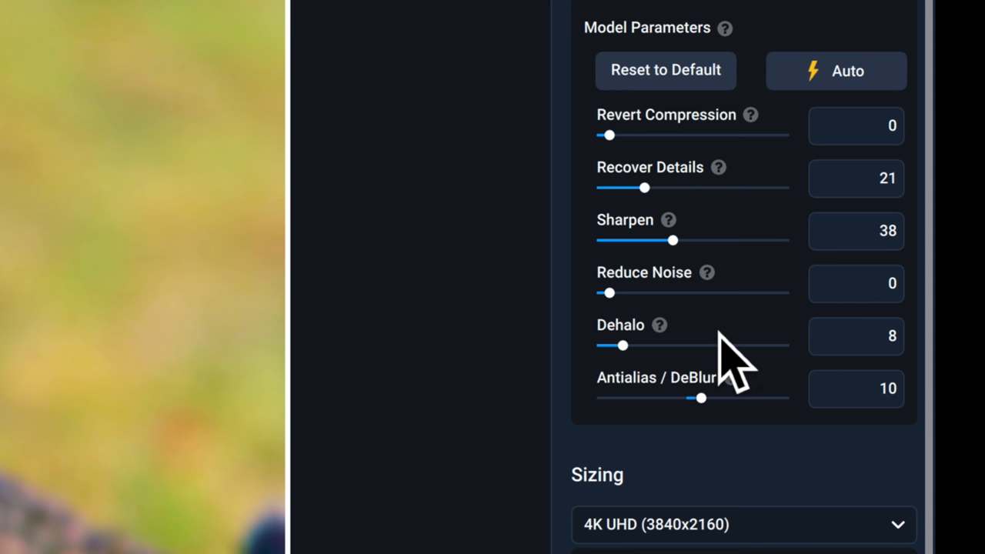
{"action": "left_click_drag", "start_coordinate": [634, 345], "coordinate": [609, 345]}
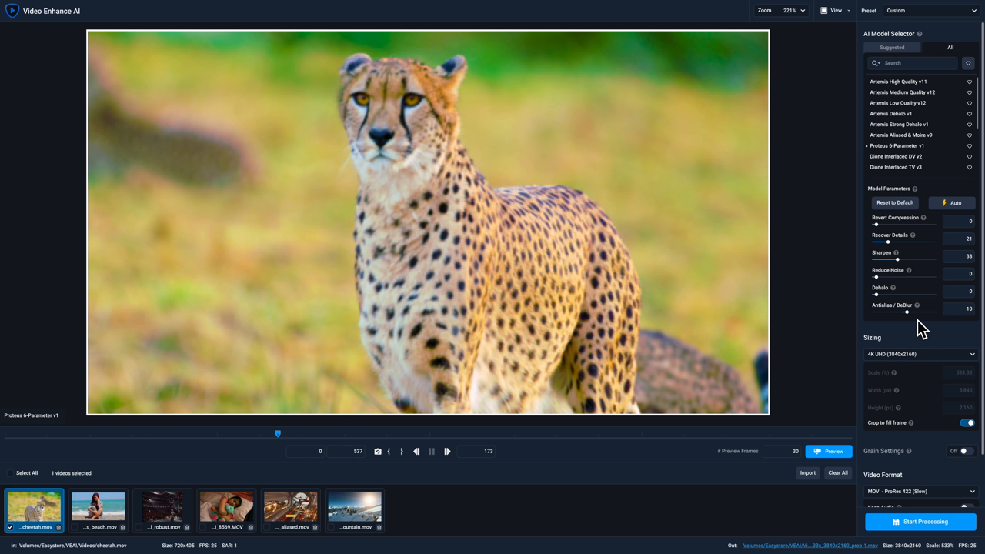
{"action": "mouse_move", "coordinate": [893, 237]}
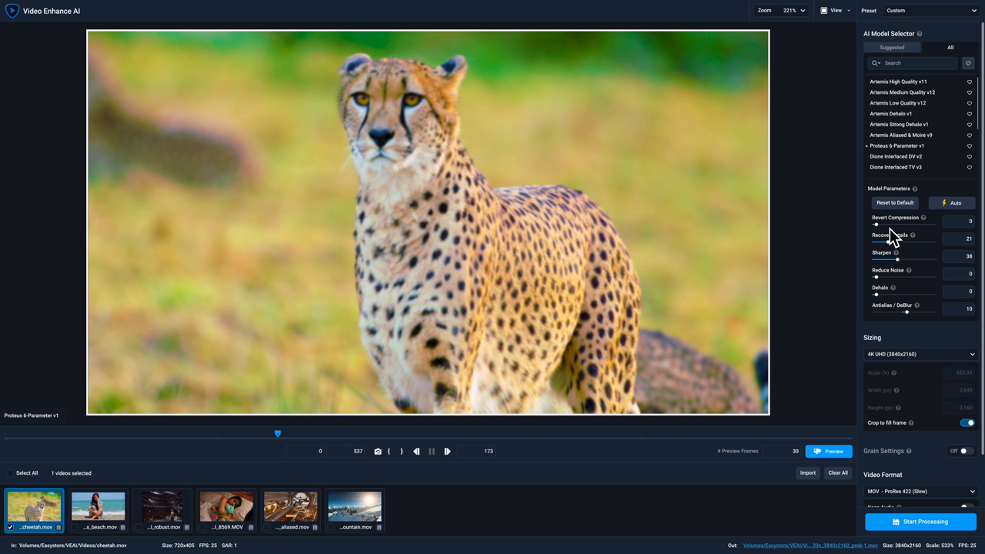
{"action": "mouse_move", "coordinate": [825, 460]}
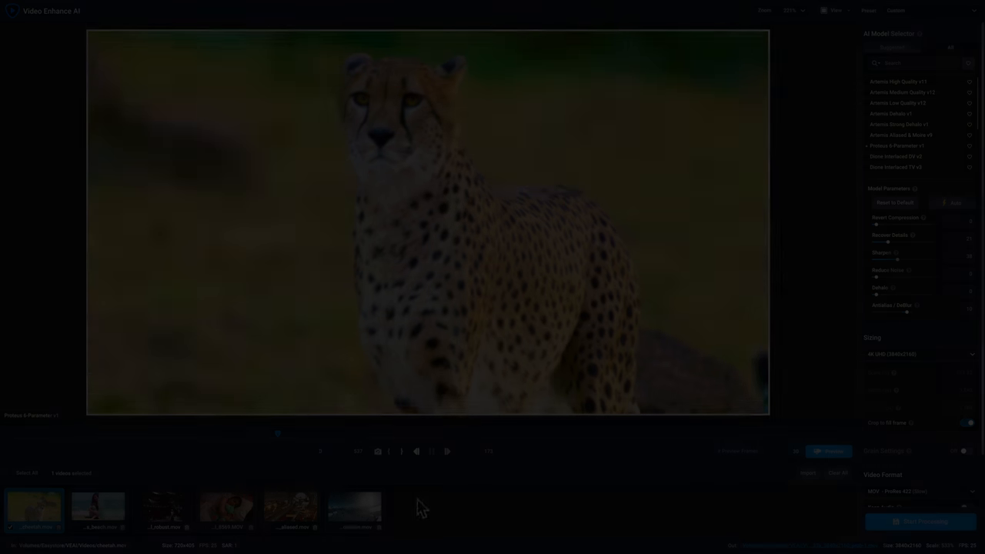
Load the concert clip at a chosen frame, set HD 1920x1080 output and auto-estimate Proteus parameters
{"action": "left_click", "coordinate": [163, 508]}
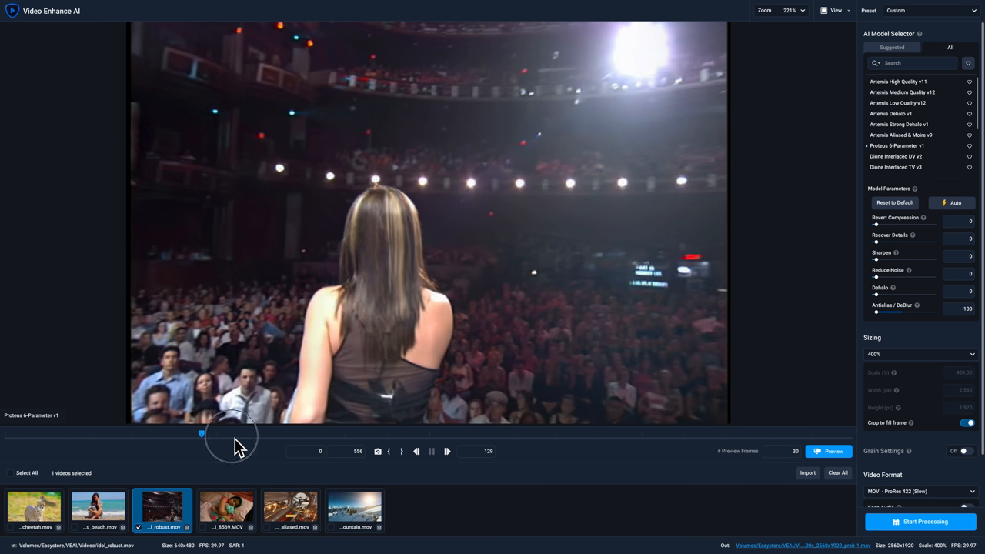
{"action": "left_click_drag", "start_coordinate": [231, 434], "coordinate": [188, 434]}
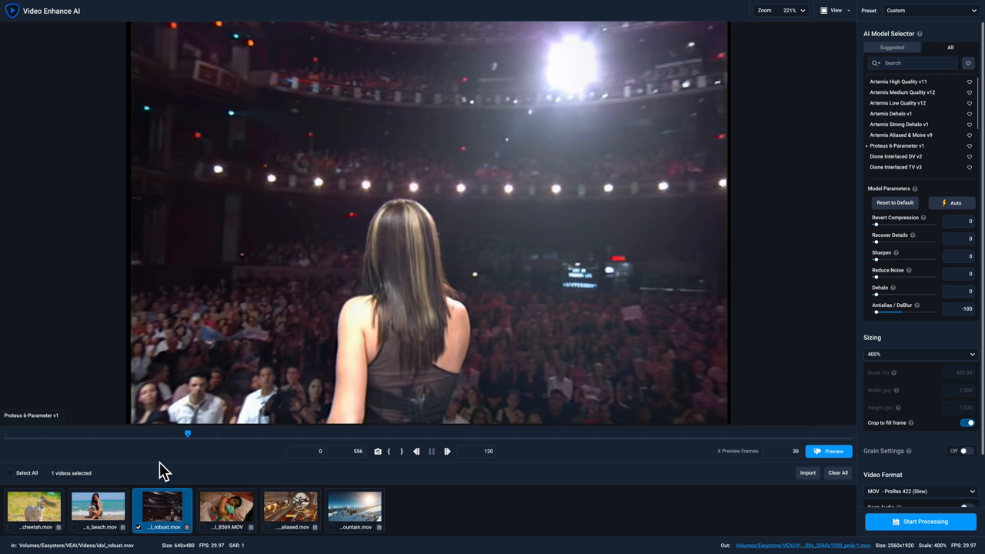
{"action": "mouse_move", "coordinate": [896, 144]}
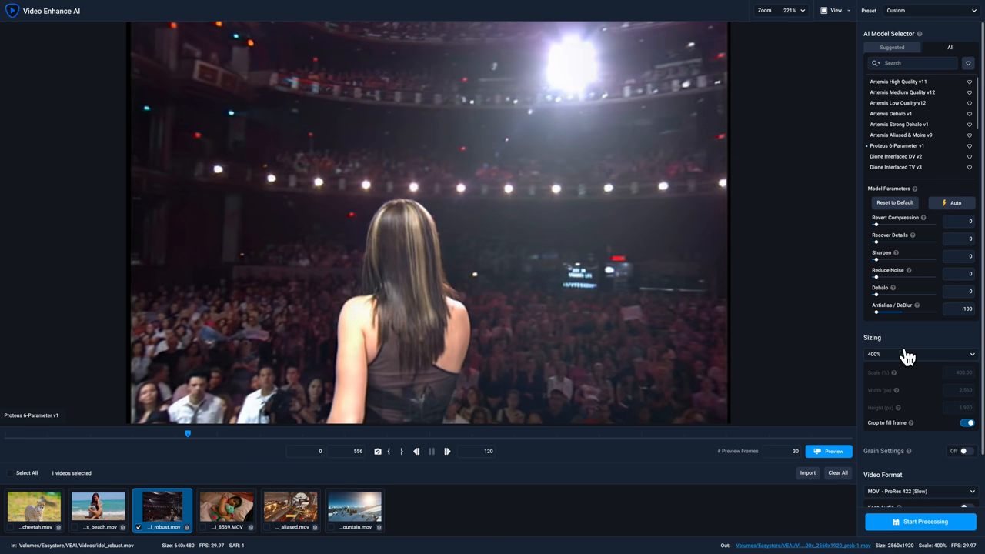
{"action": "left_click", "coordinate": [921, 354]}
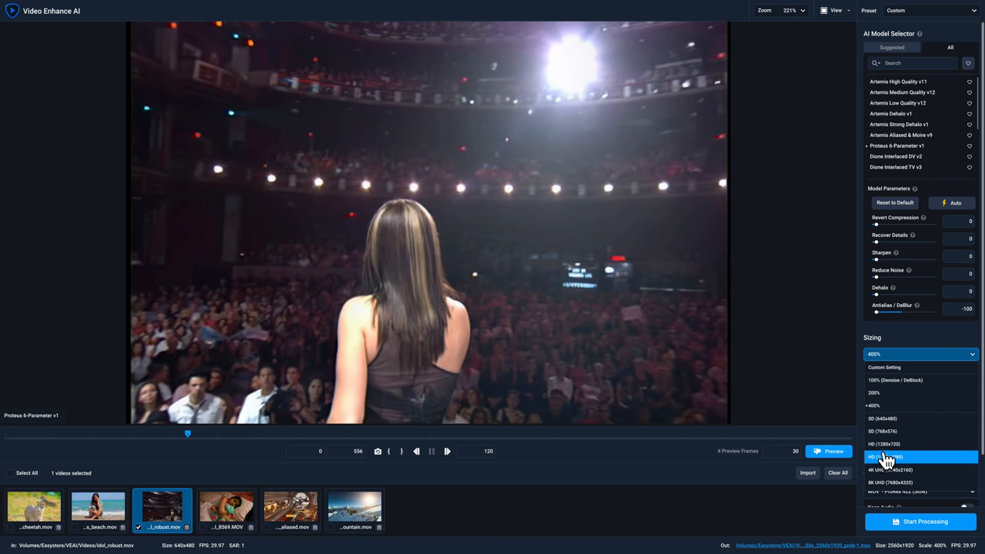
{"action": "left_click", "coordinate": [885, 455]}
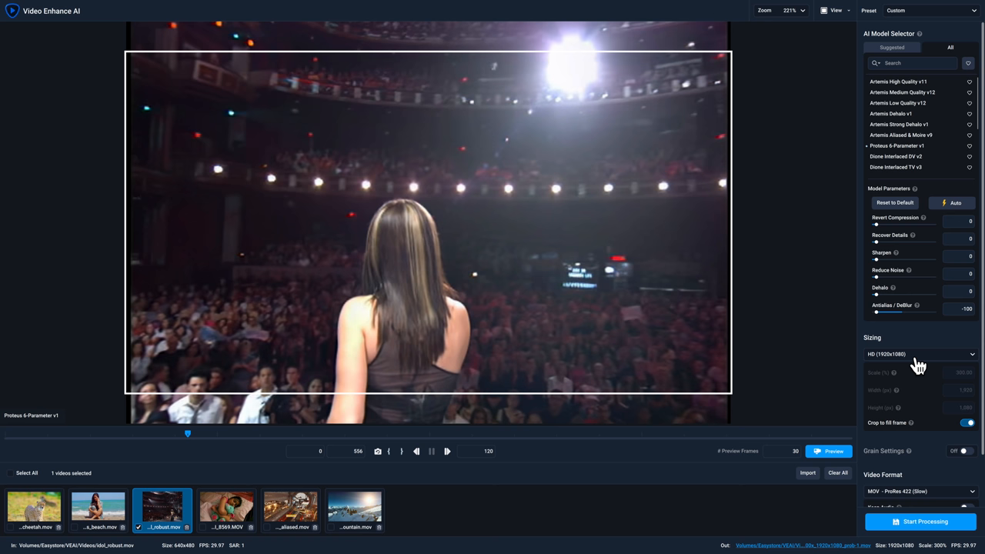
{"action": "mouse_move", "coordinate": [956, 204]}
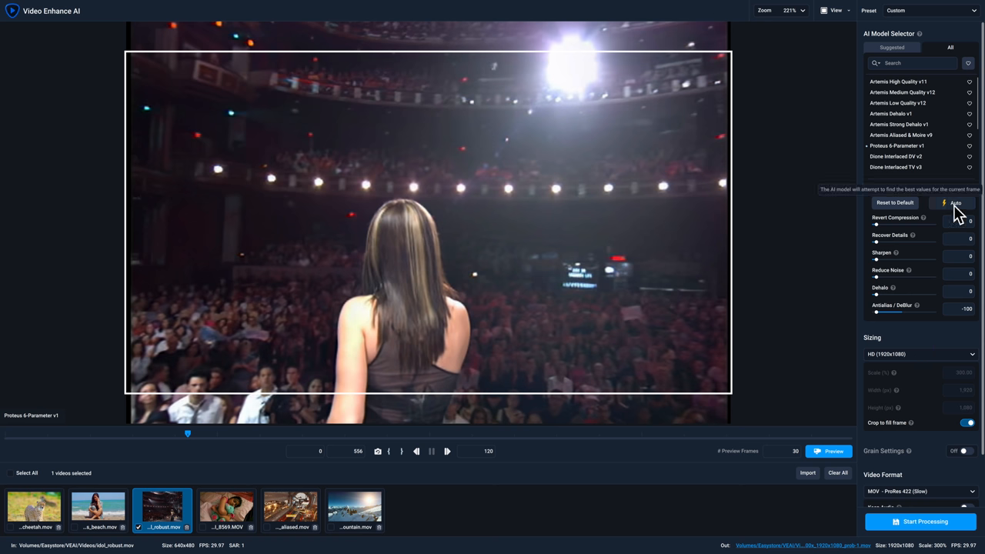
{"action": "left_click", "coordinate": [954, 204]}
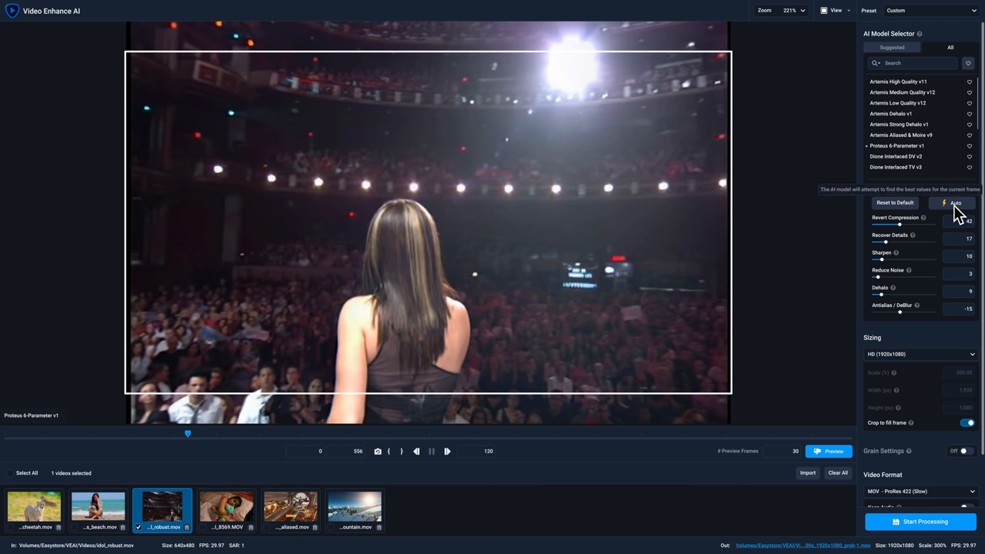
{"action": "mouse_move", "coordinate": [932, 419]}
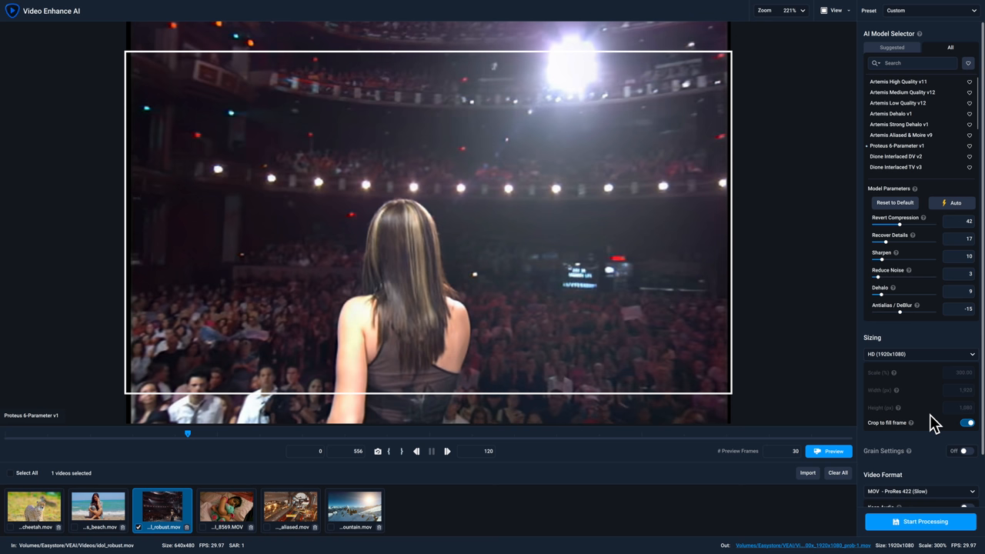
Enable Crop to fill frame for the concert clip and move on to the beach clip
{"action": "left_click", "coordinate": [968, 422]}
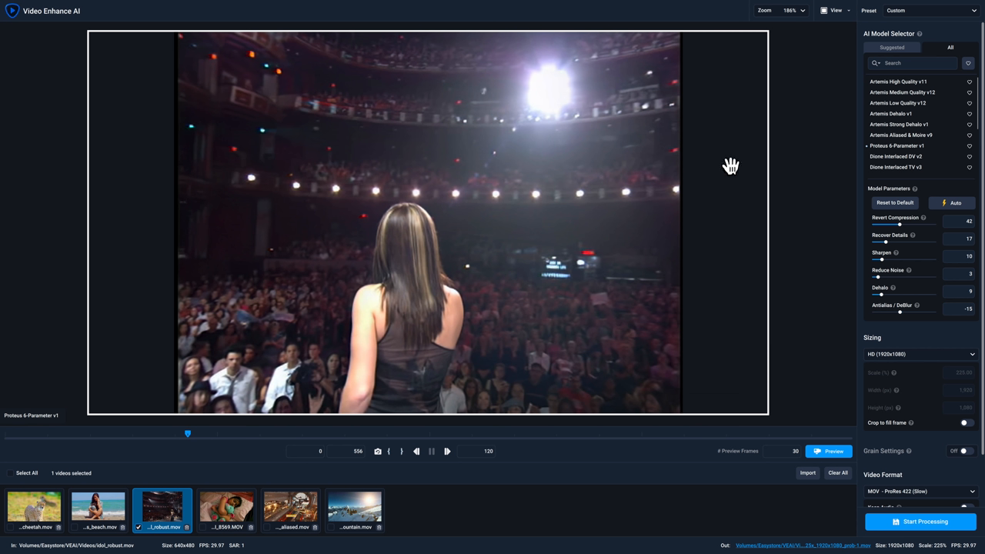
{"action": "mouse_move", "coordinate": [131, 164]}
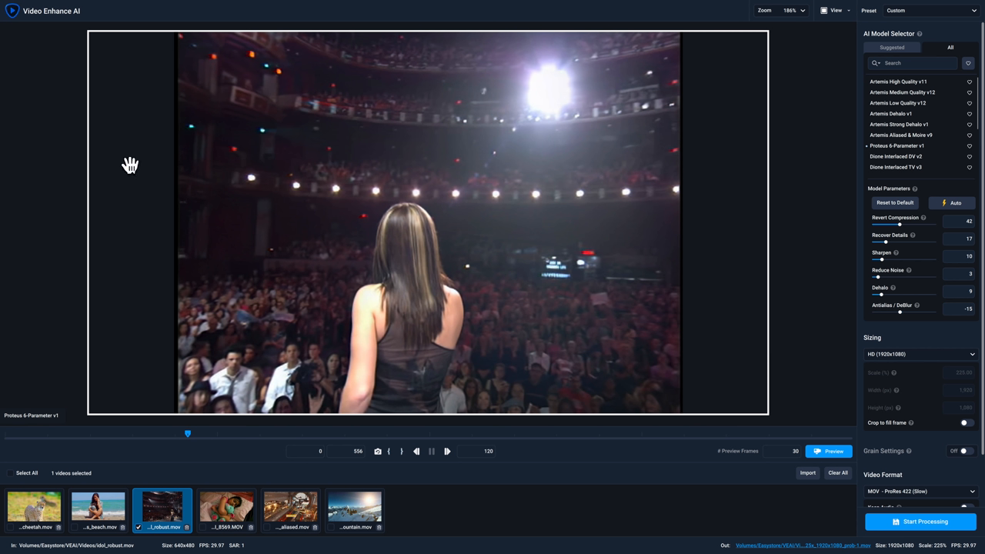
{"action": "mouse_move", "coordinate": [692, 311]}
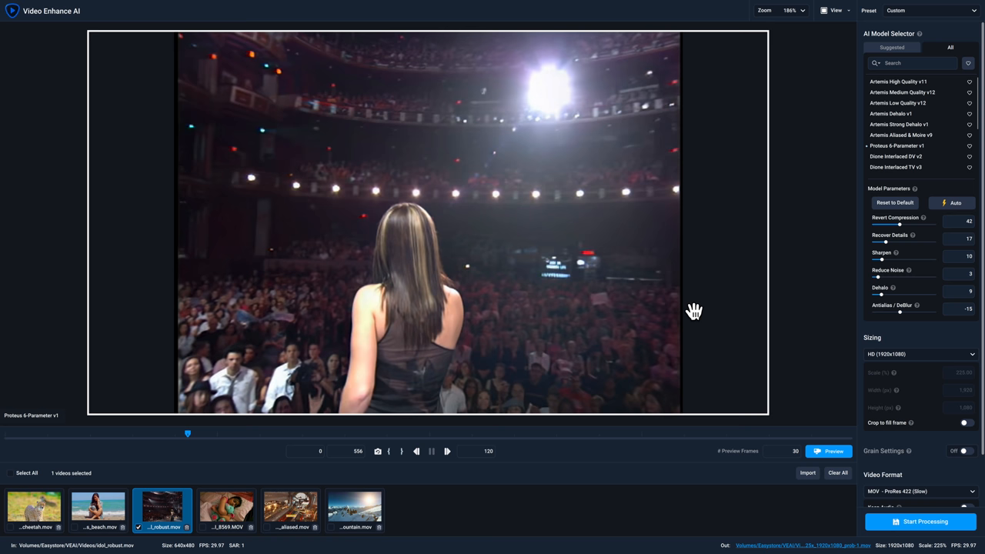
{"action": "mouse_move", "coordinate": [967, 427]}
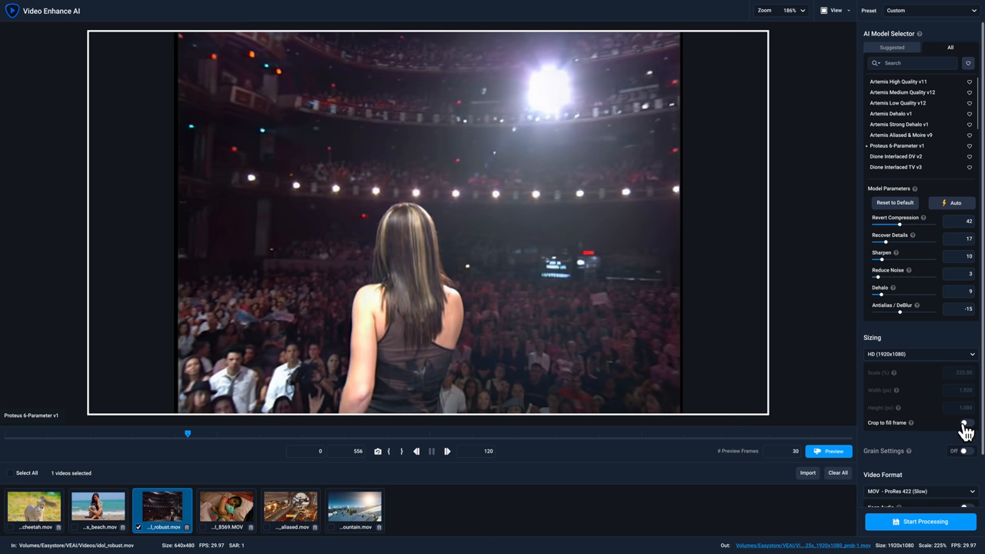
{"action": "left_click", "coordinate": [966, 422]}
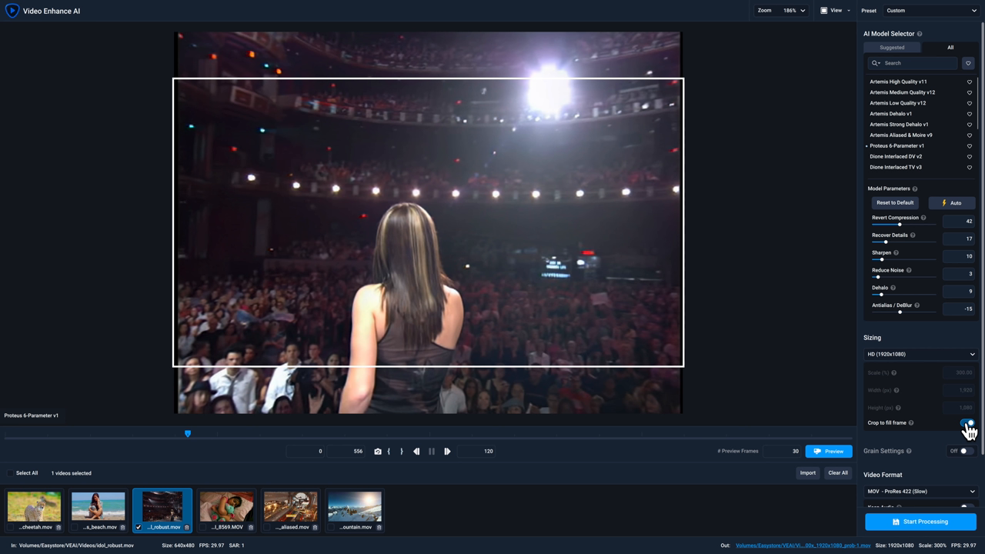
{"action": "left_click", "coordinate": [967, 422]}
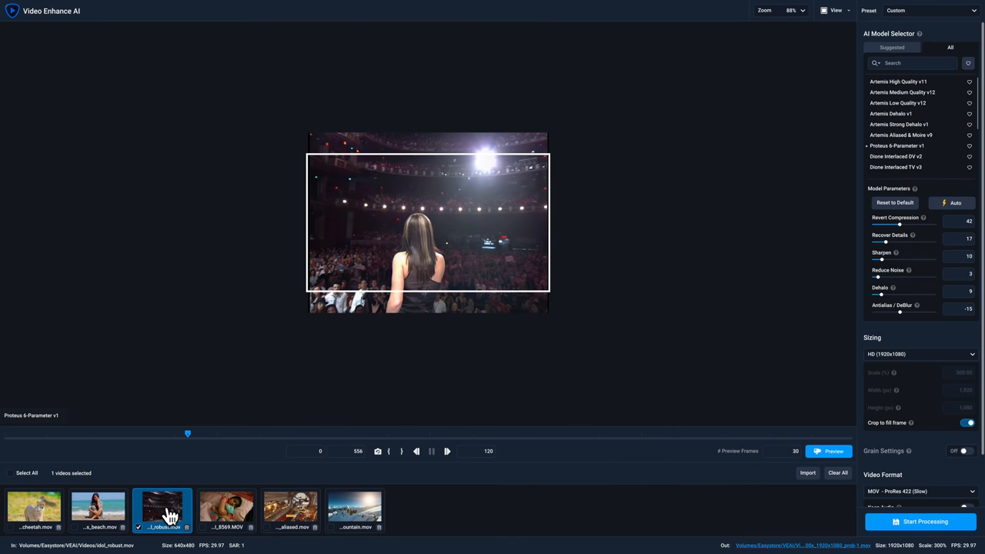
{"action": "mouse_move", "coordinate": [105, 511]}
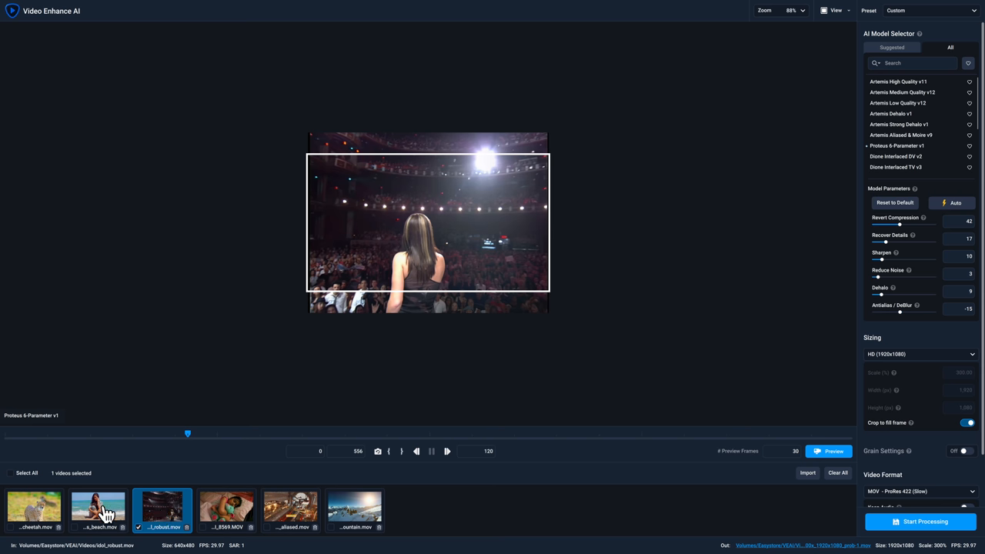
{"action": "left_click", "coordinate": [99, 510]}
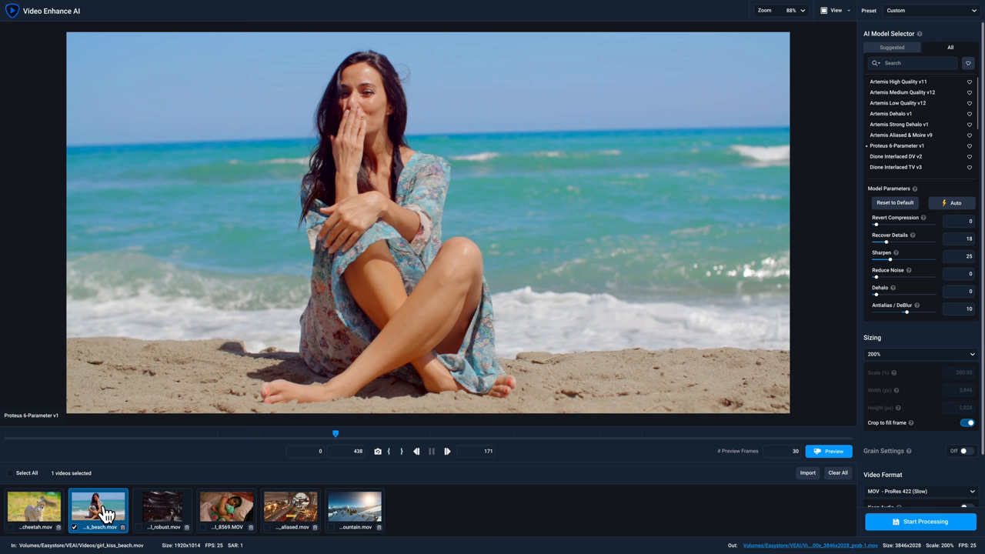
{"action": "mouse_move", "coordinate": [910, 270]}
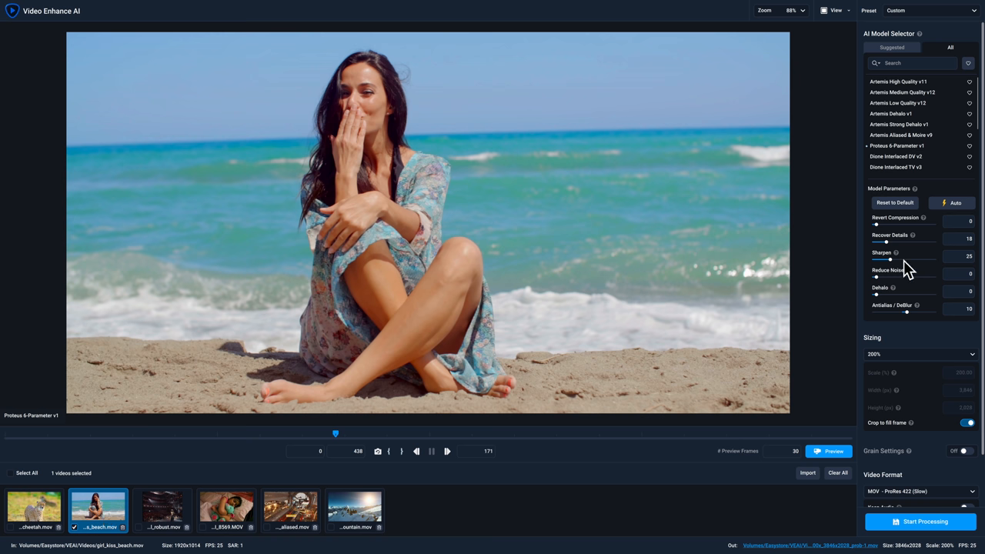
{"action": "mouse_move", "coordinate": [890, 147]}
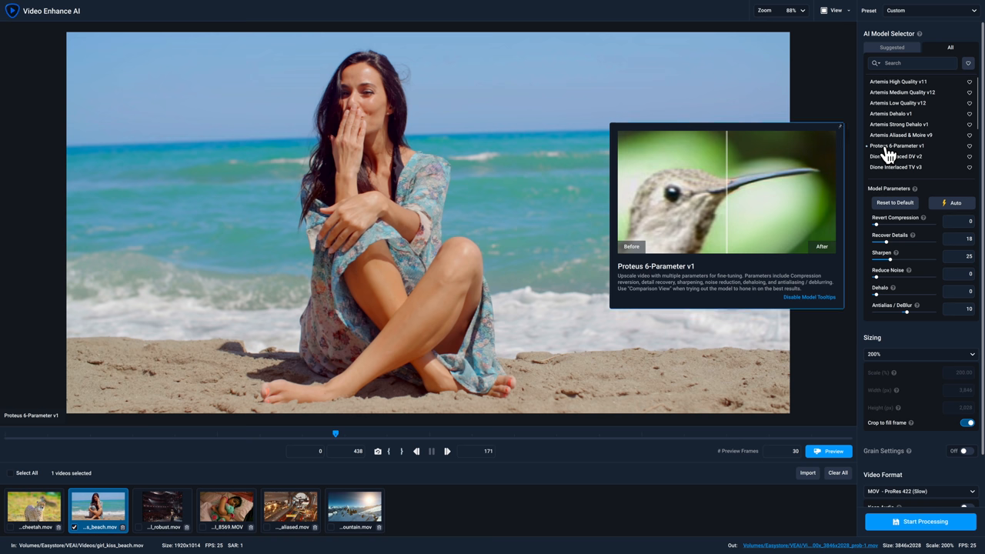
Auto-estimate the beach clip, set 100% Denoise/DeBlock sizing, Reduce Noise 0 and Dehalo 3
{"action": "left_click", "coordinate": [957, 203]}
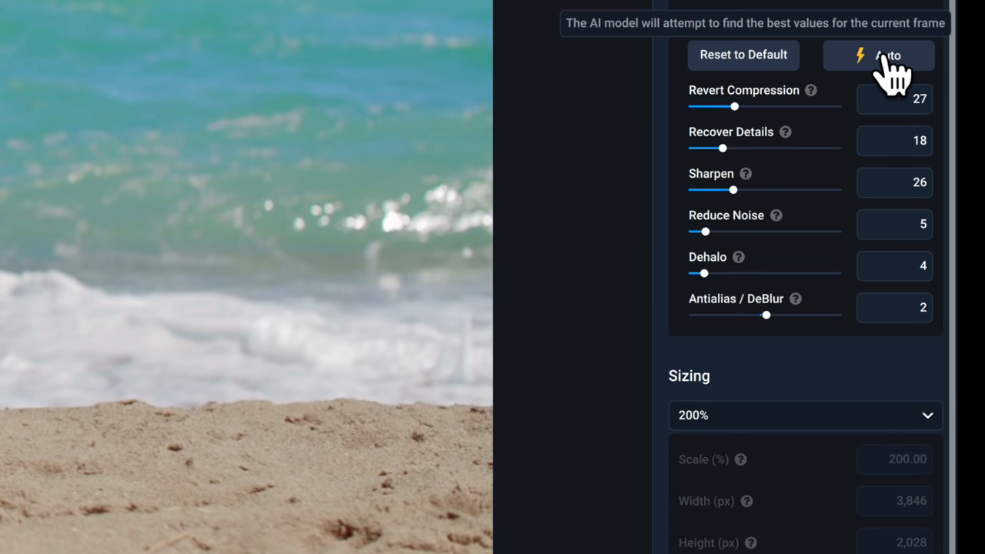
{"action": "mouse_move", "coordinate": [805, 434]}
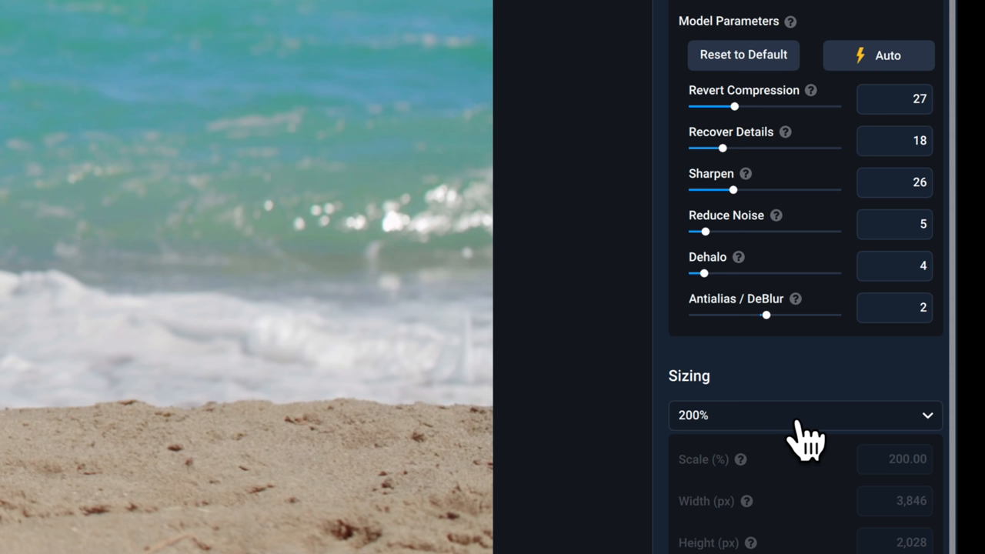
{"action": "mouse_move", "coordinate": [785, 439]}
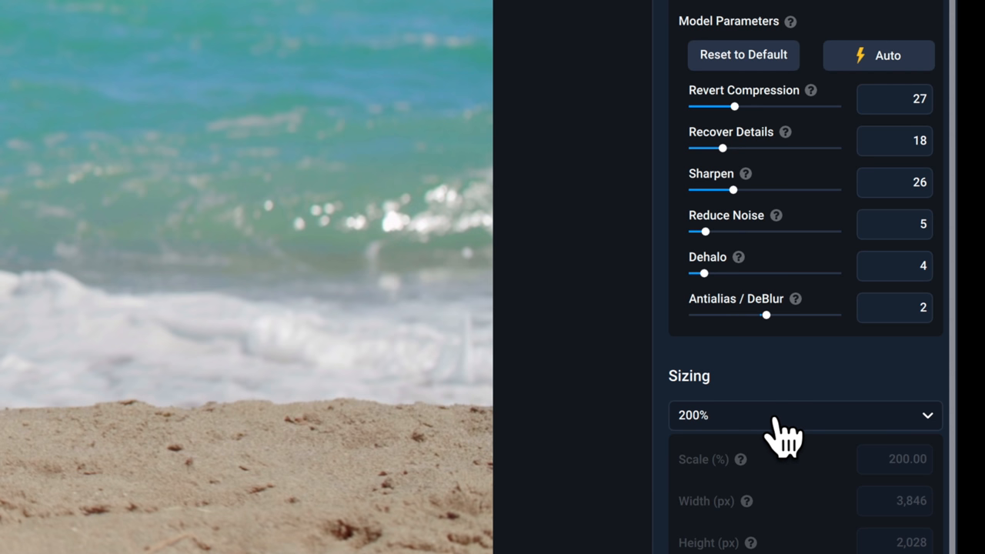
{"action": "left_click", "coordinate": [805, 416]}
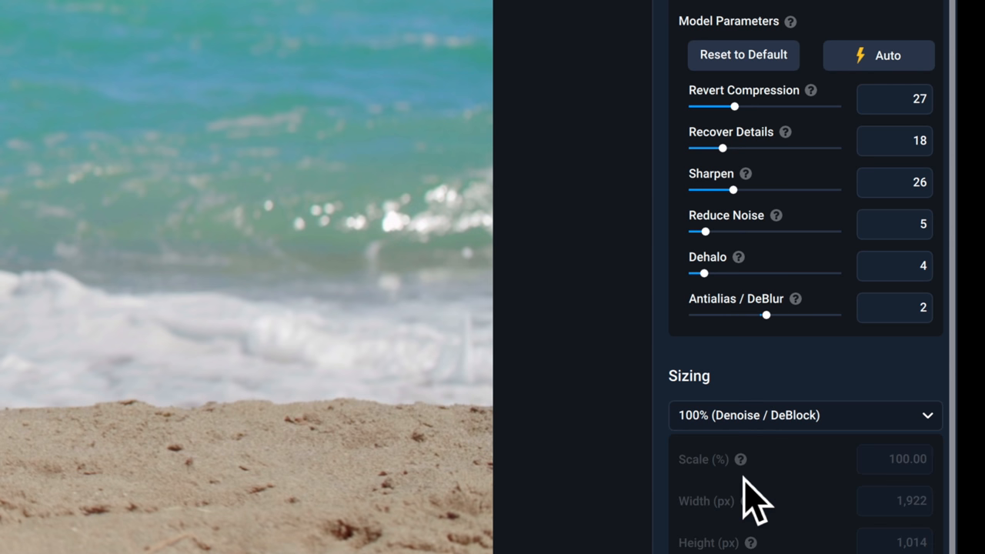
{"action": "mouse_move", "coordinate": [820, 416]}
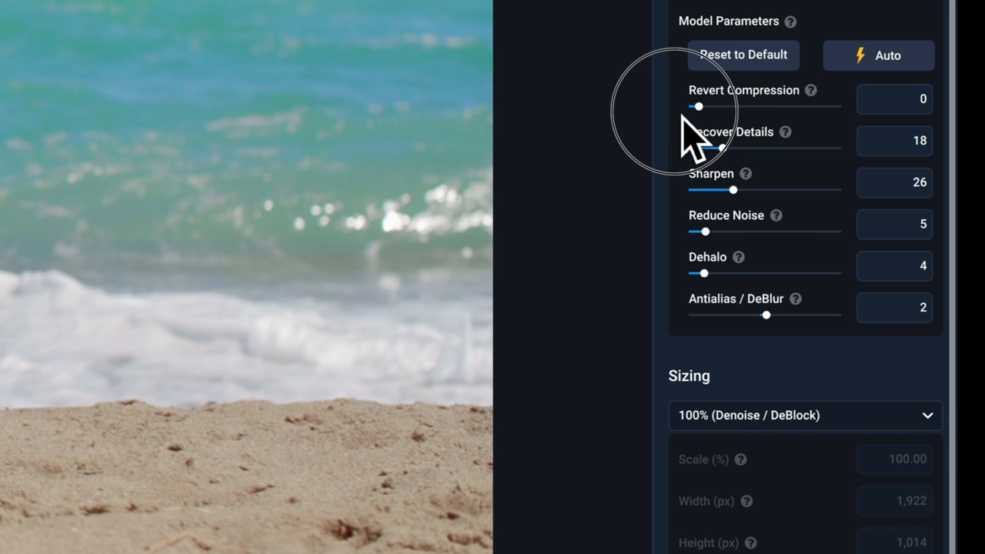
{"action": "mouse_move", "coordinate": [773, 157]}
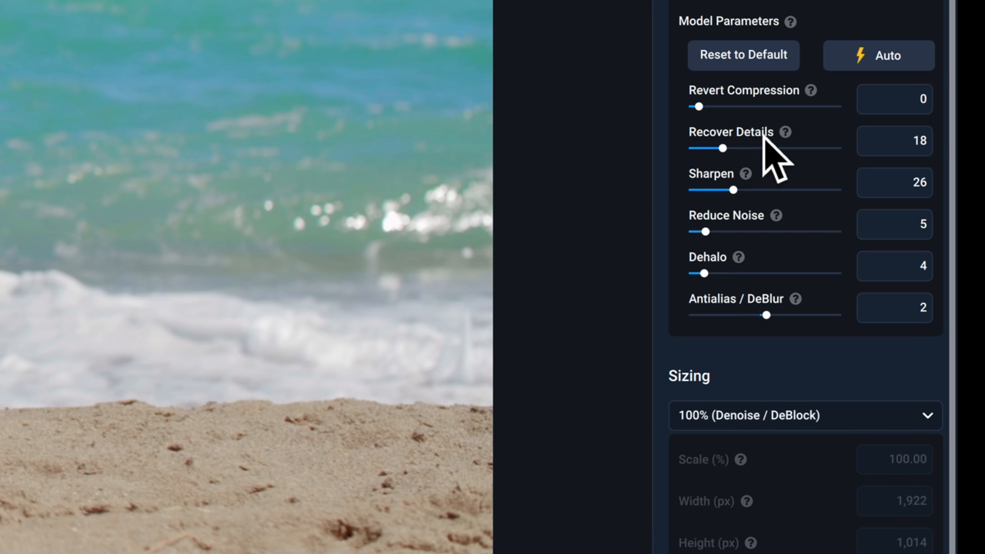
{"action": "mouse_move", "coordinate": [716, 247]}
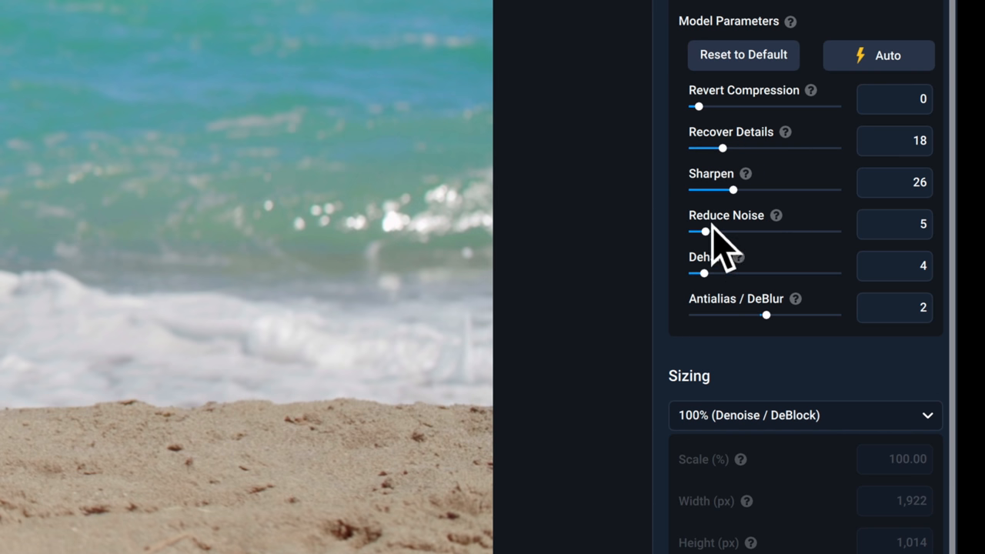
{"action": "left_click_drag", "start_coordinate": [702, 231], "coordinate": [699, 231]}
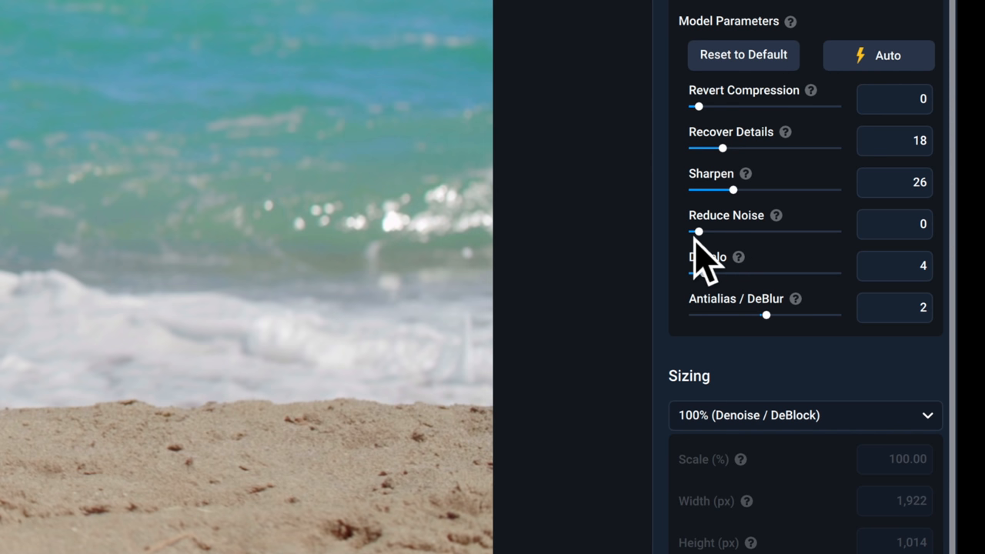
{"action": "left_click_drag", "start_coordinate": [708, 274], "coordinate": [699, 274]}
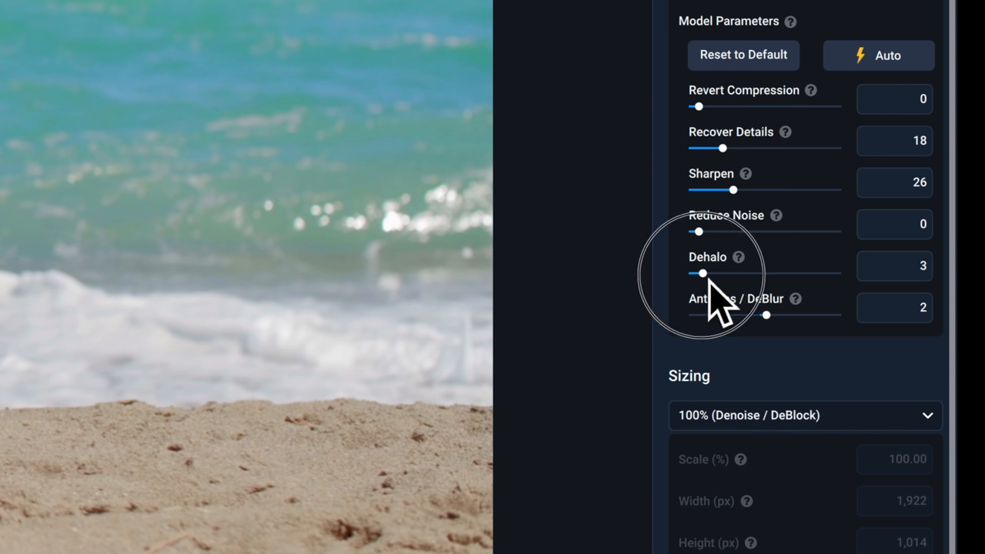
{"action": "left_click_drag", "start_coordinate": [703, 274], "coordinate": [699, 274]}
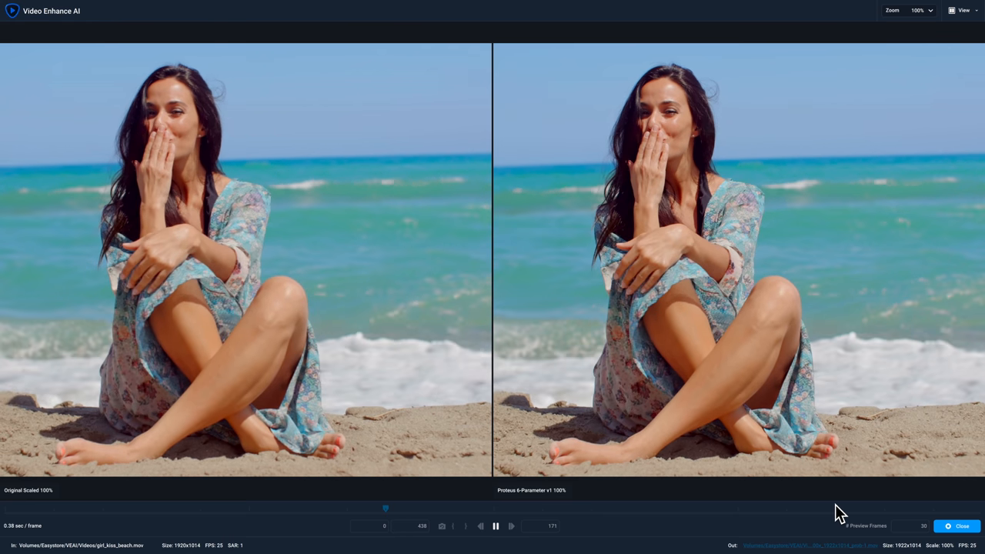
Zoom into the beach split preview around the woman's face, then close it
{"action": "left_click", "coordinate": [921, 9]}
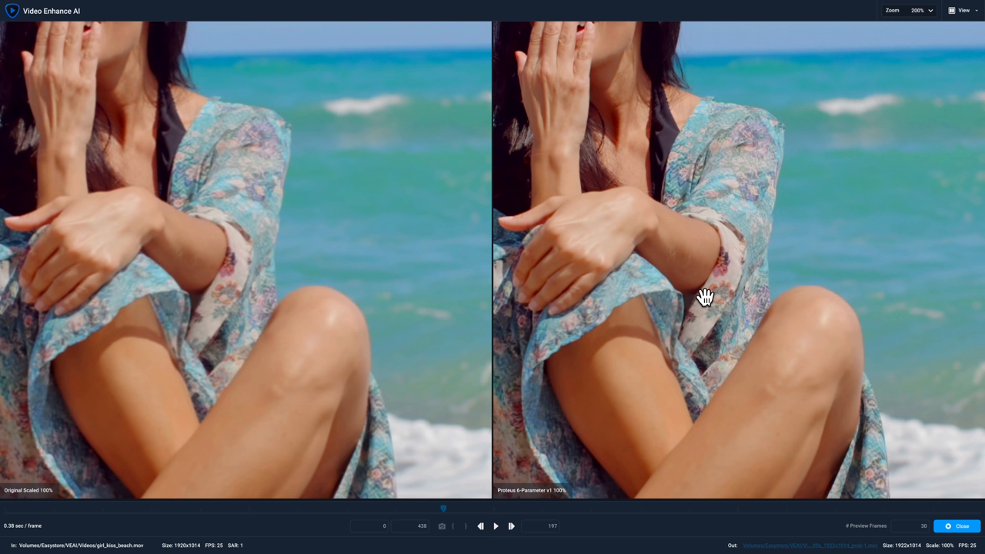
{"action": "left_click", "coordinate": [496, 527]}
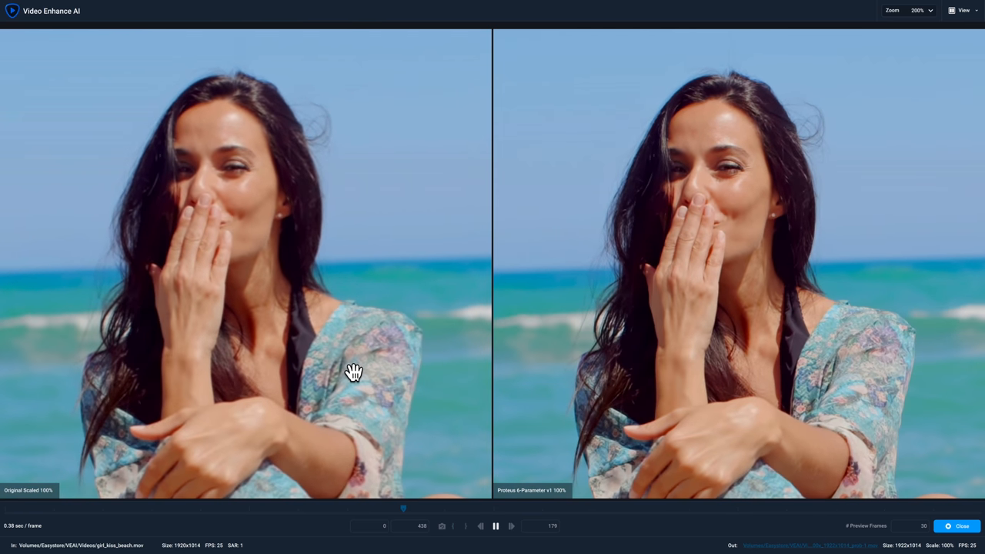
{"action": "left_click", "coordinate": [496, 527]}
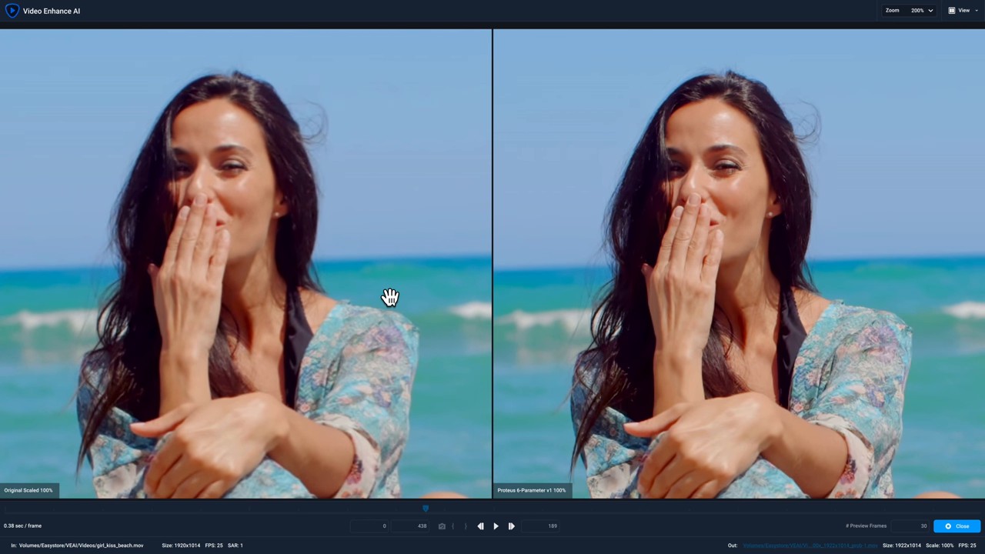
{"action": "left_click", "coordinate": [496, 527]}
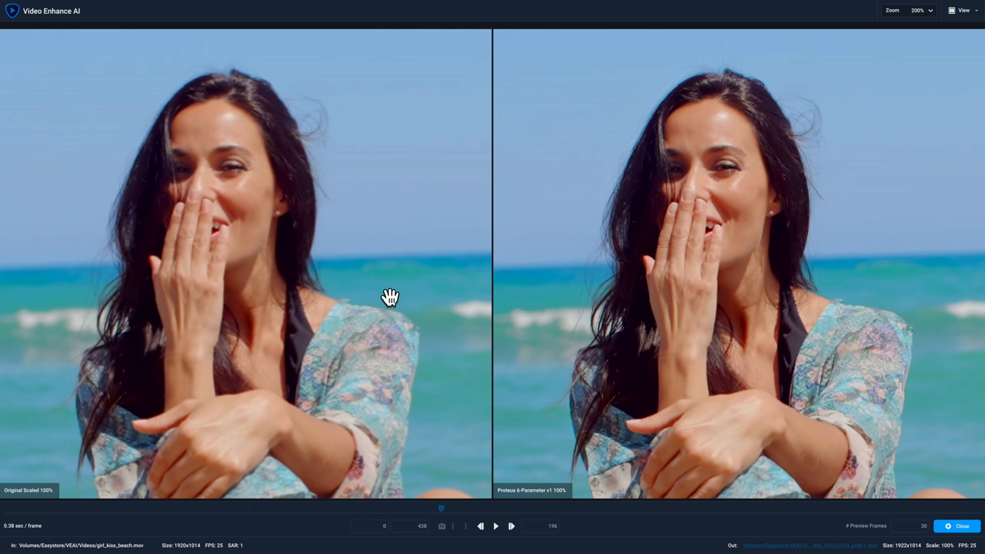
{"action": "mouse_move", "coordinate": [320, 243]}
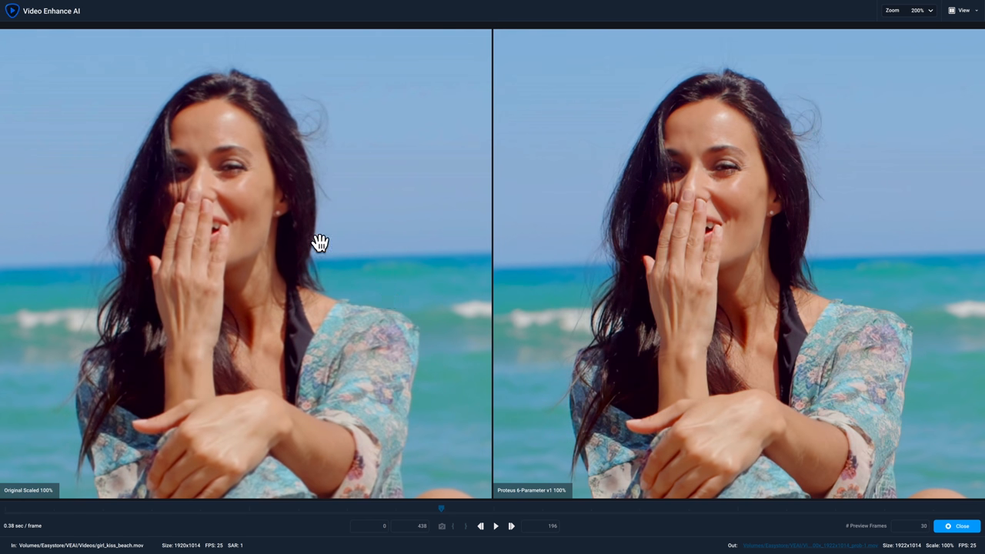
{"action": "mouse_move", "coordinate": [792, 215]}
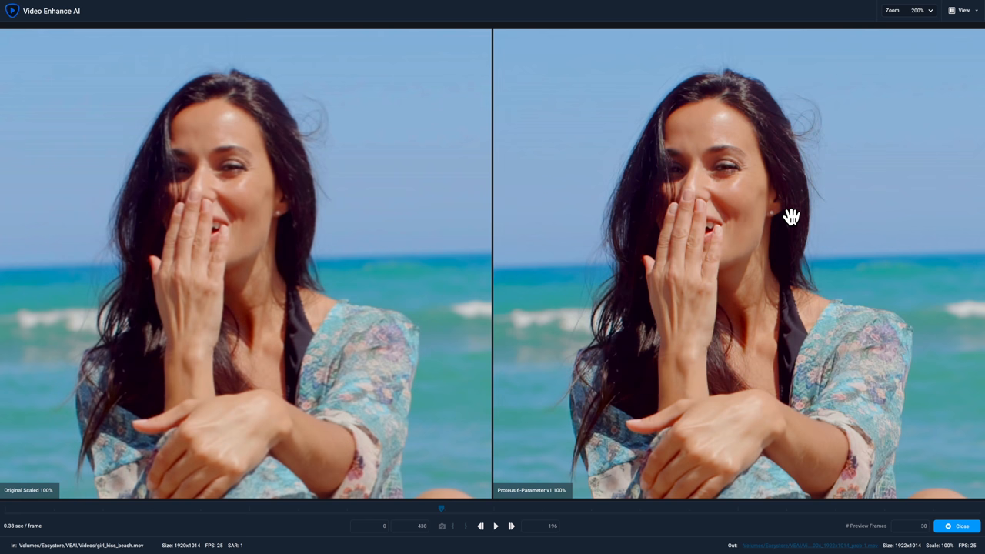
{"action": "mouse_move", "coordinate": [795, 256]}
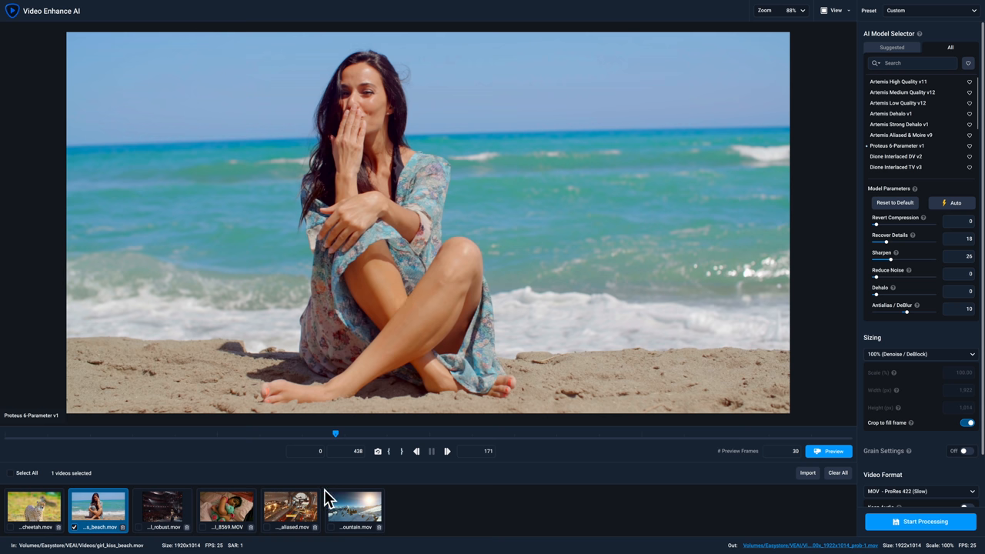
Load the sleeping-child clip _8369.MOV and assign the Proteus model for comparison
{"action": "left_click", "coordinate": [225, 511]}
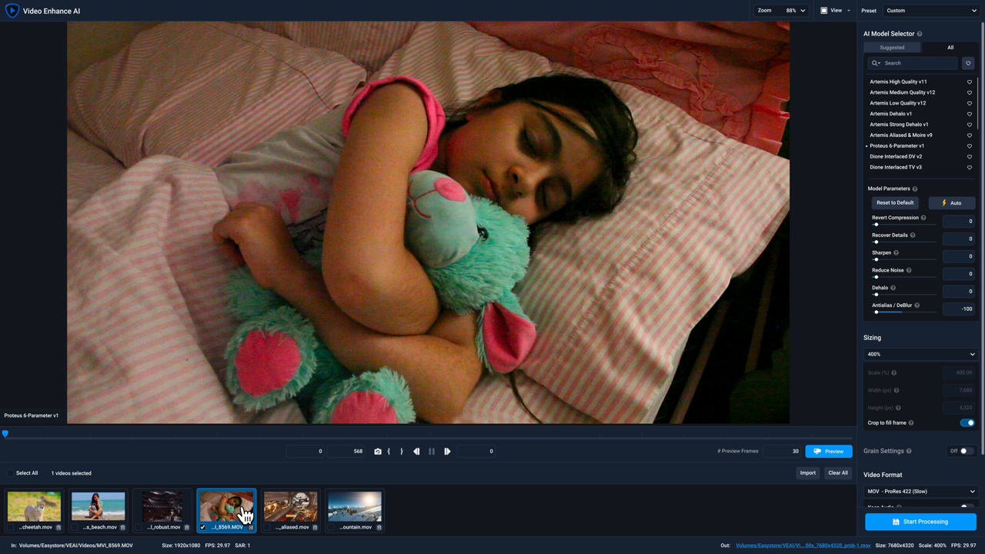
{"action": "mouse_move", "coordinate": [491, 523]}
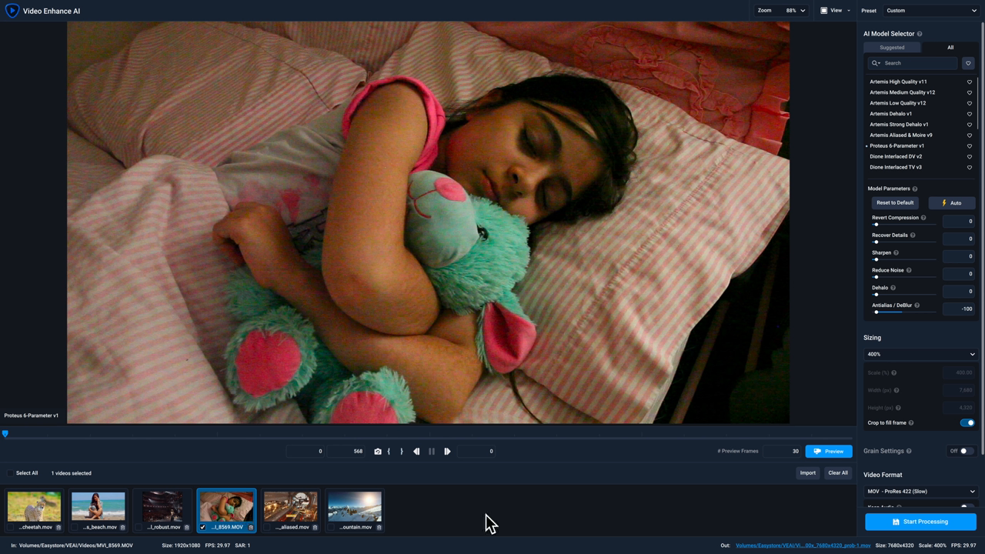
{"action": "mouse_move", "coordinate": [279, 446]}
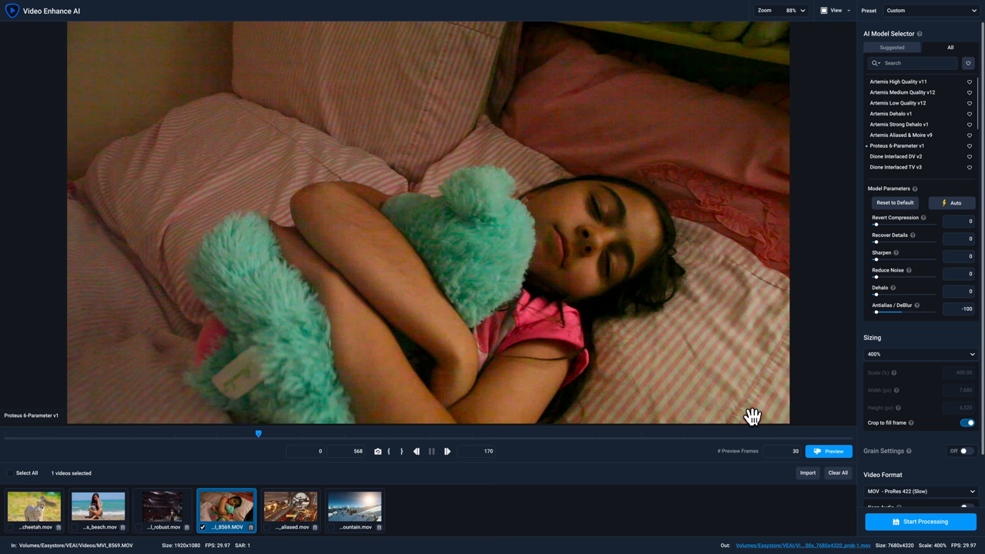
{"action": "mouse_move", "coordinate": [896, 144]}
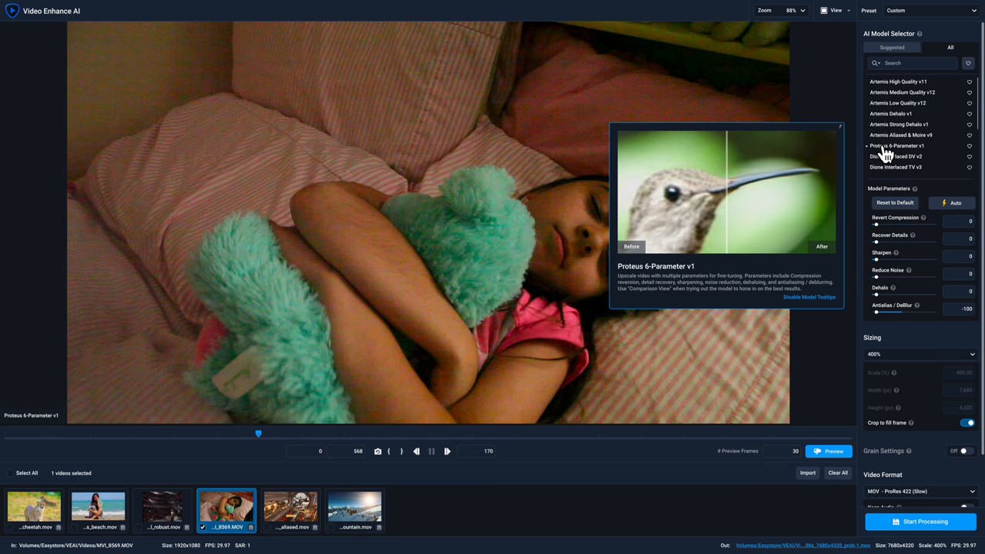
{"action": "left_click", "coordinate": [953, 203]}
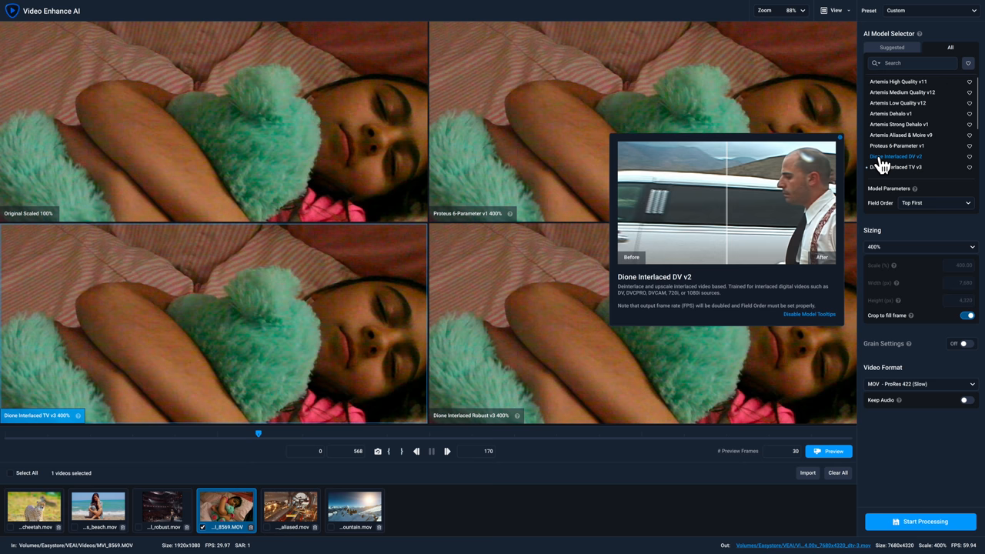
Assign Proteus 6-Parameter to the remaining pane, auto-estimate and nudge its parameter sliders
{"action": "left_click", "coordinate": [896, 145]}
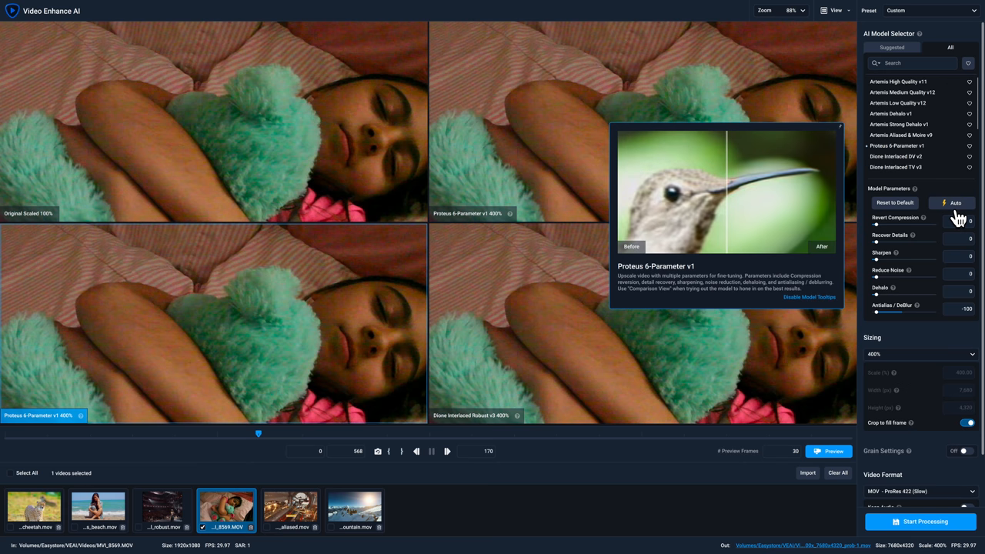
{"action": "left_click", "coordinate": [955, 203]}
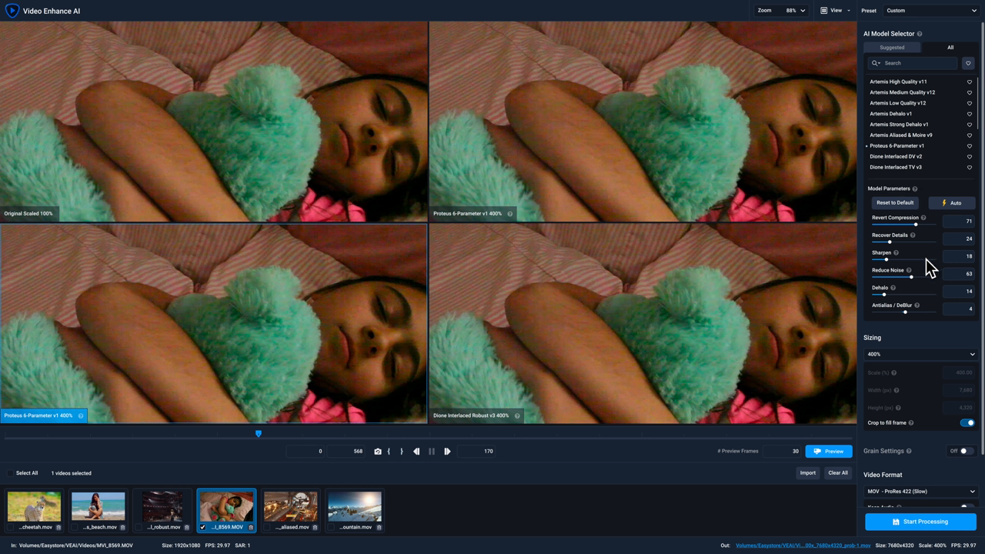
{"action": "left_click_drag", "start_coordinate": [911, 224], "coordinate": [922, 223]}
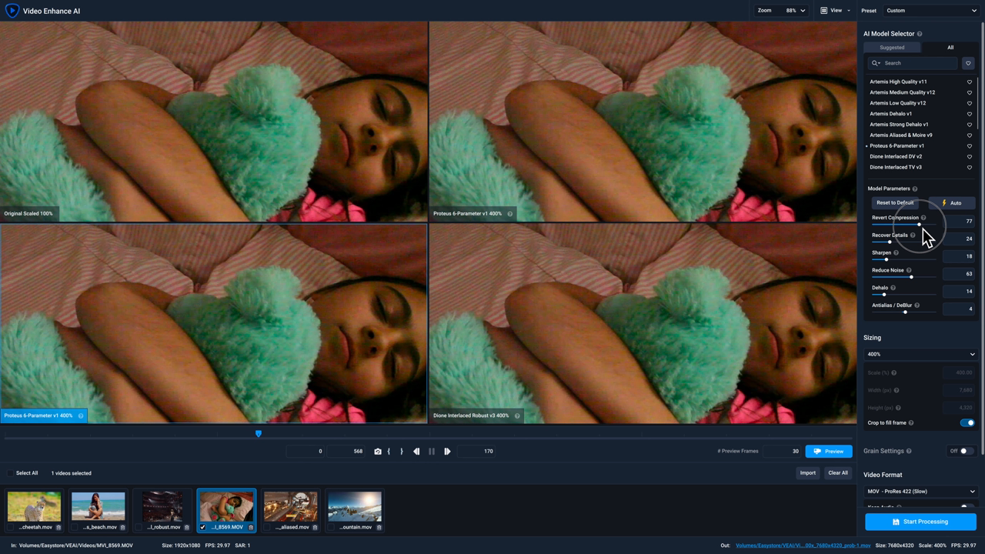
{"action": "left_click_drag", "start_coordinate": [921, 225], "coordinate": [927, 225]}
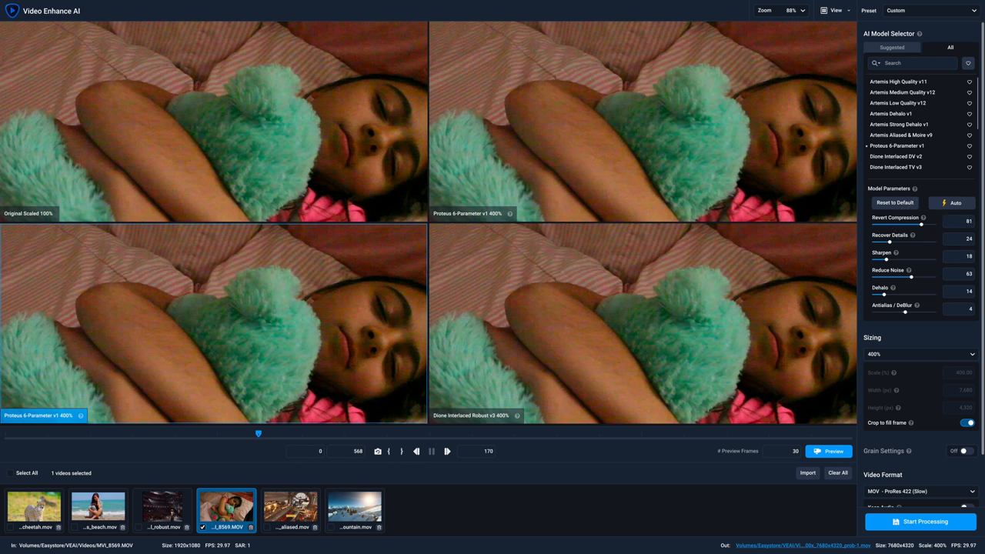
{"action": "mouse_move", "coordinate": [917, 290]}
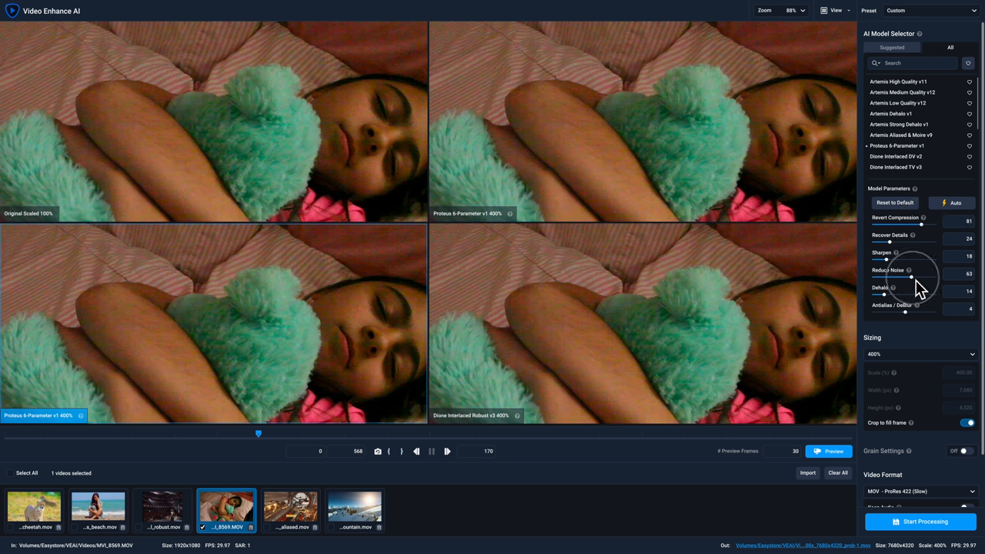
{"action": "left_click_drag", "start_coordinate": [912, 276], "coordinate": [924, 275]}
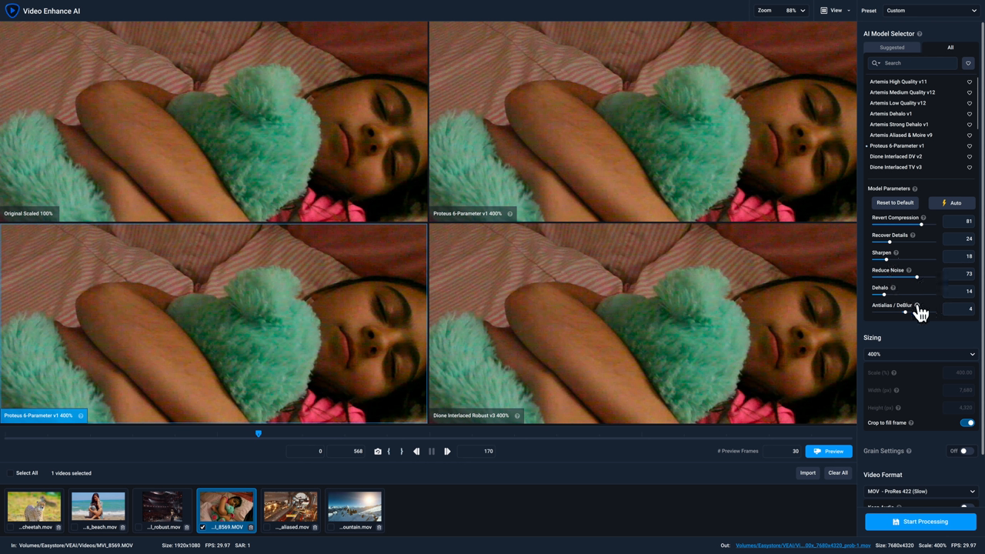
{"action": "left_click_drag", "start_coordinate": [890, 296], "coordinate": [876, 295]}
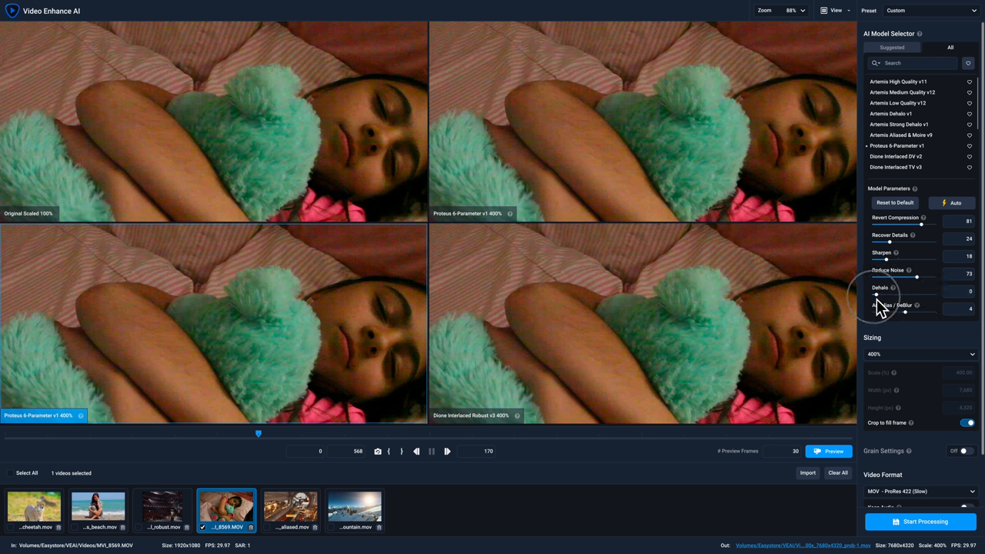
{"action": "mouse_move", "coordinate": [884, 314]}
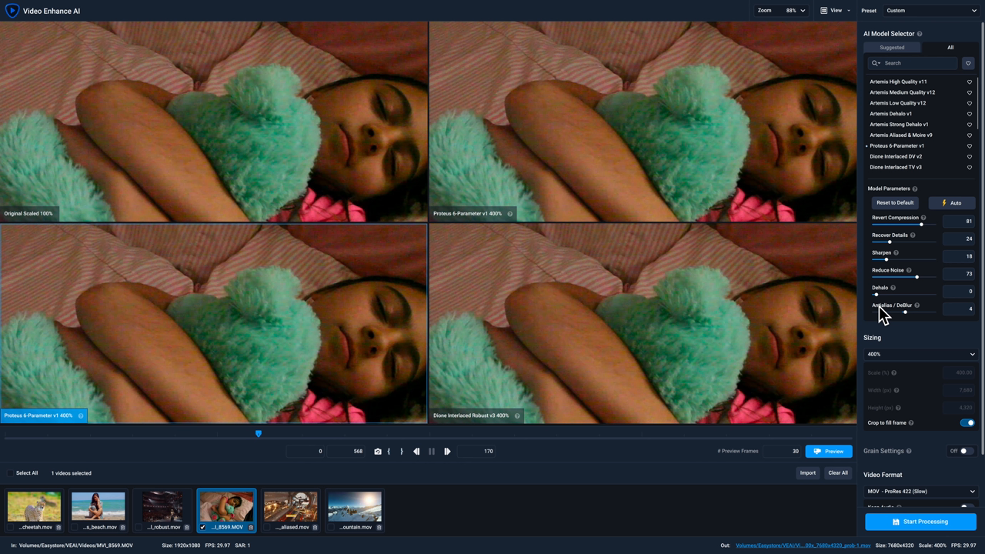
{"action": "mouse_move", "coordinate": [915, 324]}
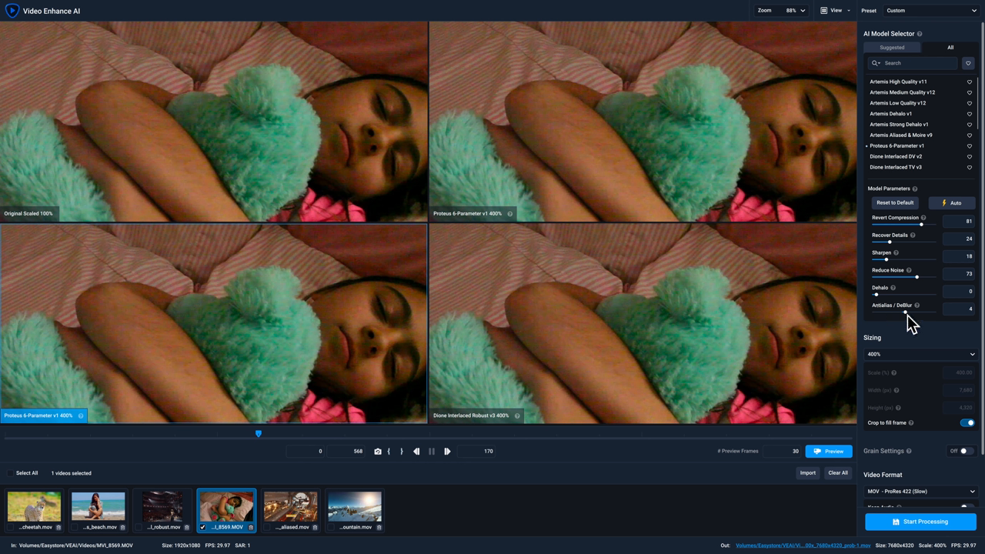
{"action": "left_click_drag", "start_coordinate": [895, 315], "coordinate": [912, 316]}
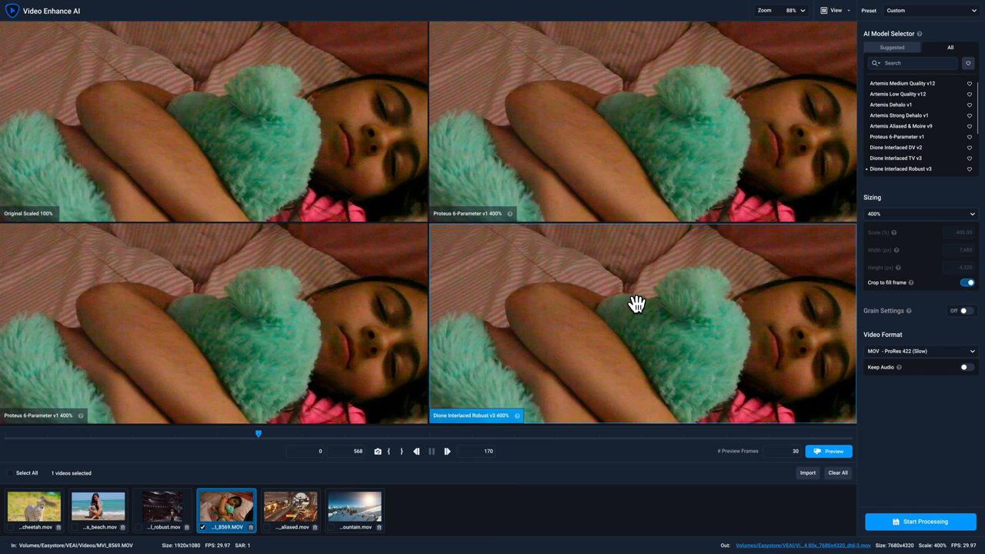
{"action": "mouse_move", "coordinate": [933, 234]}
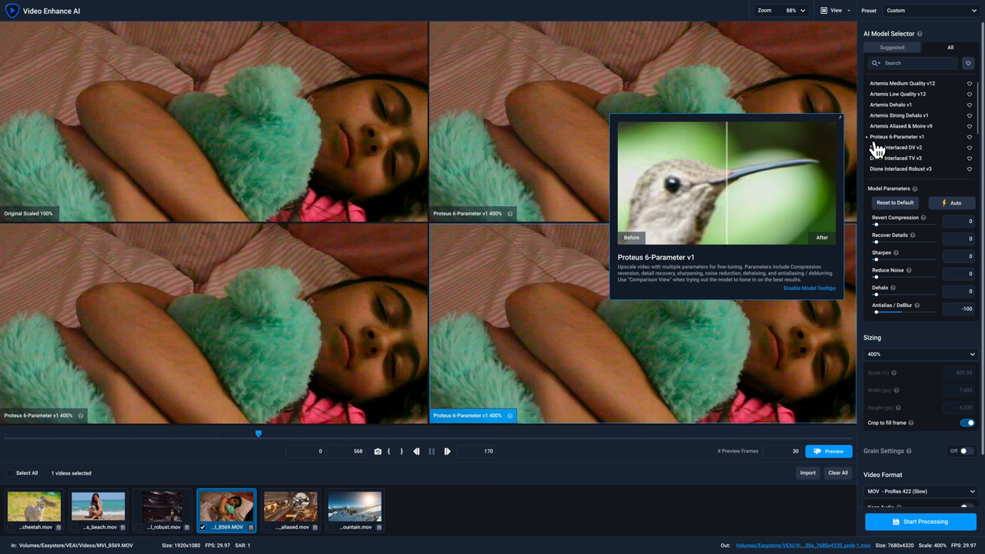
Re-estimate the Proteus parameters automatically and render the four-way comparison preview
{"action": "left_click", "coordinate": [954, 203]}
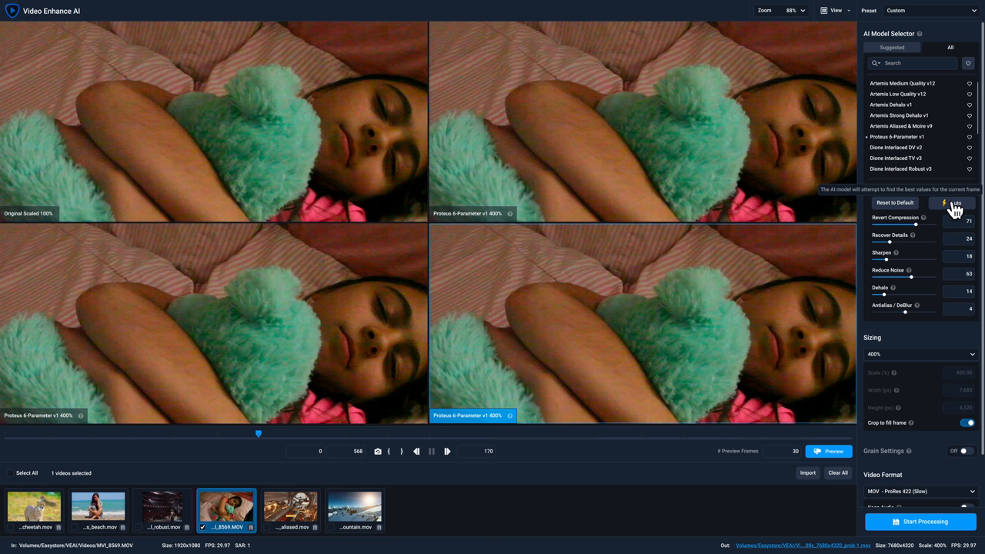
{"action": "mouse_move", "coordinate": [924, 234]}
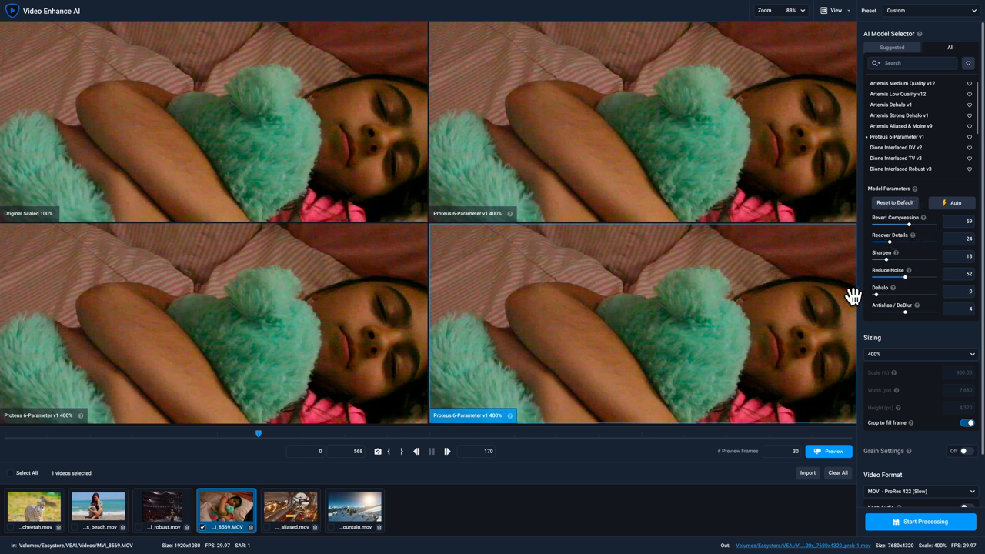
{"action": "mouse_move", "coordinate": [896, 252]}
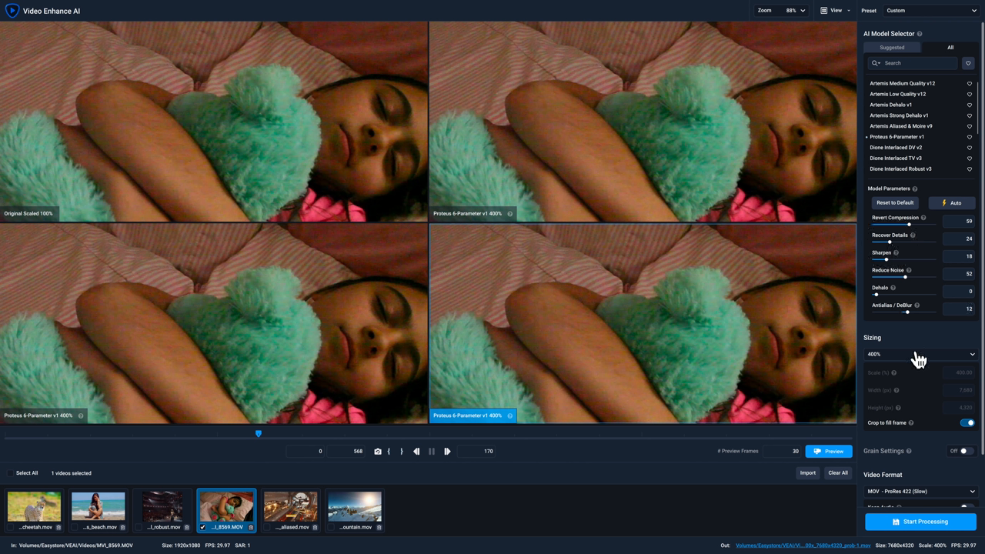
{"action": "mouse_move", "coordinate": [877, 453]}
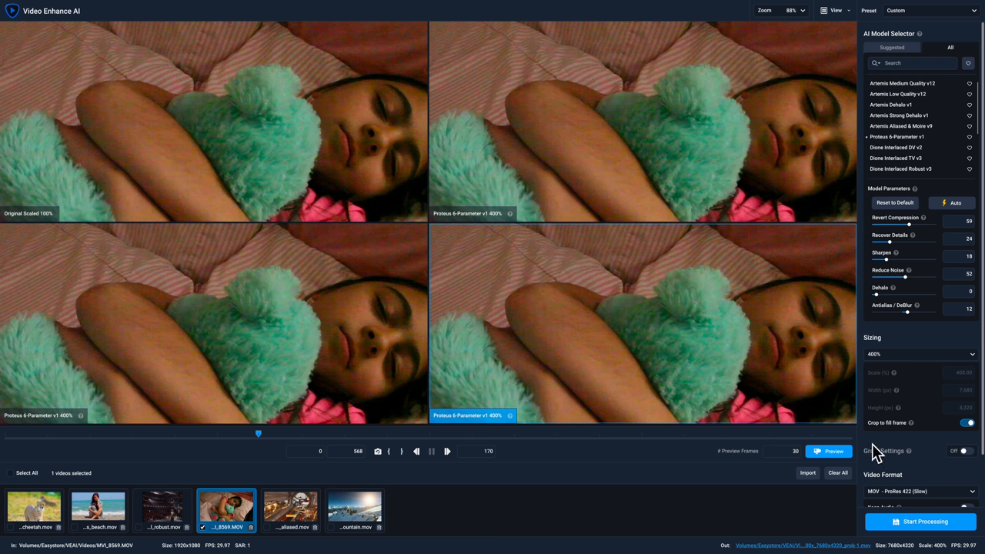
{"action": "left_click", "coordinate": [828, 451]}
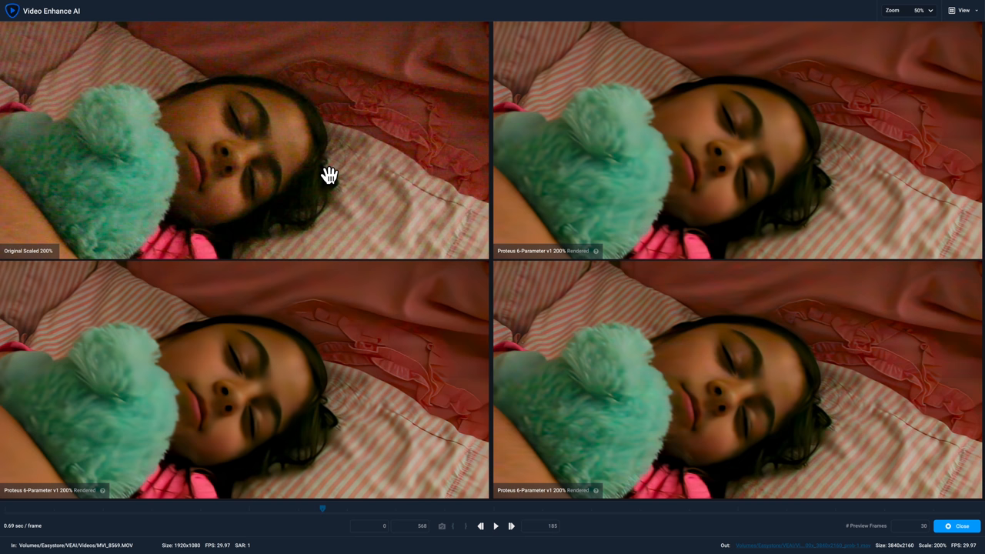
{"action": "mouse_move", "coordinate": [49, 226]}
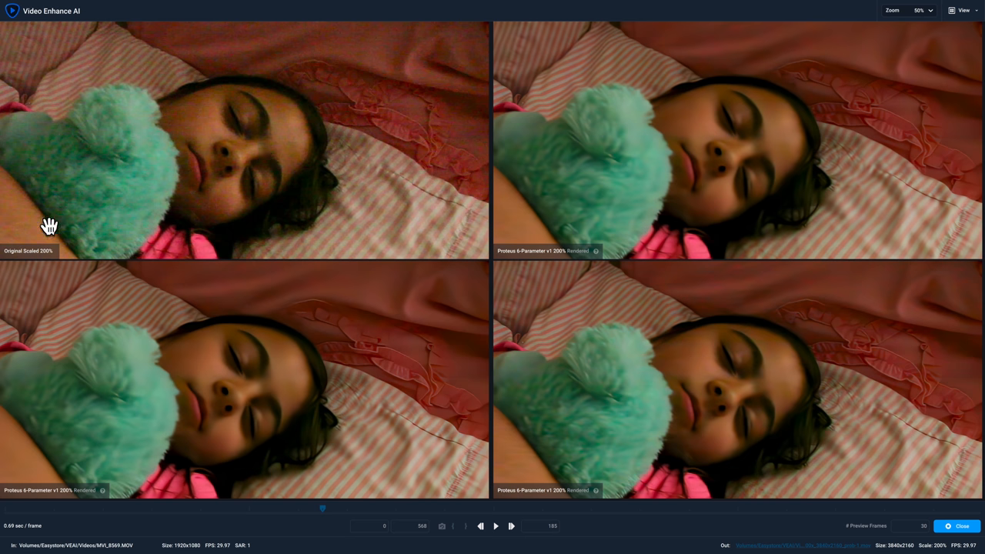
{"action": "mouse_move", "coordinate": [583, 246]}
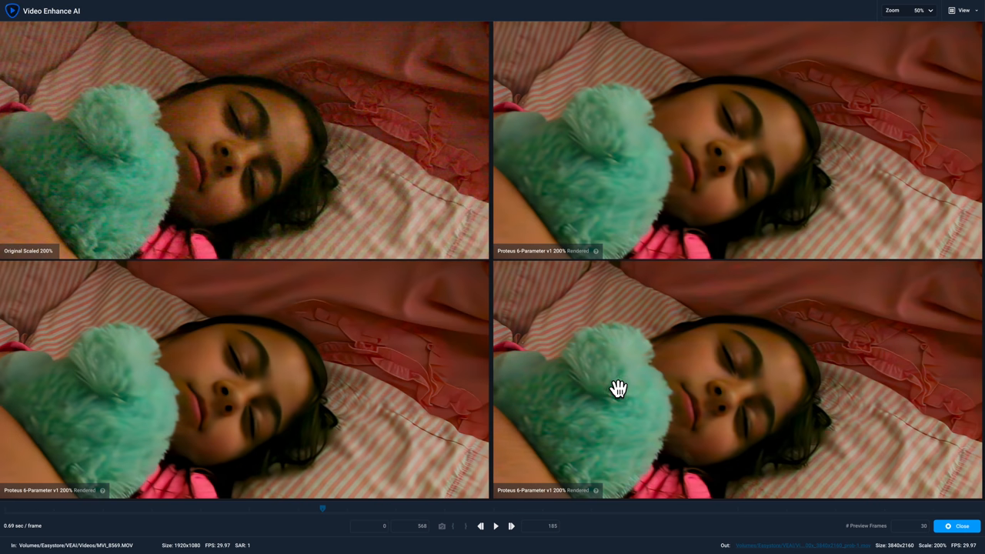
Play back the four-way preview of the original against the three Proteus variants
{"action": "left_click", "coordinate": [496, 526]}
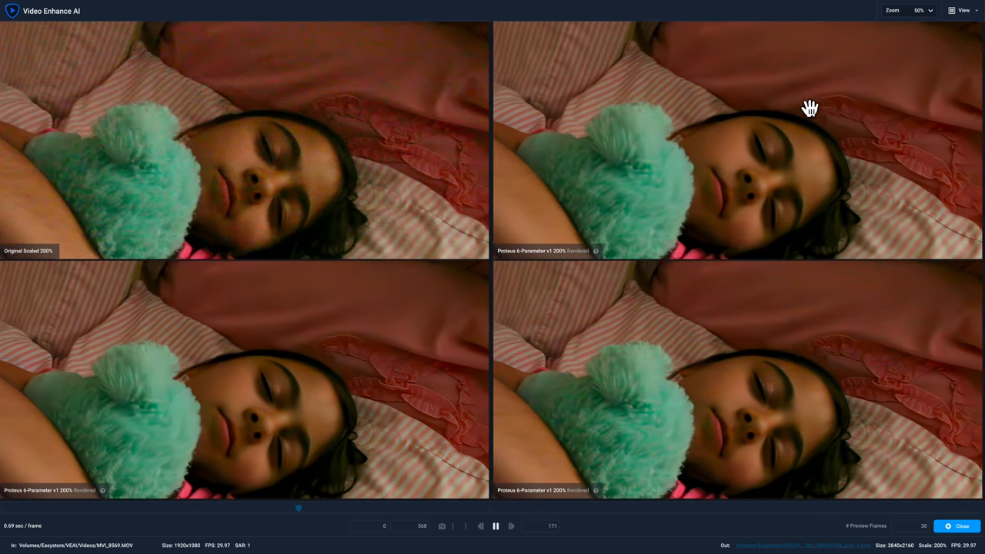
{"action": "mouse_move", "coordinate": [736, 179]}
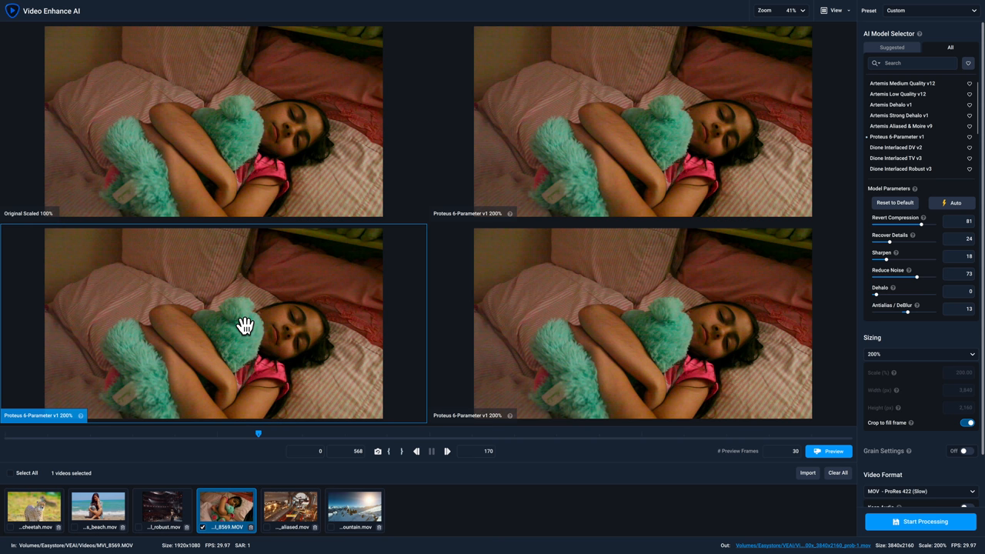
{"action": "mouse_move", "coordinate": [846, 28]}
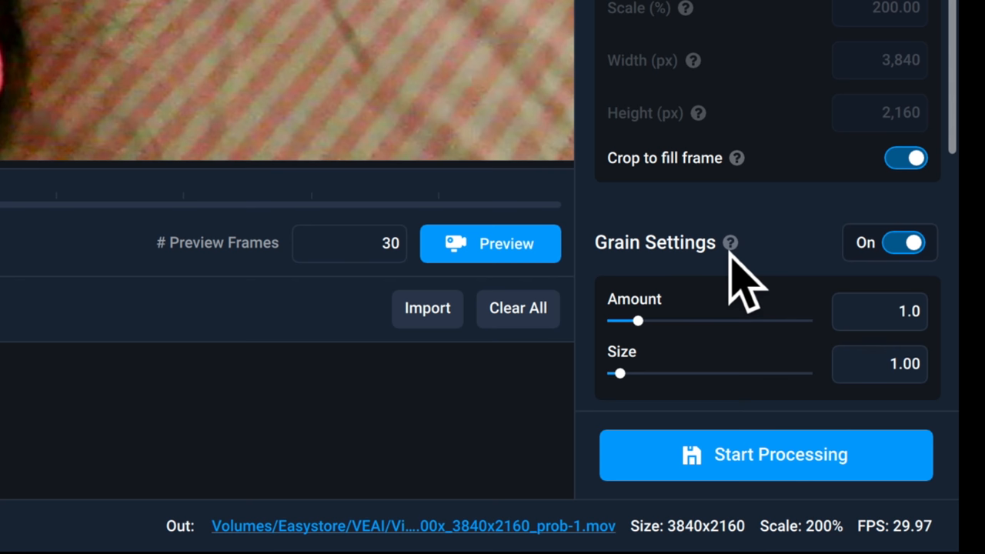
{"action": "mouse_move", "coordinate": [662, 377]}
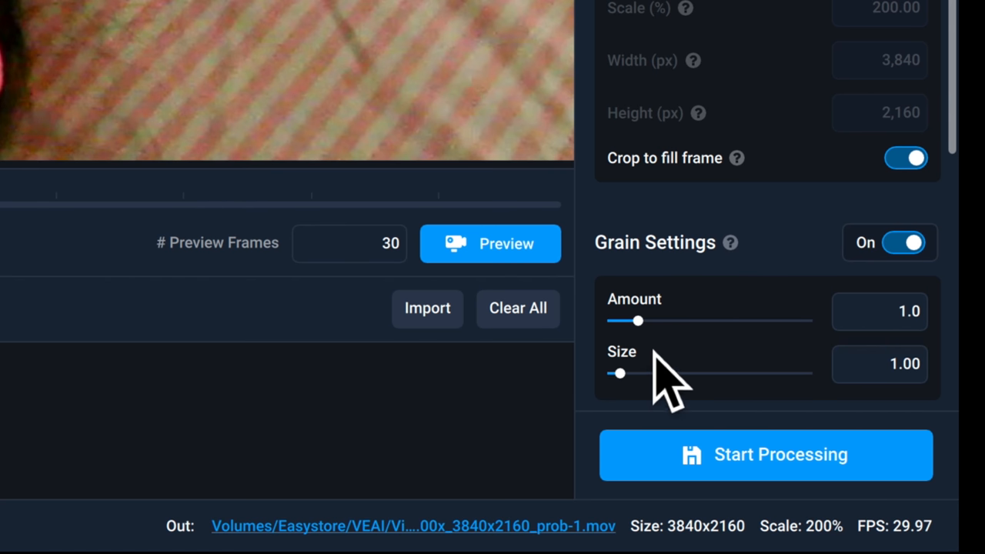
Adjust the grain Size slider to 1.00 for the Proteus output
{"action": "left_click_drag", "start_coordinate": [619, 320], "coordinate": [645, 320]}
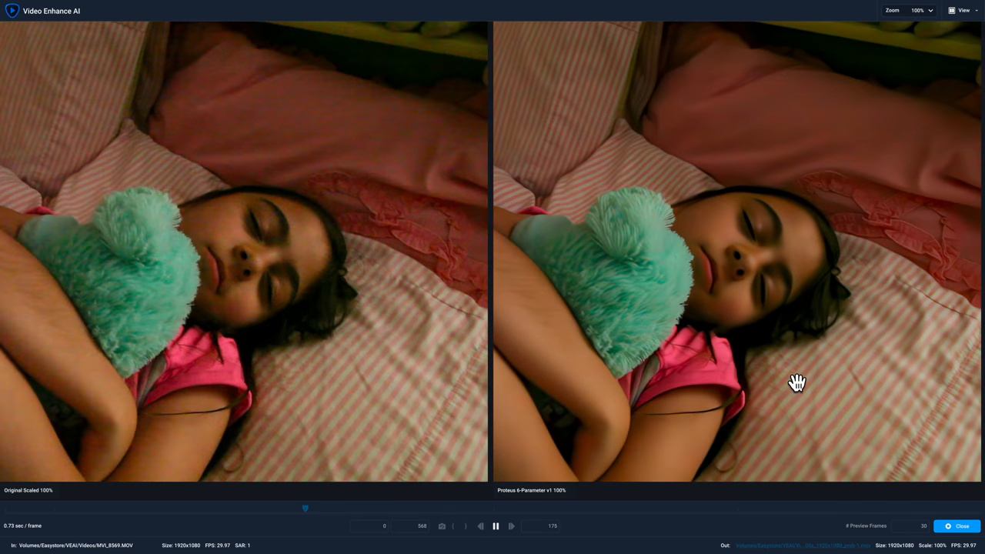
Pause and resume the side-by-side original-versus-Proteus preview to review the result
{"action": "left_click", "coordinate": [496, 527]}
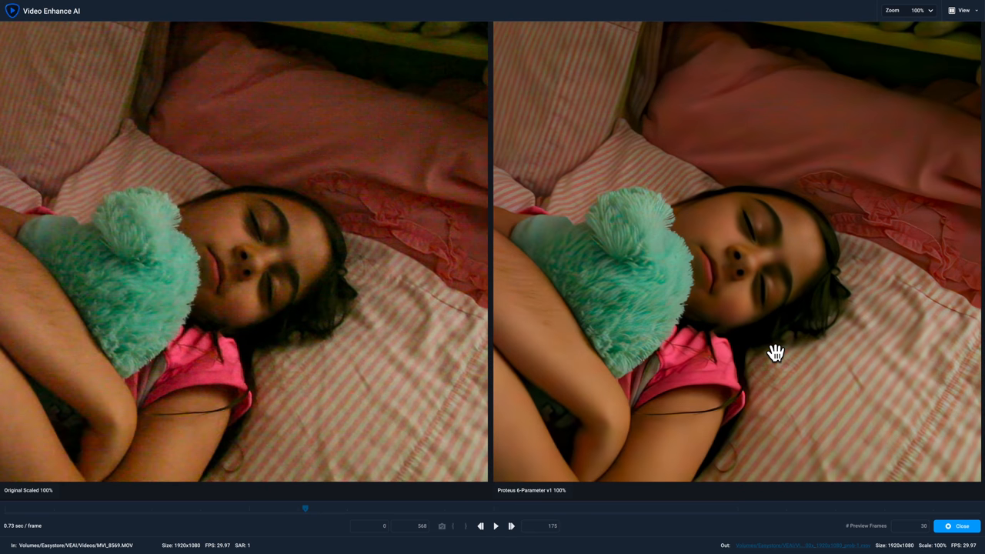
{"action": "left_click", "coordinate": [496, 526]}
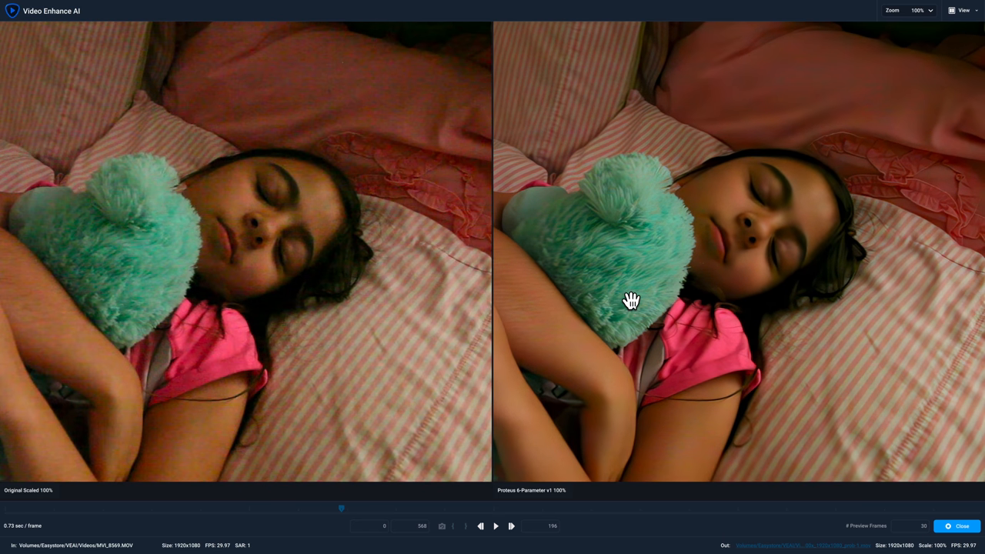
{"action": "mouse_move", "coordinate": [653, 209]}
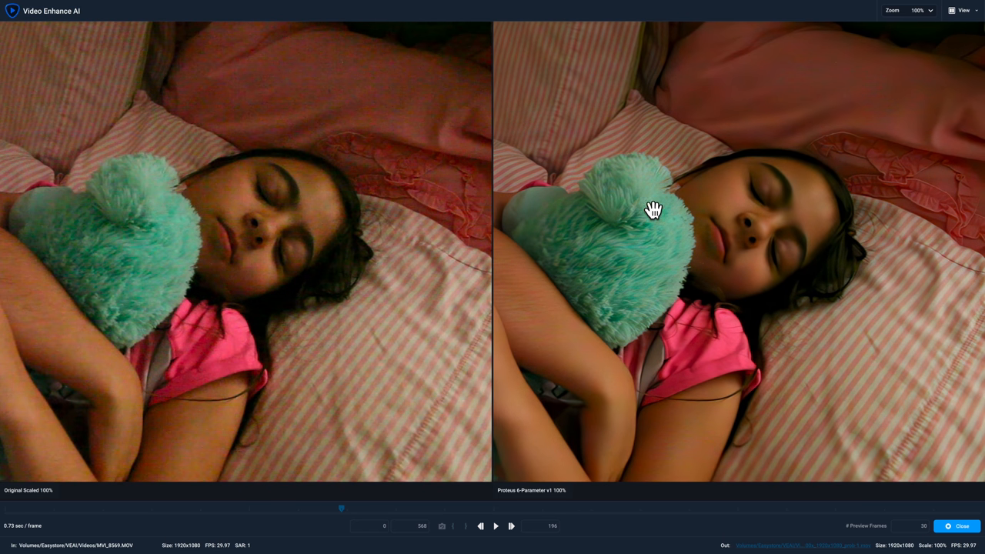
{"action": "mouse_move", "coordinate": [705, 280]}
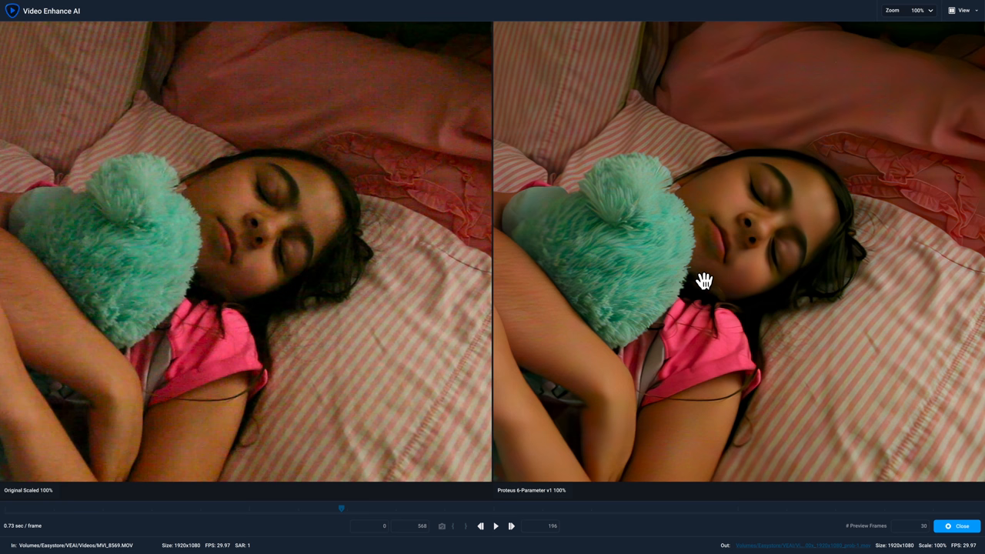
{"action": "left_click", "coordinate": [495, 526]}
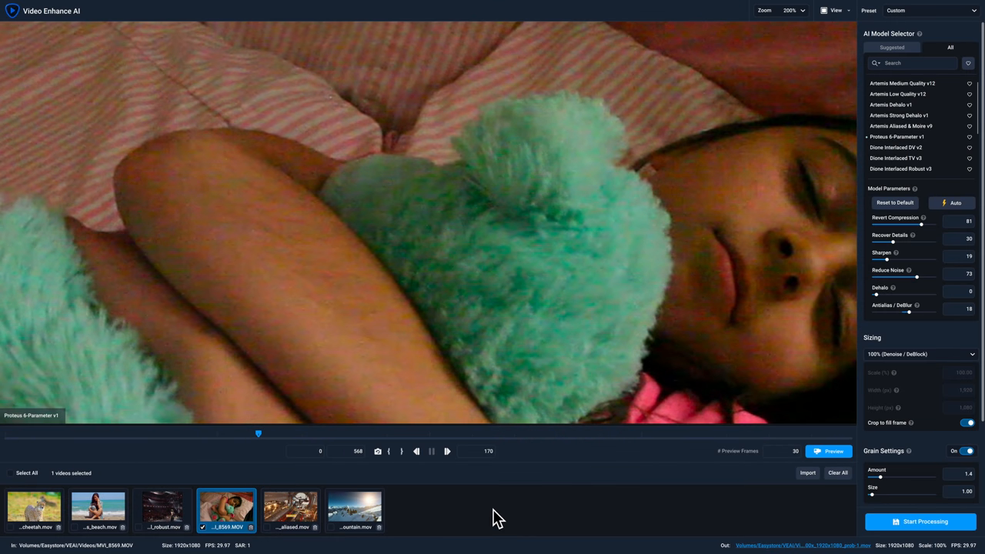
{"action": "mouse_move", "coordinate": [346, 511]}
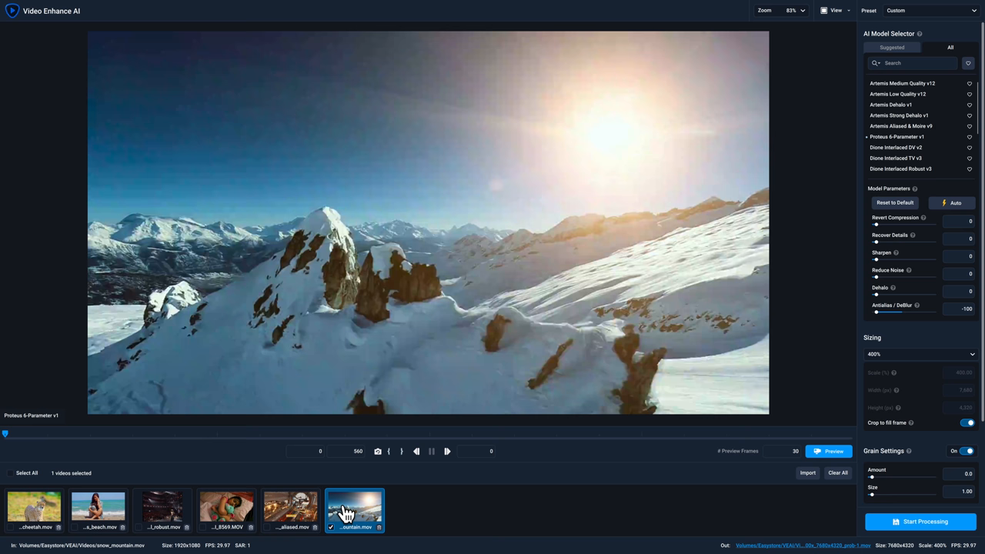
{"action": "mouse_move", "coordinate": [450, 141]}
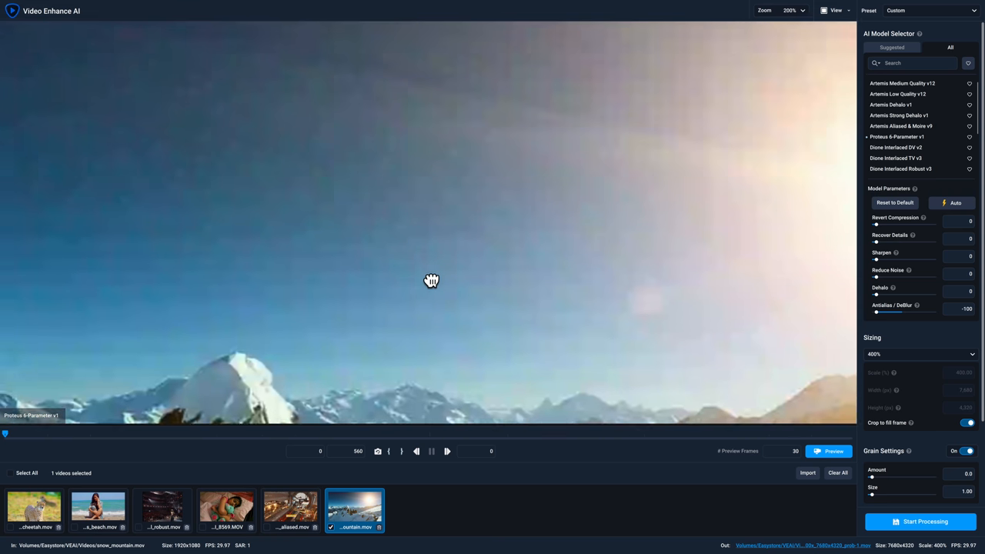
Auto-estimate Proteus parameters for the mountain clip and adjust its Antialias/DeBlur strength
{"action": "left_click_drag", "start_coordinate": [431, 280], "coordinate": [561, 268]}
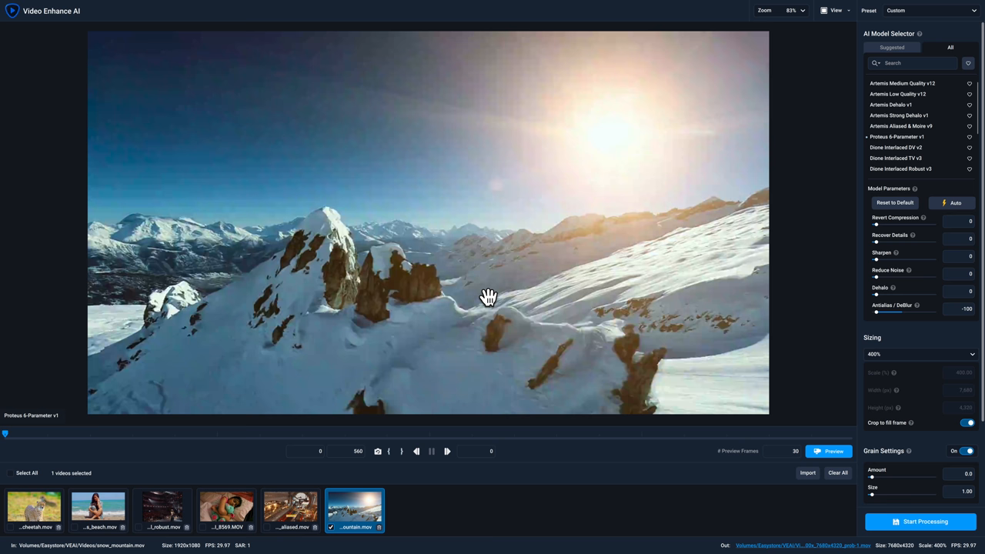
{"action": "mouse_move", "coordinate": [901, 116]}
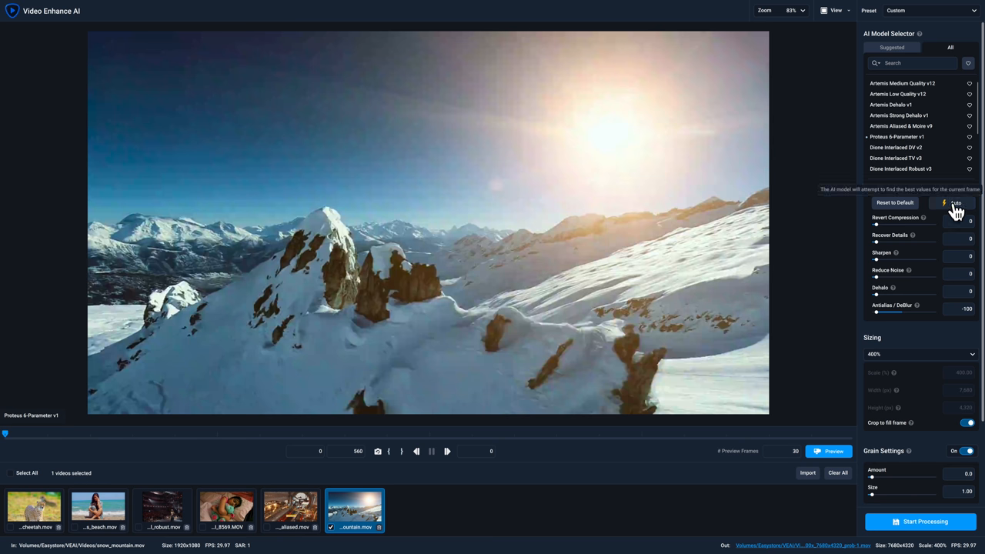
{"action": "left_click", "coordinate": [954, 207]}
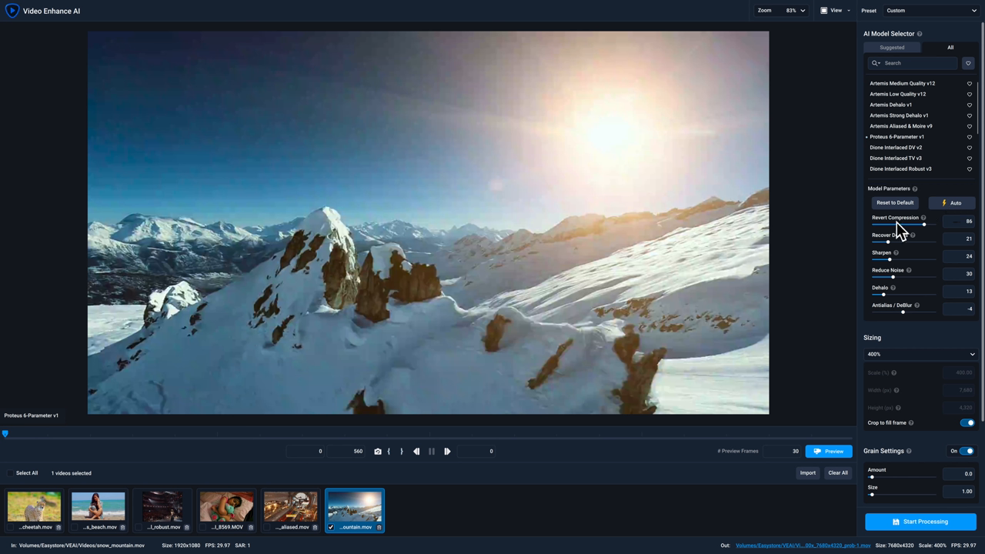
{"action": "mouse_move", "coordinate": [927, 238]}
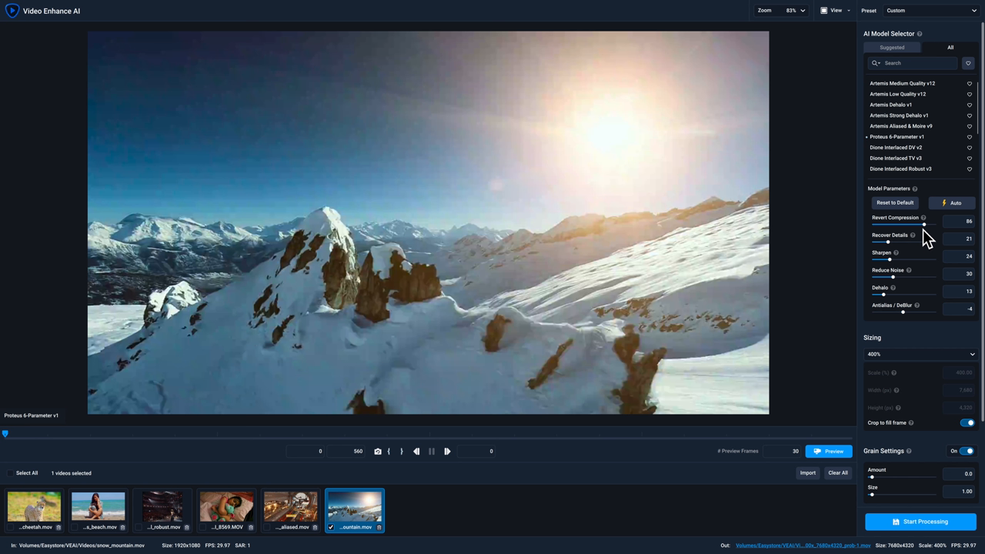
{"action": "mouse_move", "coordinate": [880, 248]}
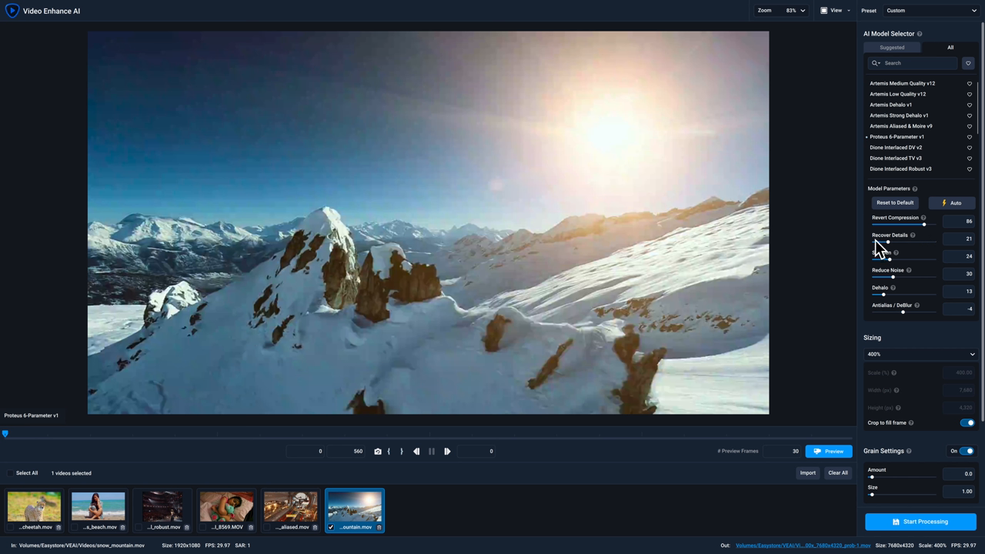
{"action": "mouse_move", "coordinate": [911, 298]}
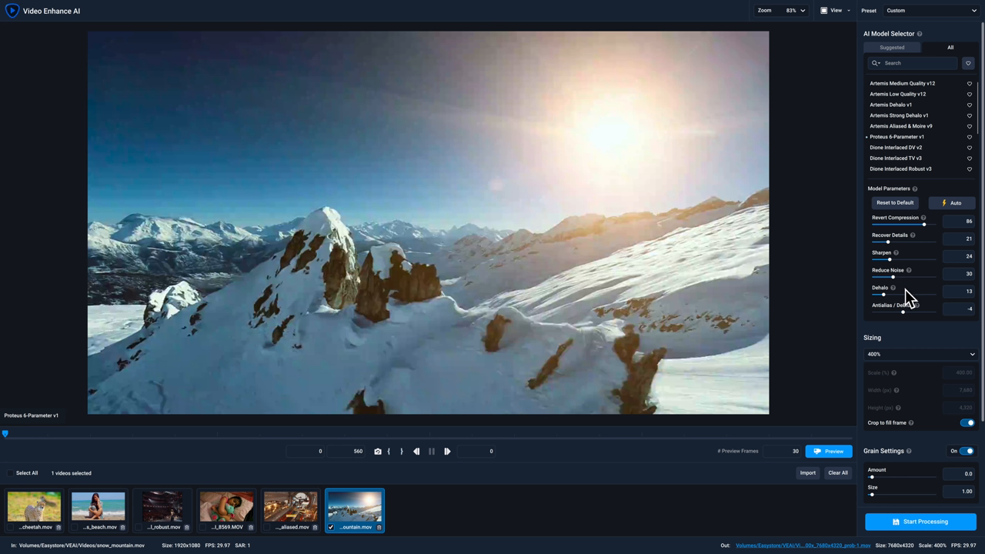
{"action": "mouse_move", "coordinate": [901, 291]}
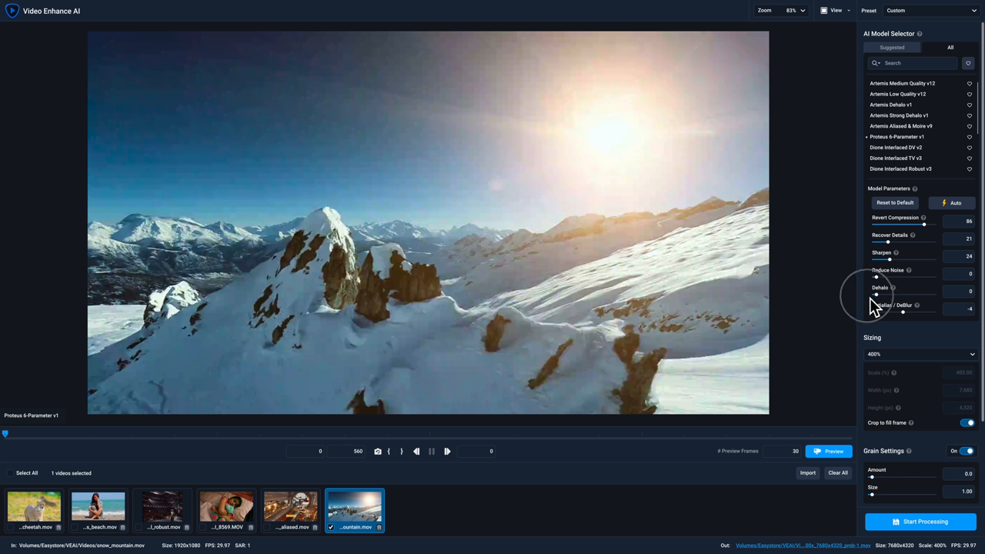
{"action": "mouse_move", "coordinate": [912, 322]}
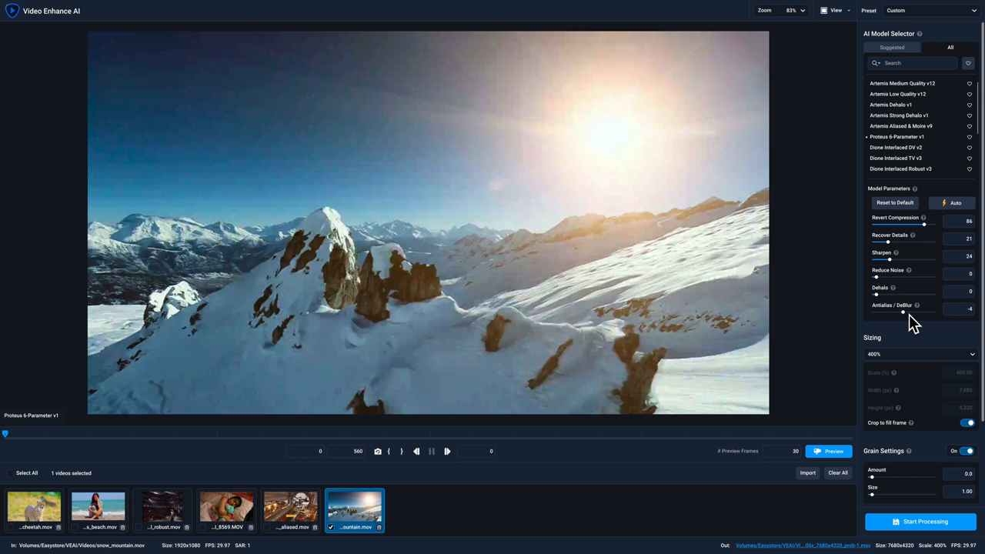
{"action": "left_click_drag", "start_coordinate": [902, 311], "coordinate": [908, 311]}
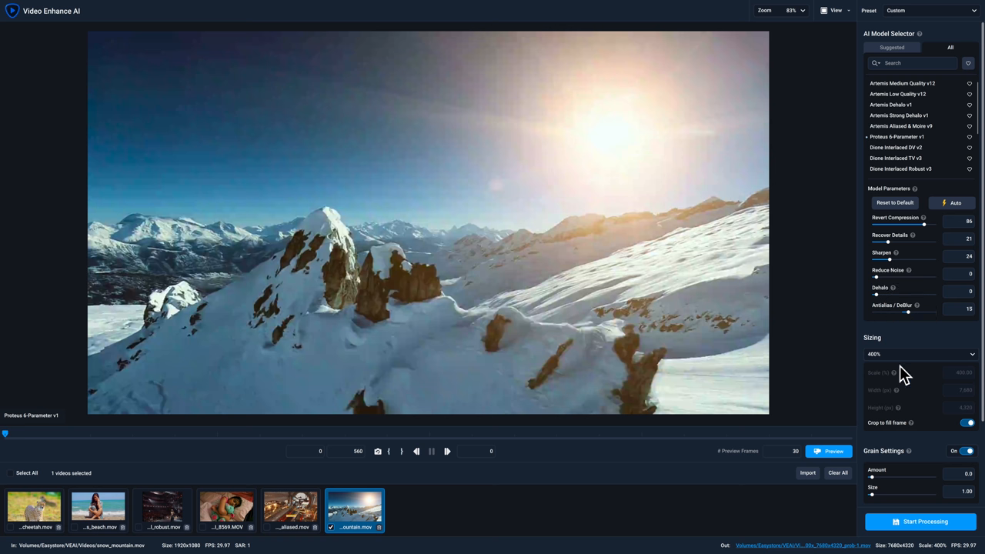
Set the mountain clip's output scale to 200%
{"action": "left_click", "coordinate": [921, 354]}
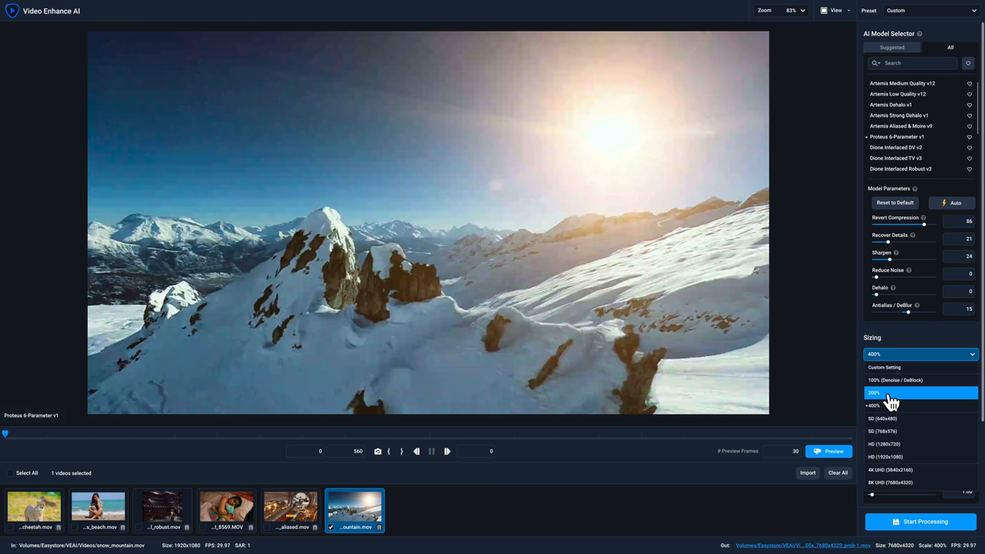
{"action": "left_click", "coordinate": [874, 392]}
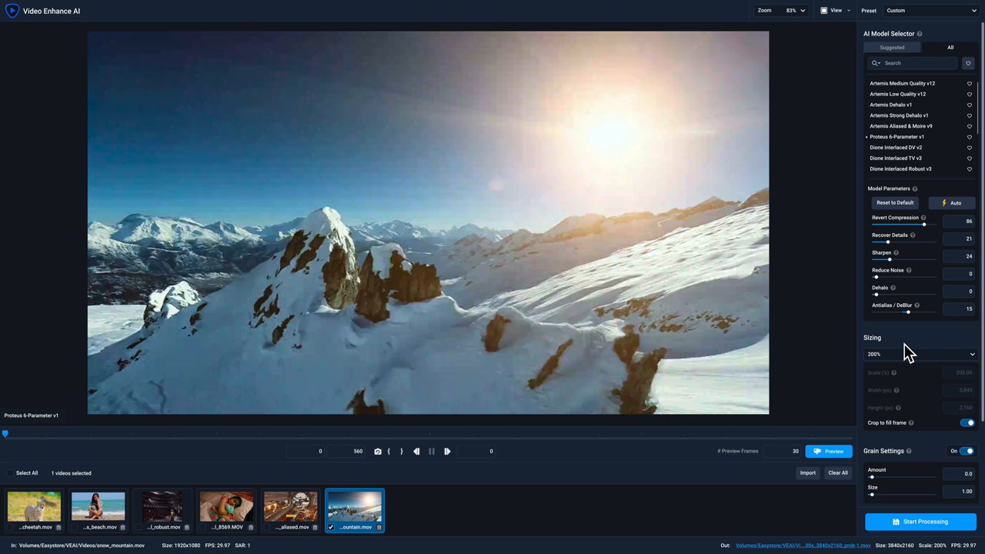
{"action": "mouse_move", "coordinate": [749, 406]}
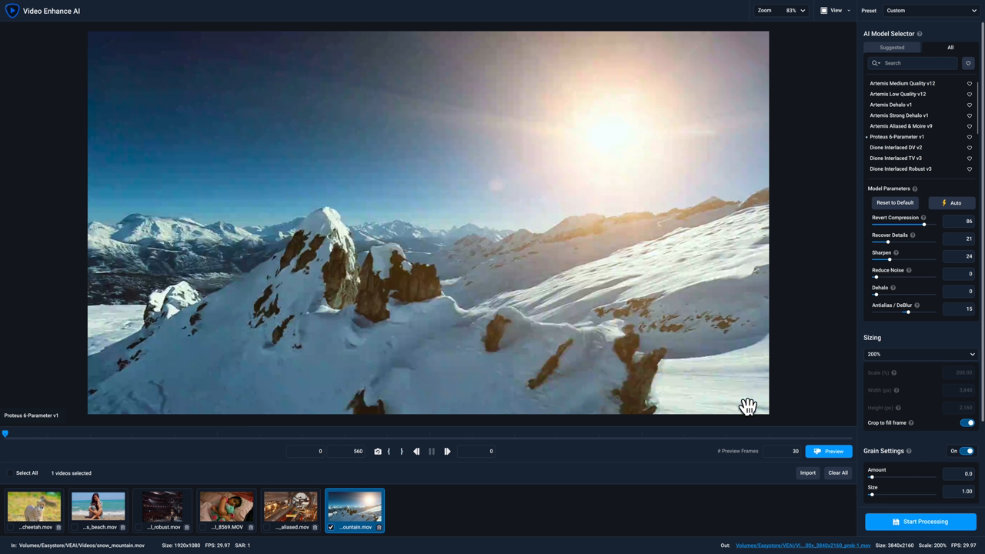
{"action": "left_click", "coordinate": [829, 451]}
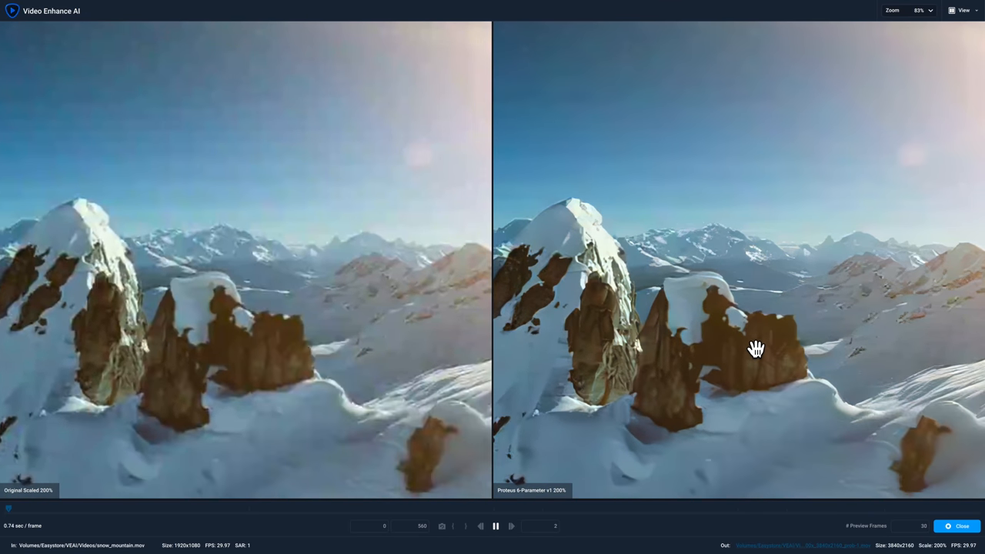
{"action": "left_click", "coordinate": [496, 527]}
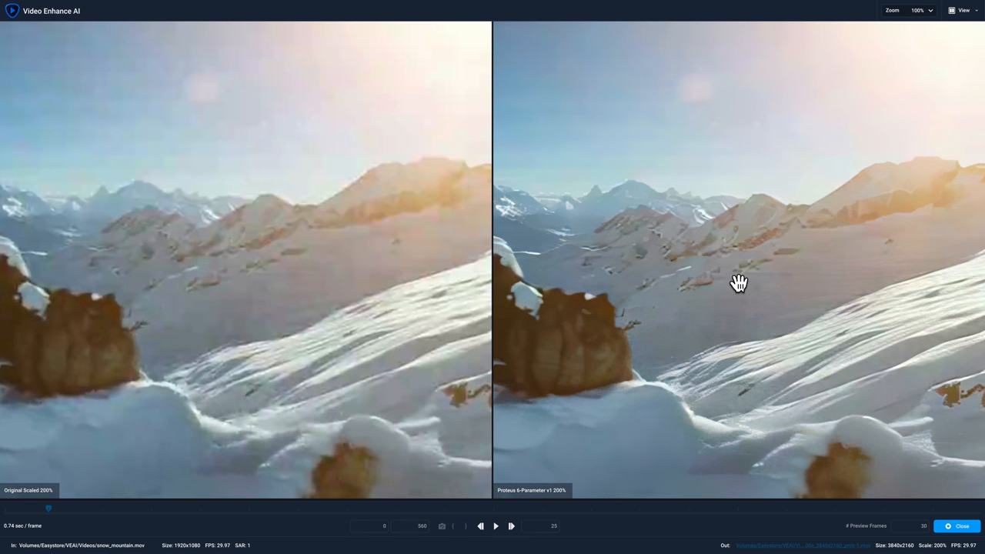
{"action": "left_click", "coordinate": [496, 526]}
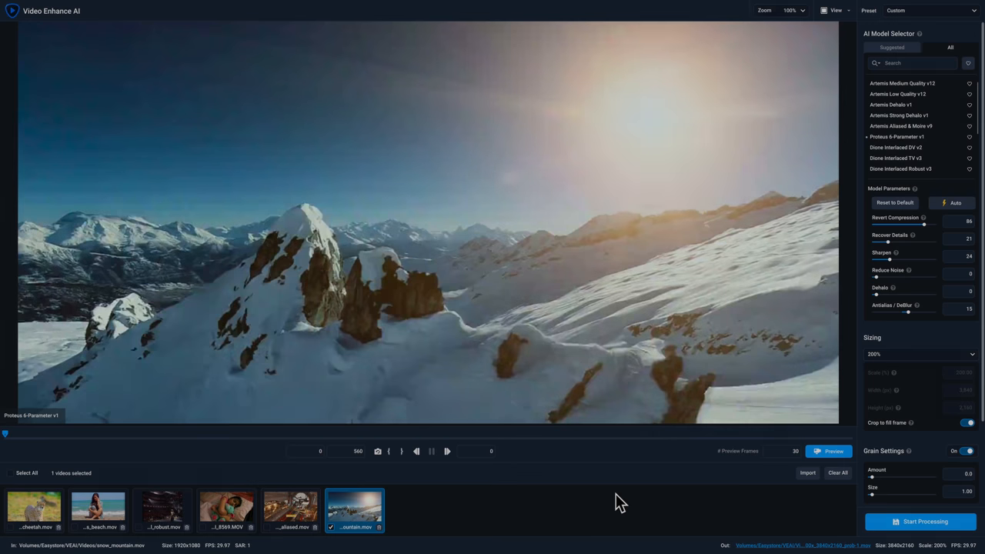
Load the aliased spaceship clip and scrub to the astronaut frame, inspecting it zoomed in
{"action": "left_click", "coordinate": [290, 509]}
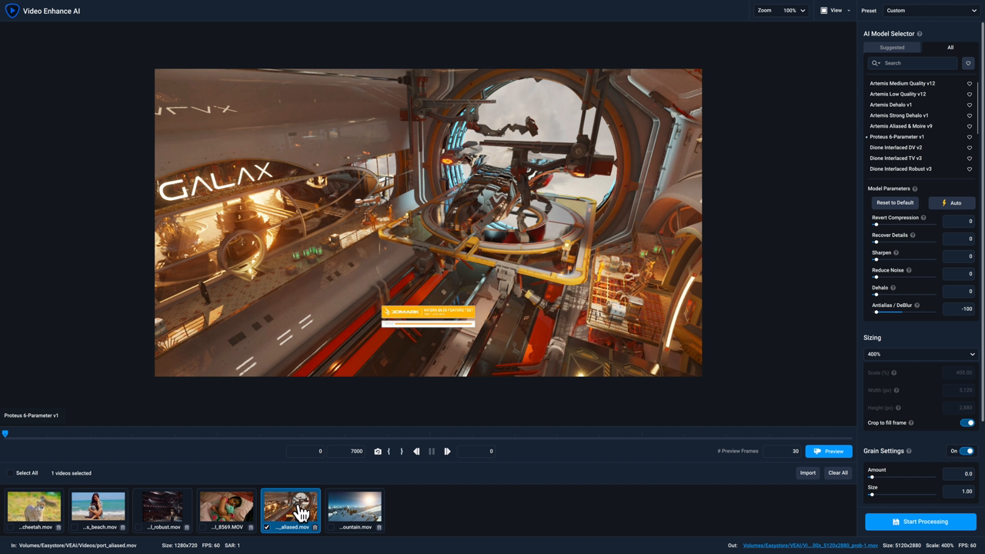
{"action": "mouse_move", "coordinate": [755, 449]}
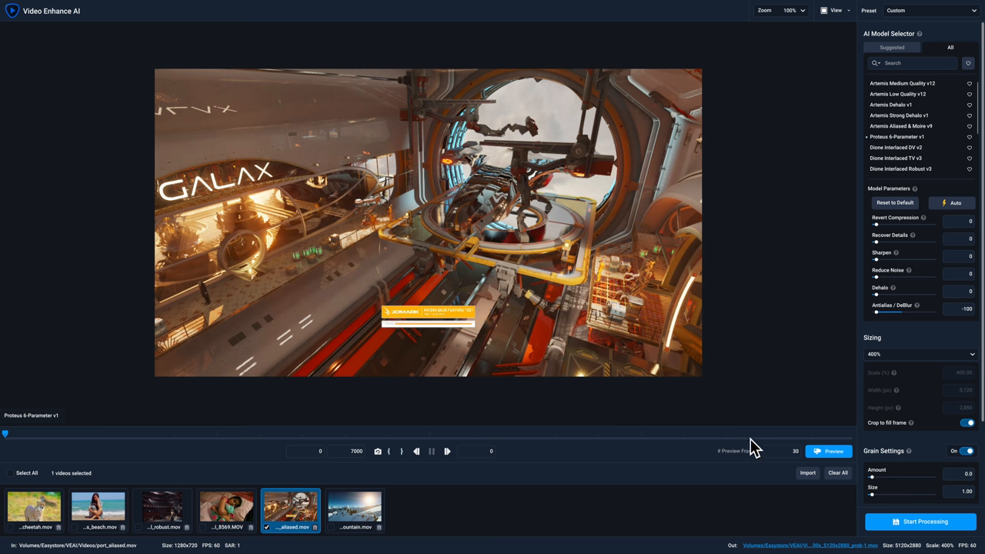
{"action": "left_click", "coordinate": [748, 434]}
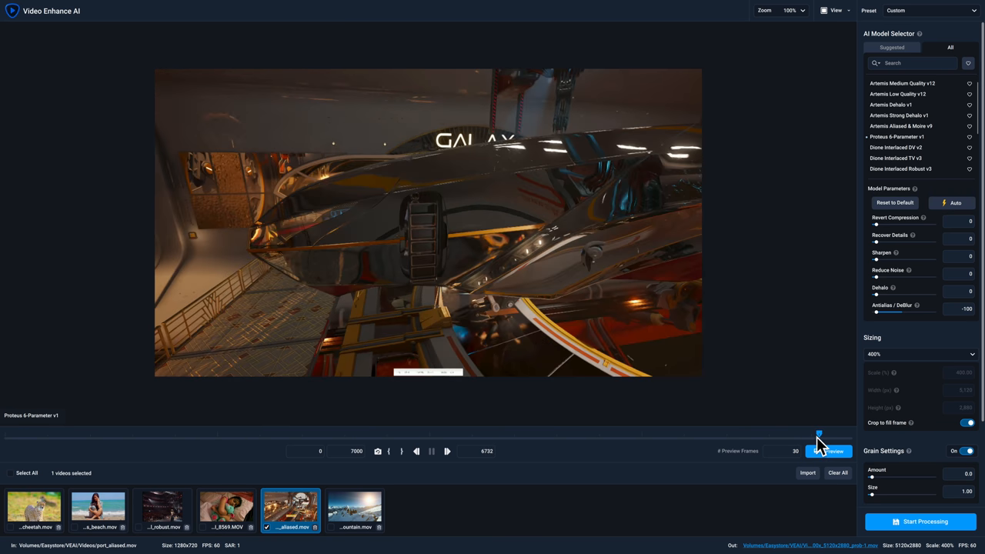
{"action": "left_click", "coordinate": [831, 452]}
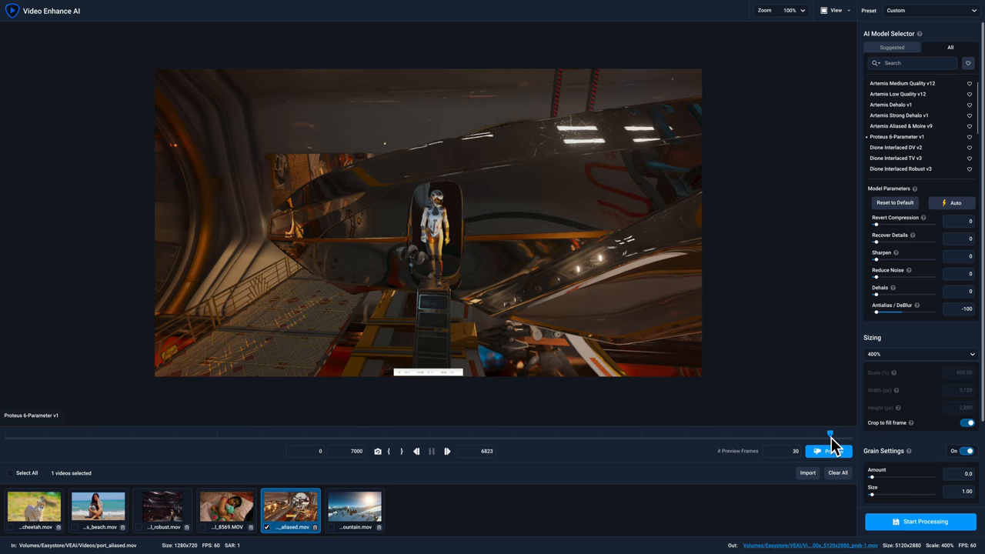
{"action": "left_click", "coordinate": [791, 9]}
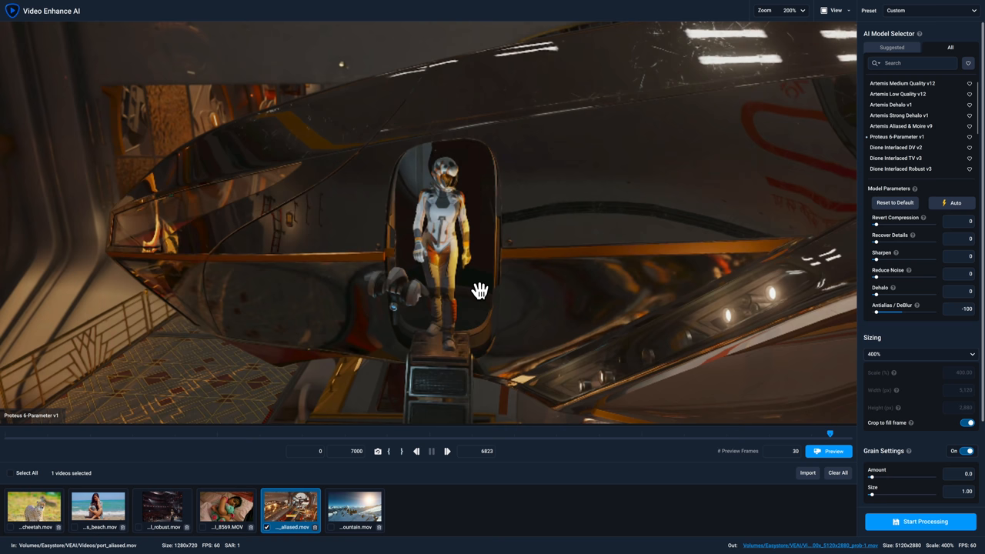
{"action": "left_click", "coordinate": [793, 10]}
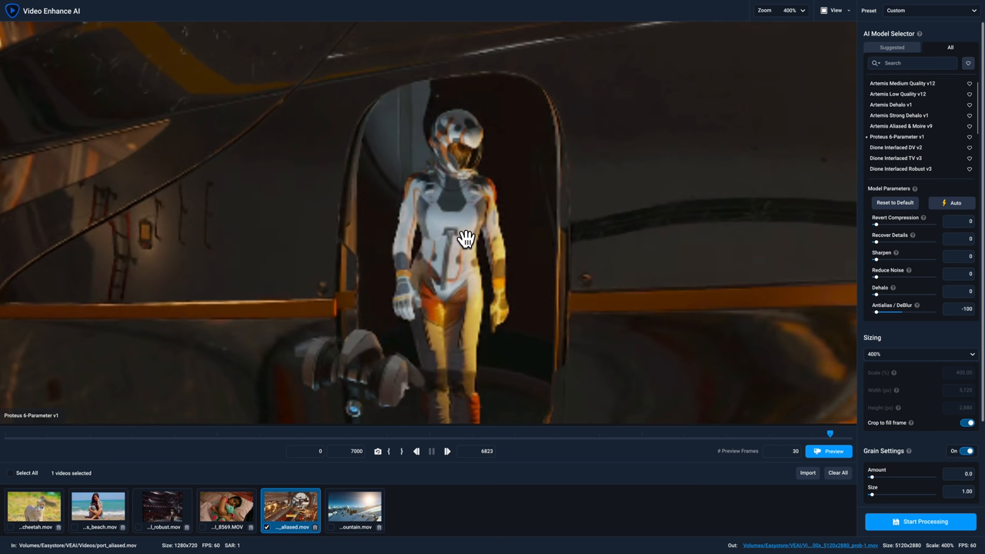
{"action": "mouse_move", "coordinate": [444, 206]}
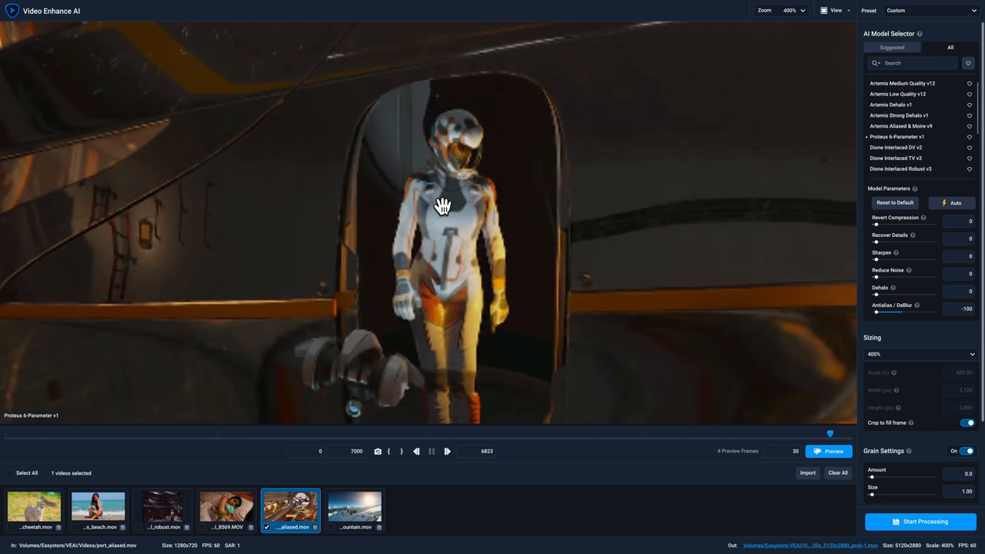
{"action": "mouse_move", "coordinate": [453, 240]}
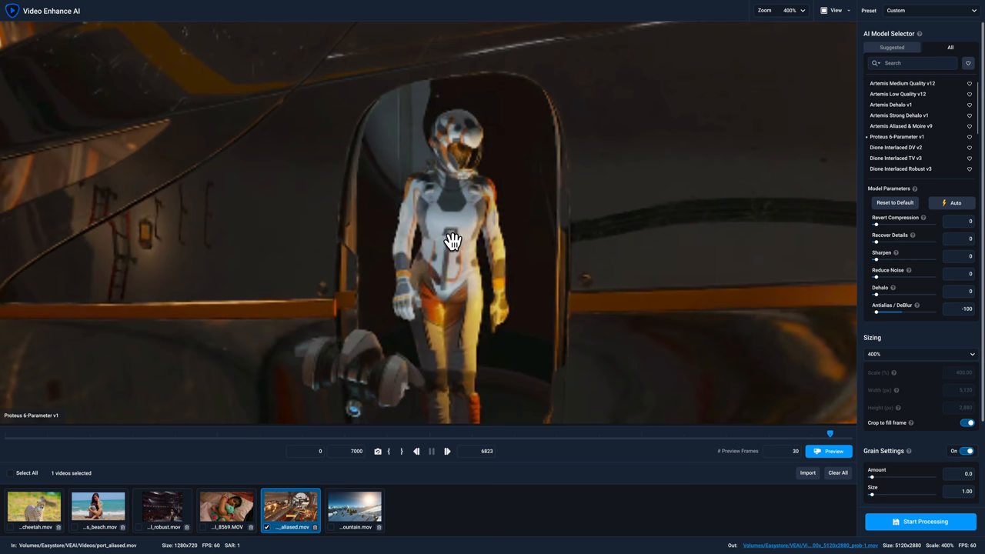
{"action": "left_click", "coordinate": [795, 9]}
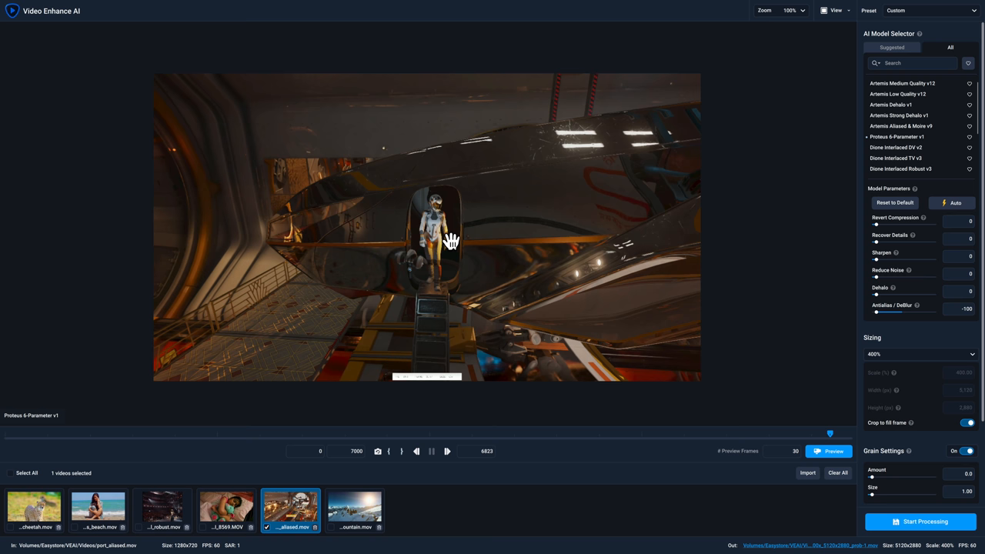
{"action": "mouse_move", "coordinate": [890, 142]}
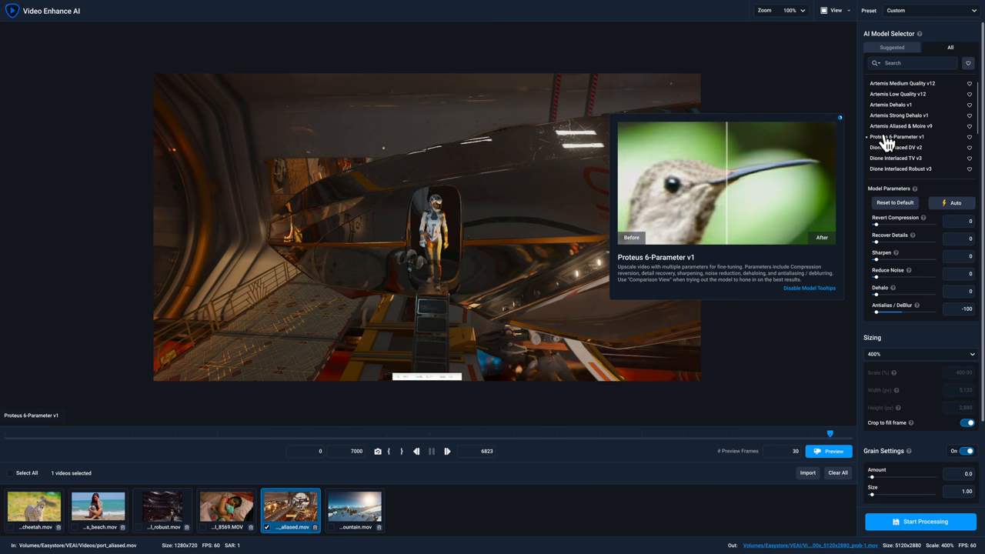
Choose Proteus 6-Parameter, zero noise reduction and push Antialias/DeBlur to -100
{"action": "left_click", "coordinate": [955, 203]}
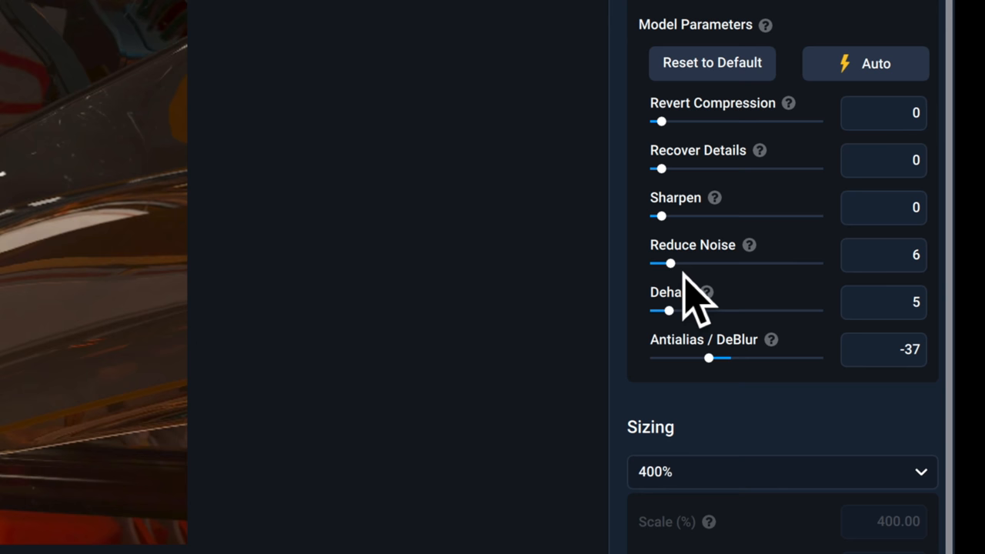
{"action": "left_click", "coordinate": [711, 63]}
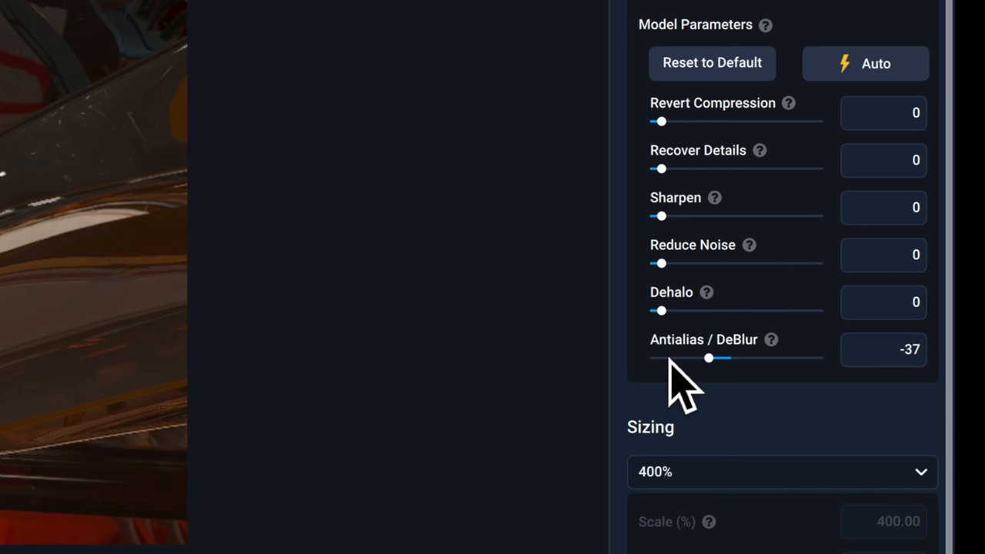
{"action": "left_click_drag", "start_coordinate": [708, 357], "coordinate": [692, 357]}
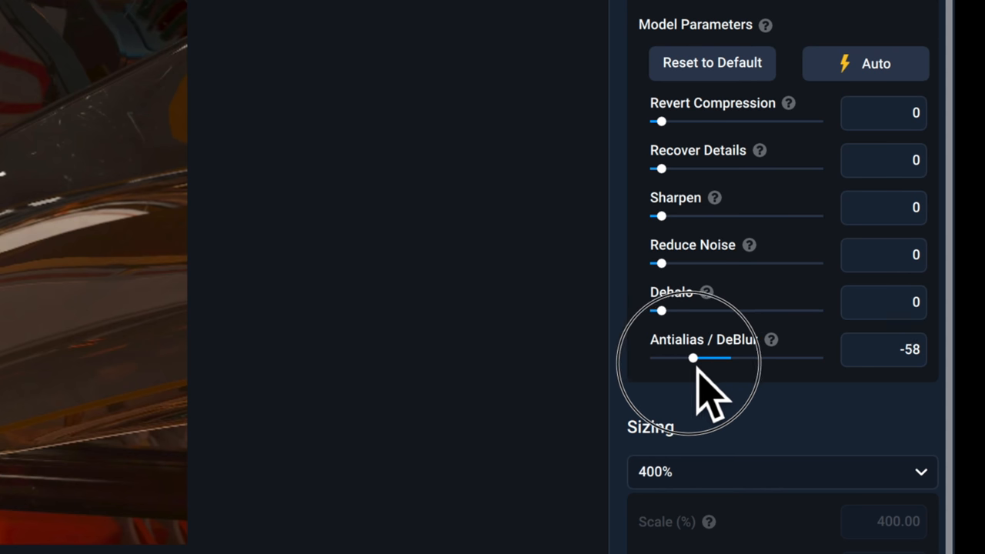
{"action": "left_click_drag", "start_coordinate": [693, 357], "coordinate": [660, 358]}
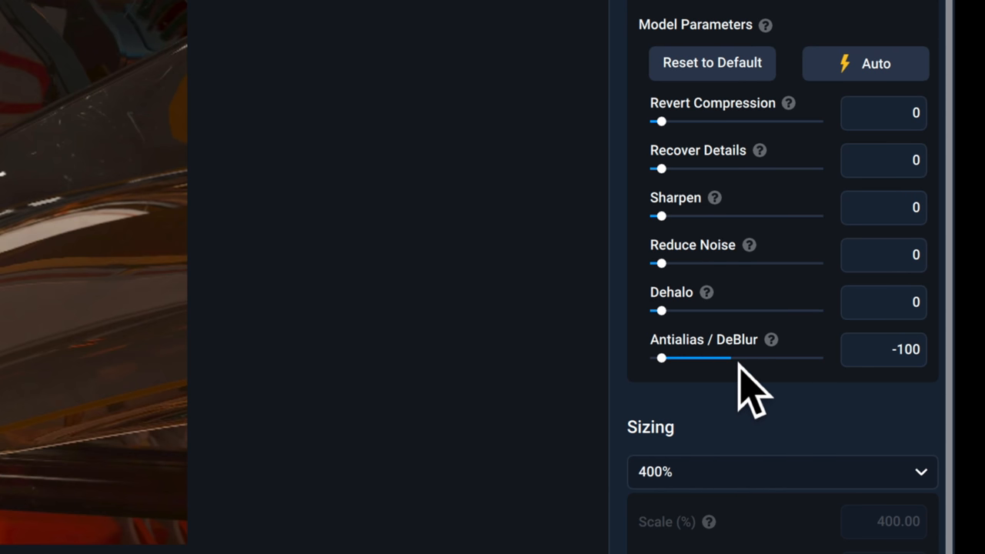
{"action": "mouse_move", "coordinate": [650, 385]}
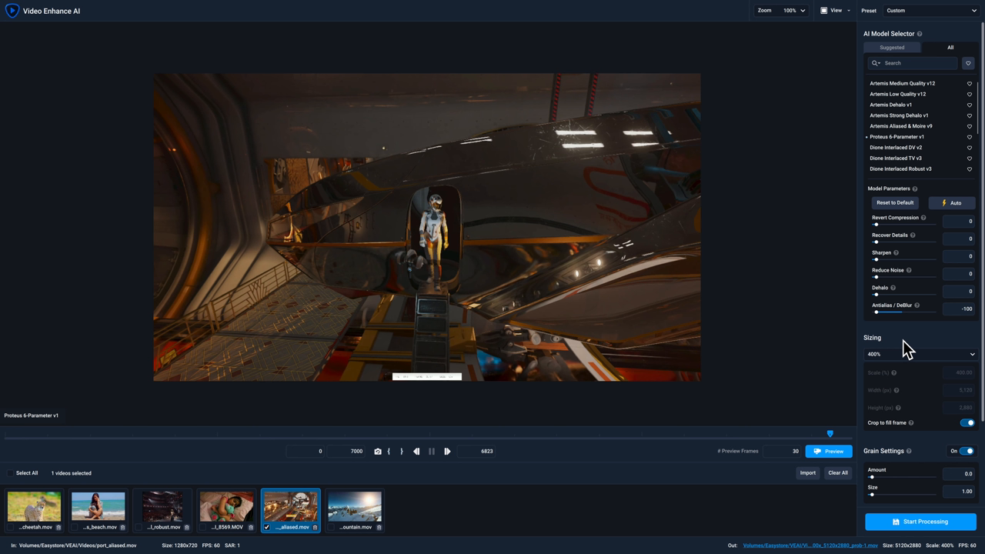
{"action": "mouse_move", "coordinate": [868, 428]}
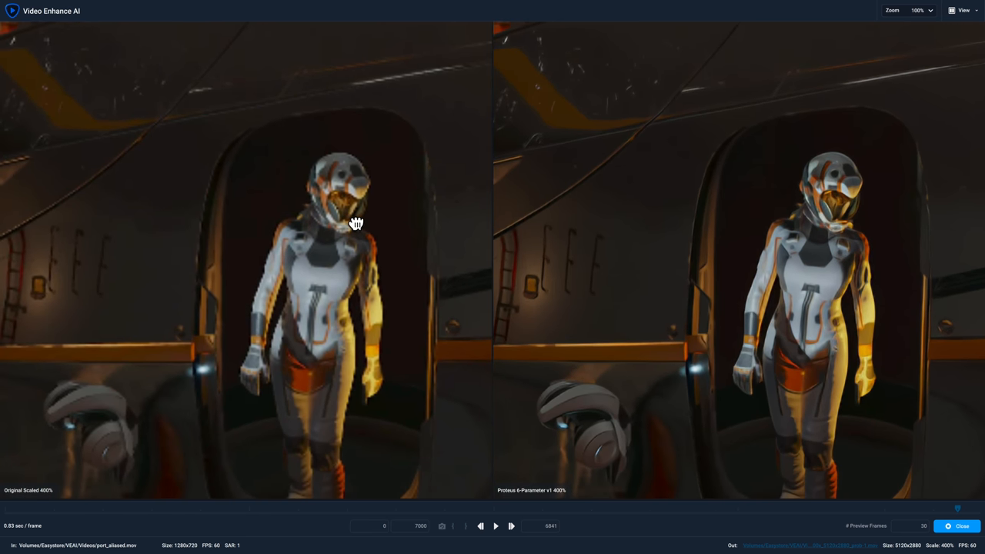
{"action": "left_click", "coordinate": [496, 527]}
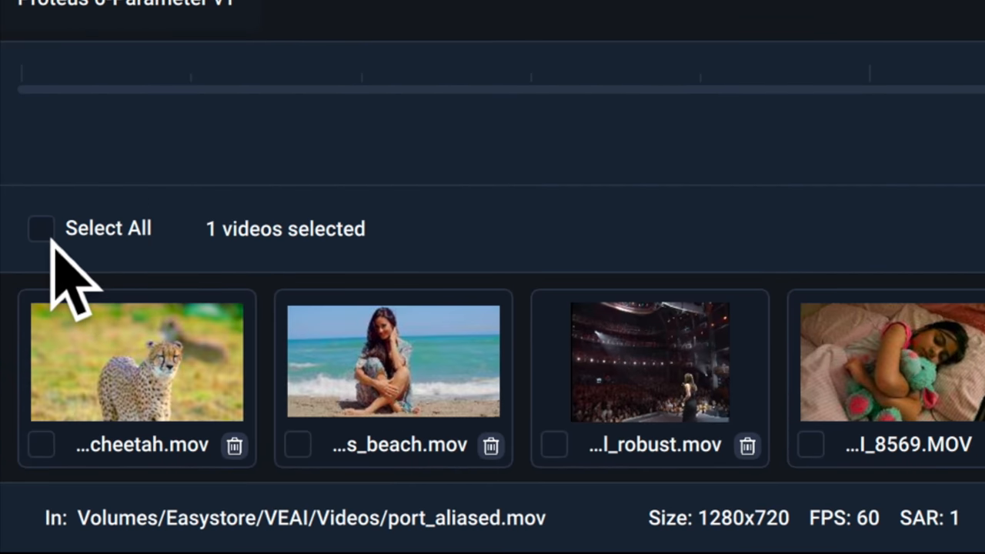
Select all six imported clips with Select All for batch processing
{"action": "left_click", "coordinate": [40, 227]}
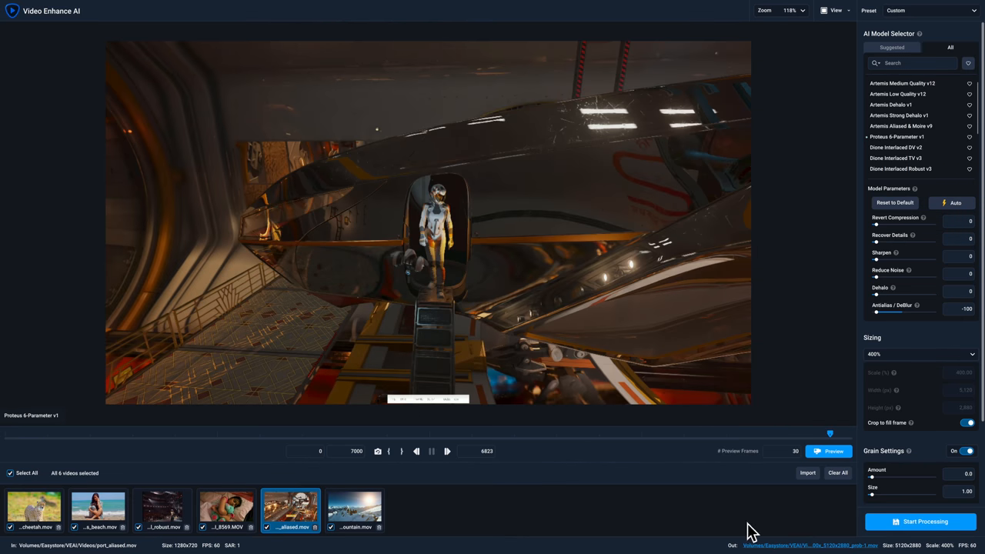
{"action": "mouse_move", "coordinate": [920, 531]}
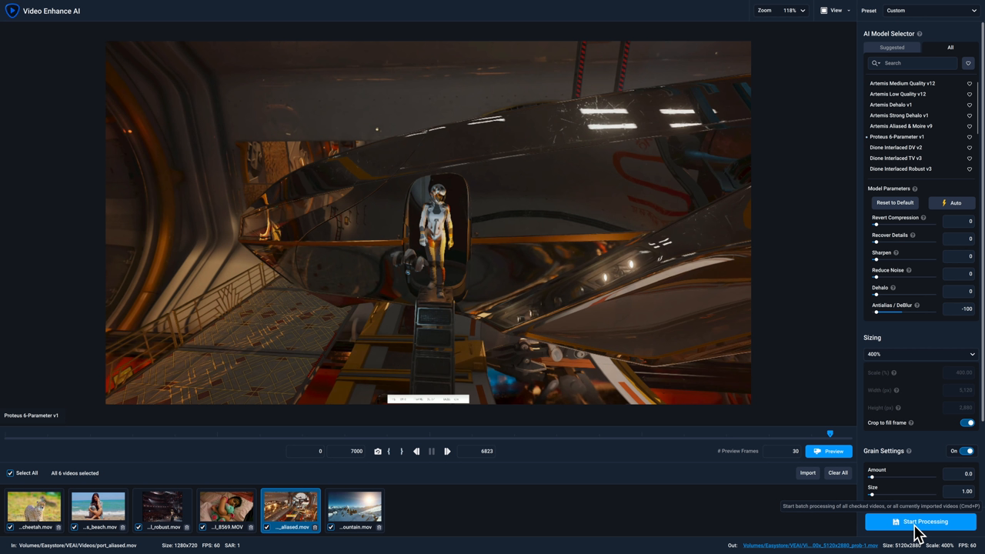